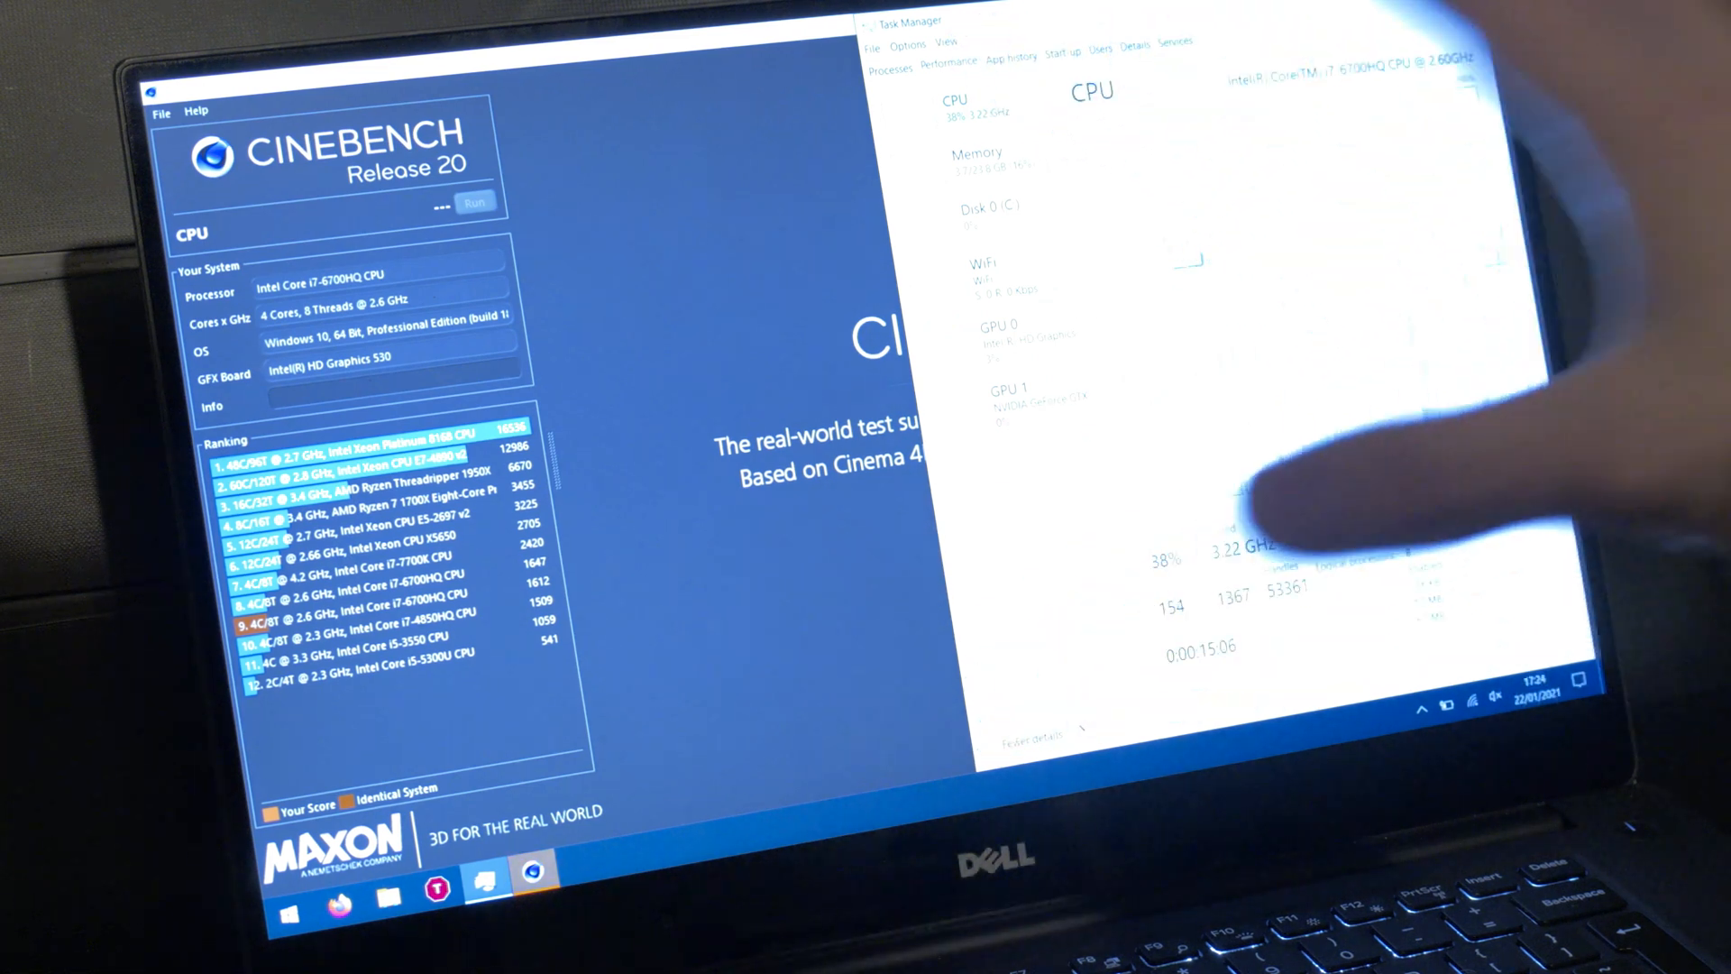
# Dismiss Task Manager's CPU performance graphs so Cinebench R20's start screen is in front.
pyautogui.click(435, 204)
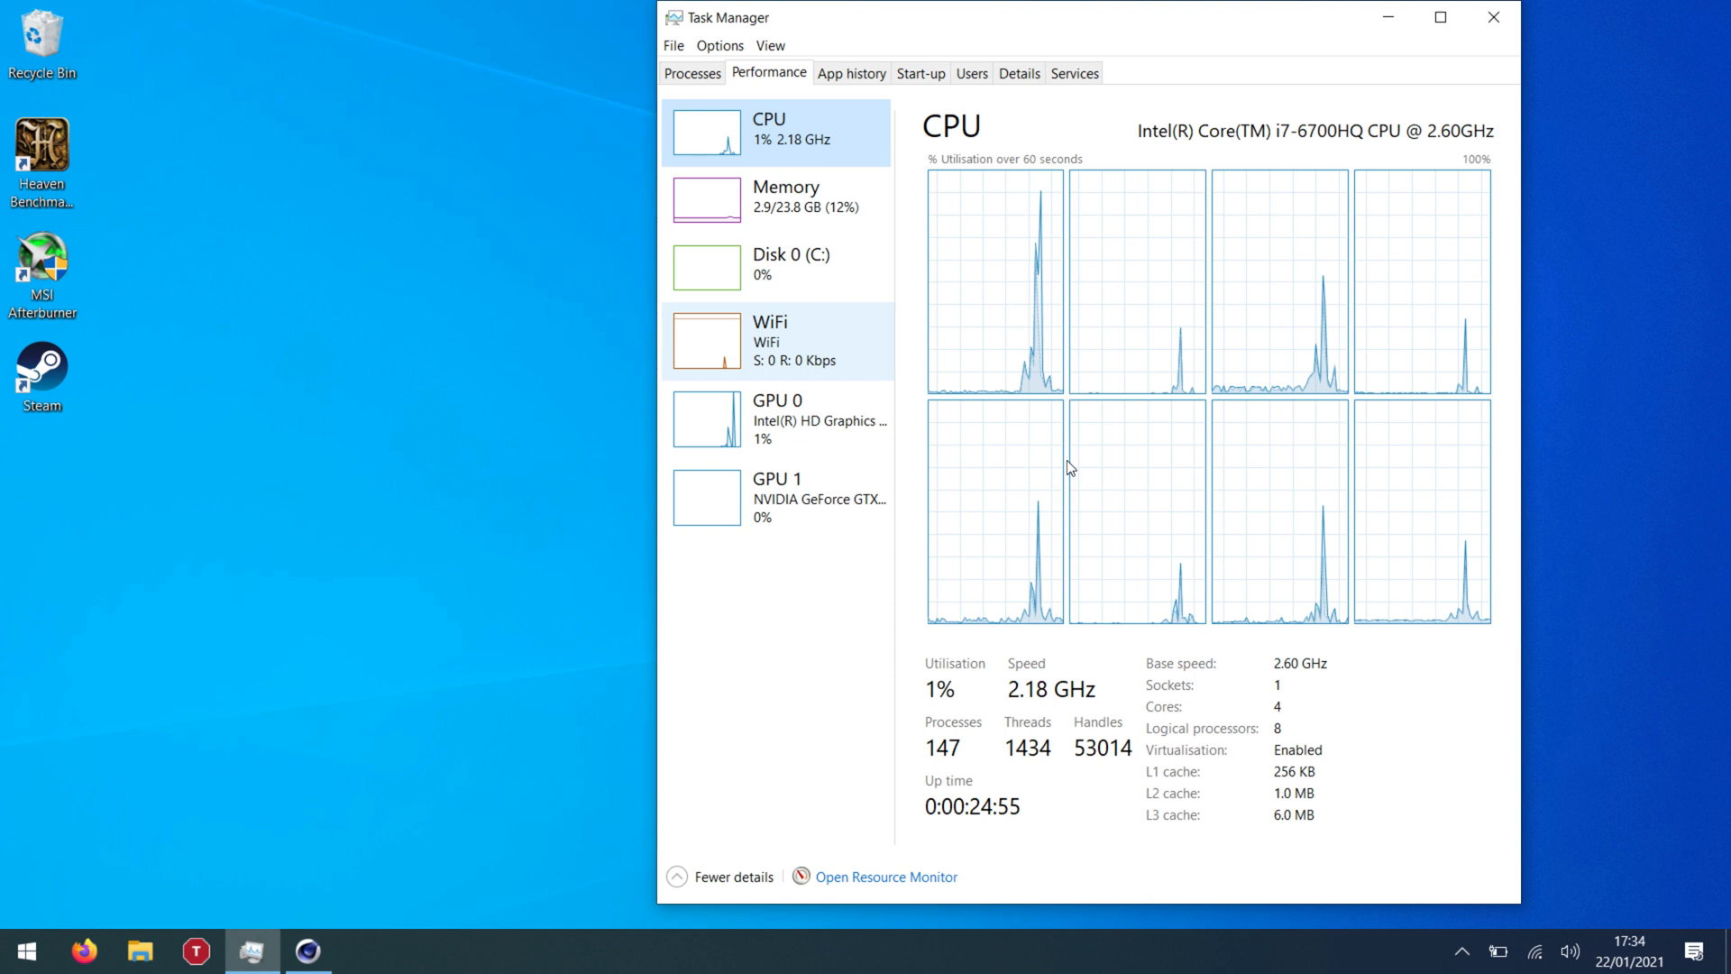
pyautogui.moveTo(938, 246)
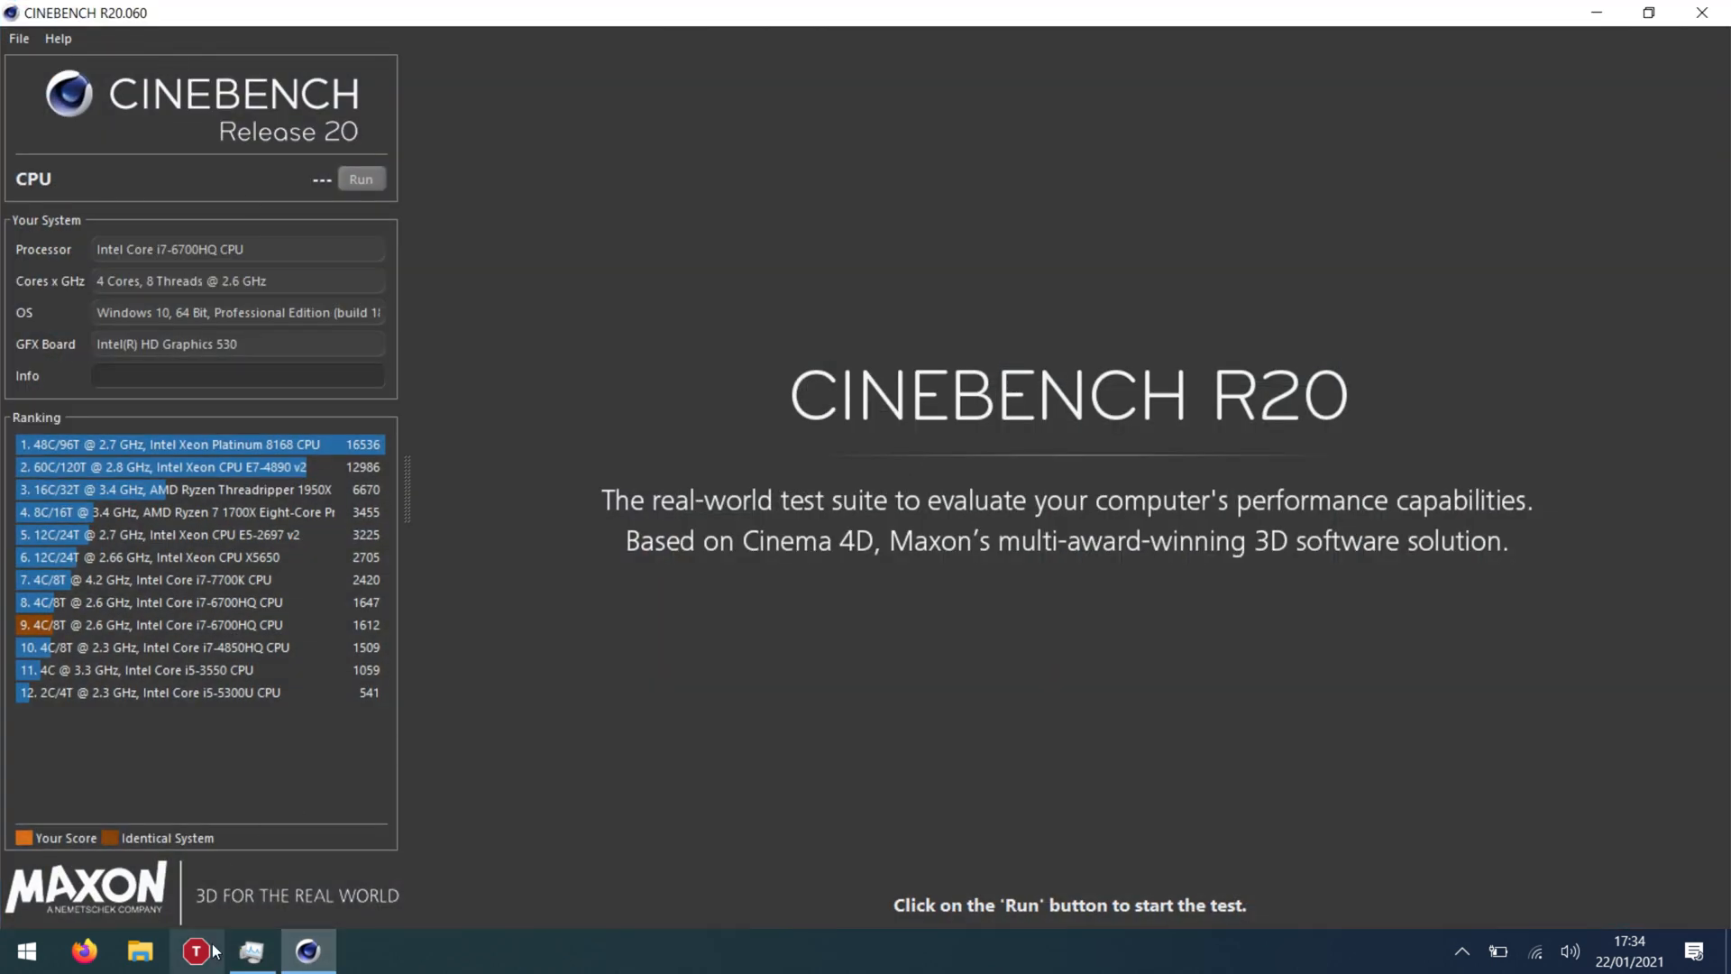
# Launch ThrottleStop from the taskbar and approve the User Account Control prompt.
pyautogui.click(196, 950)
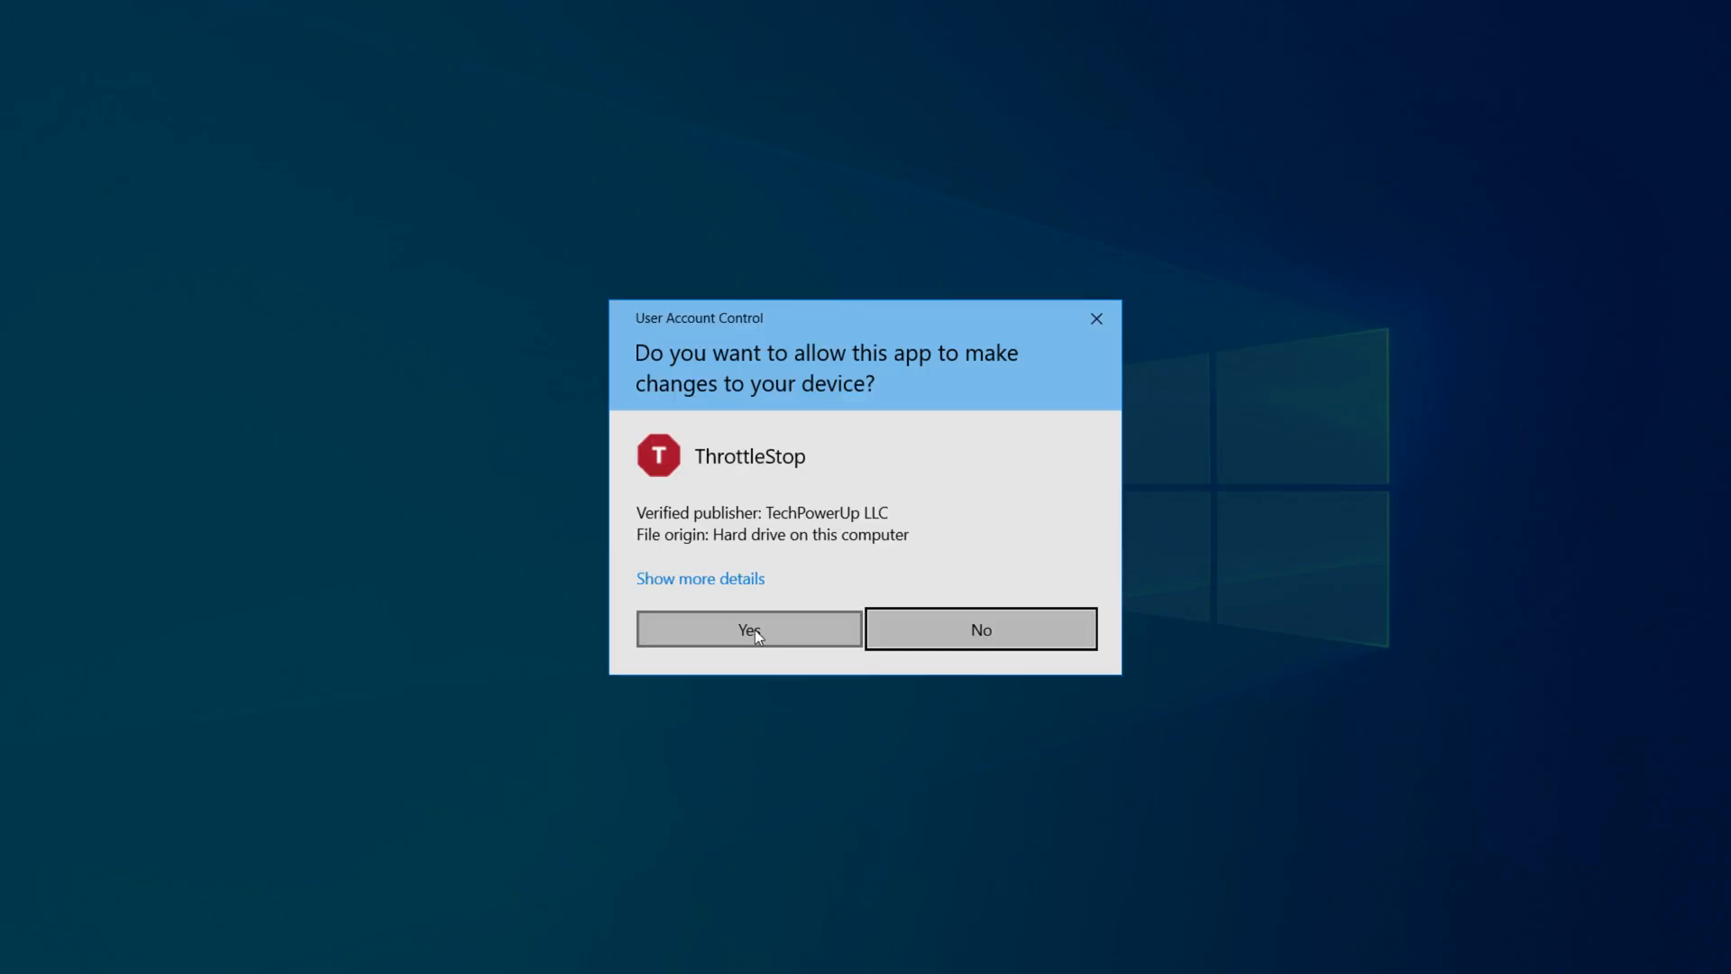
pyautogui.click(748, 628)
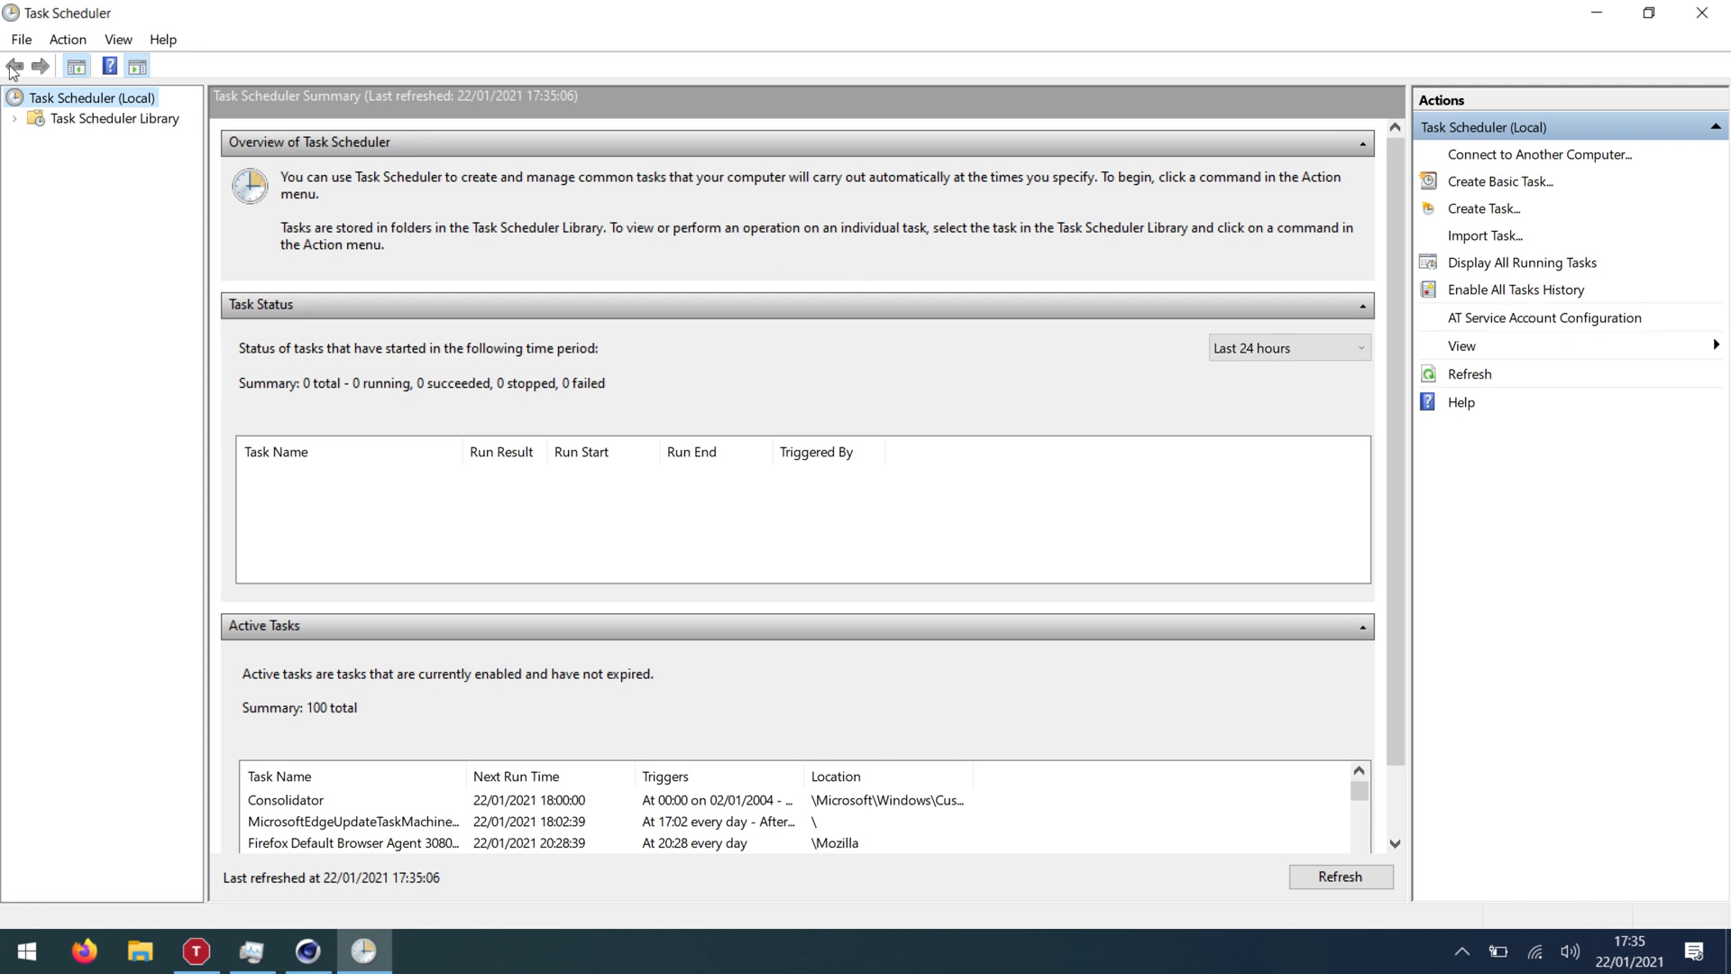
# Inspect the Throttlestop library task's log-on trigger and its ThrottleStop.exe action.
pyautogui.click(114, 118)
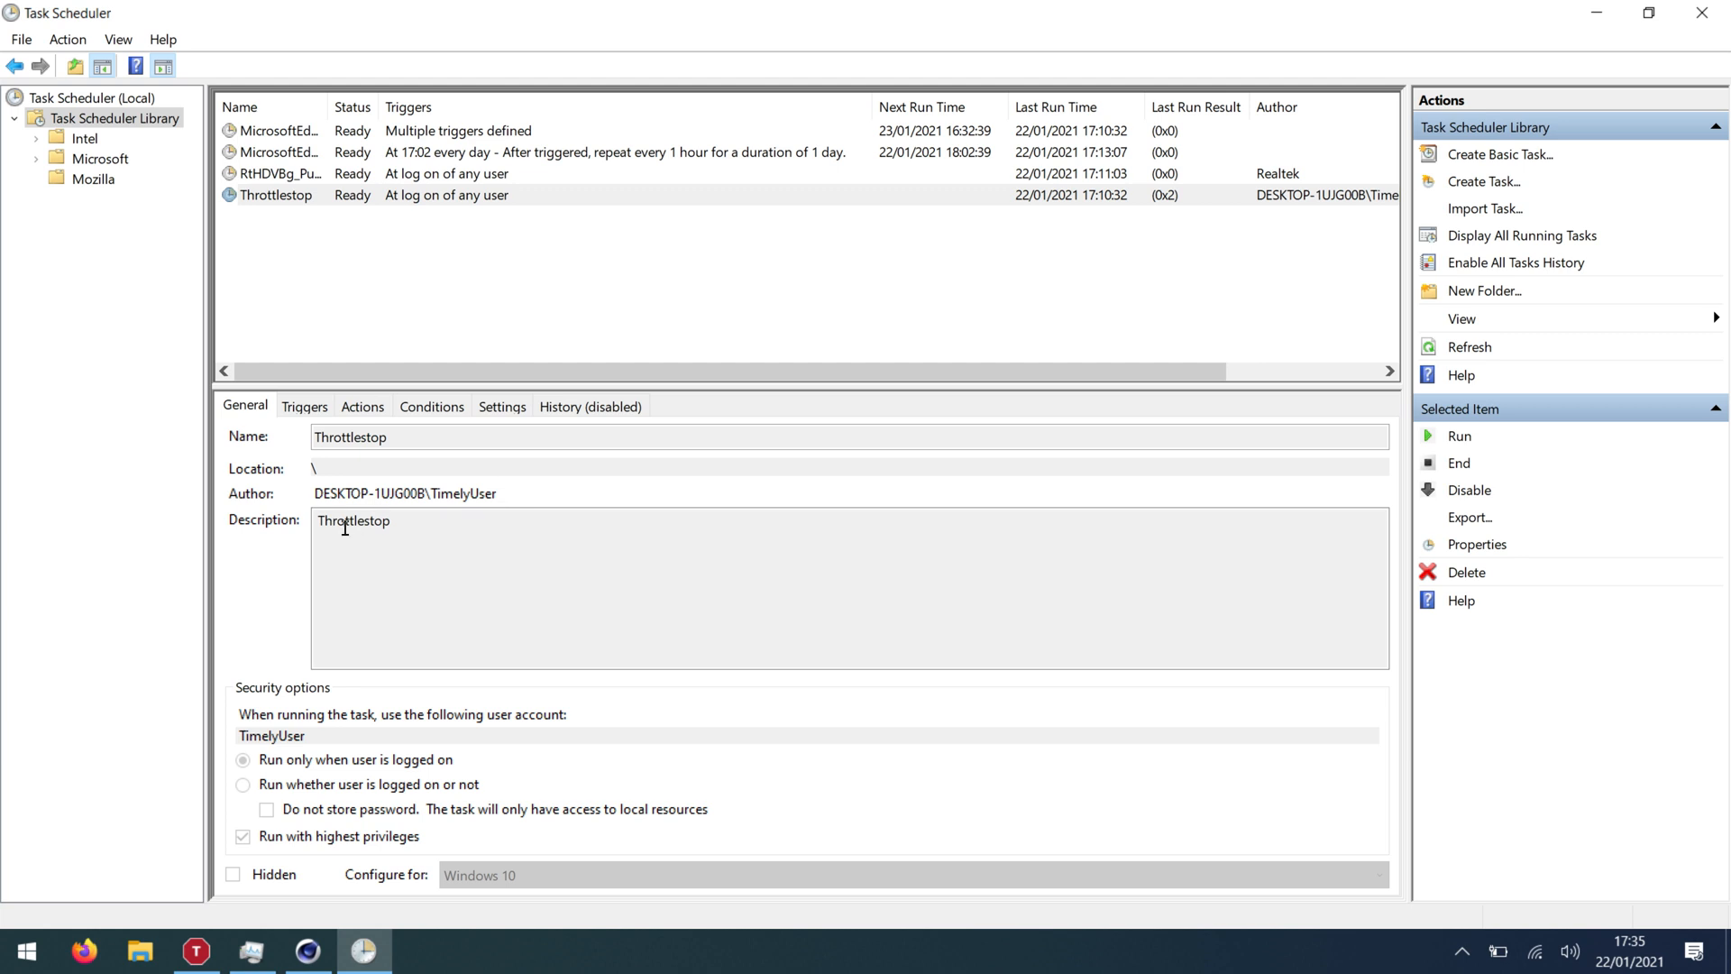
pyautogui.moveTo(397, 621)
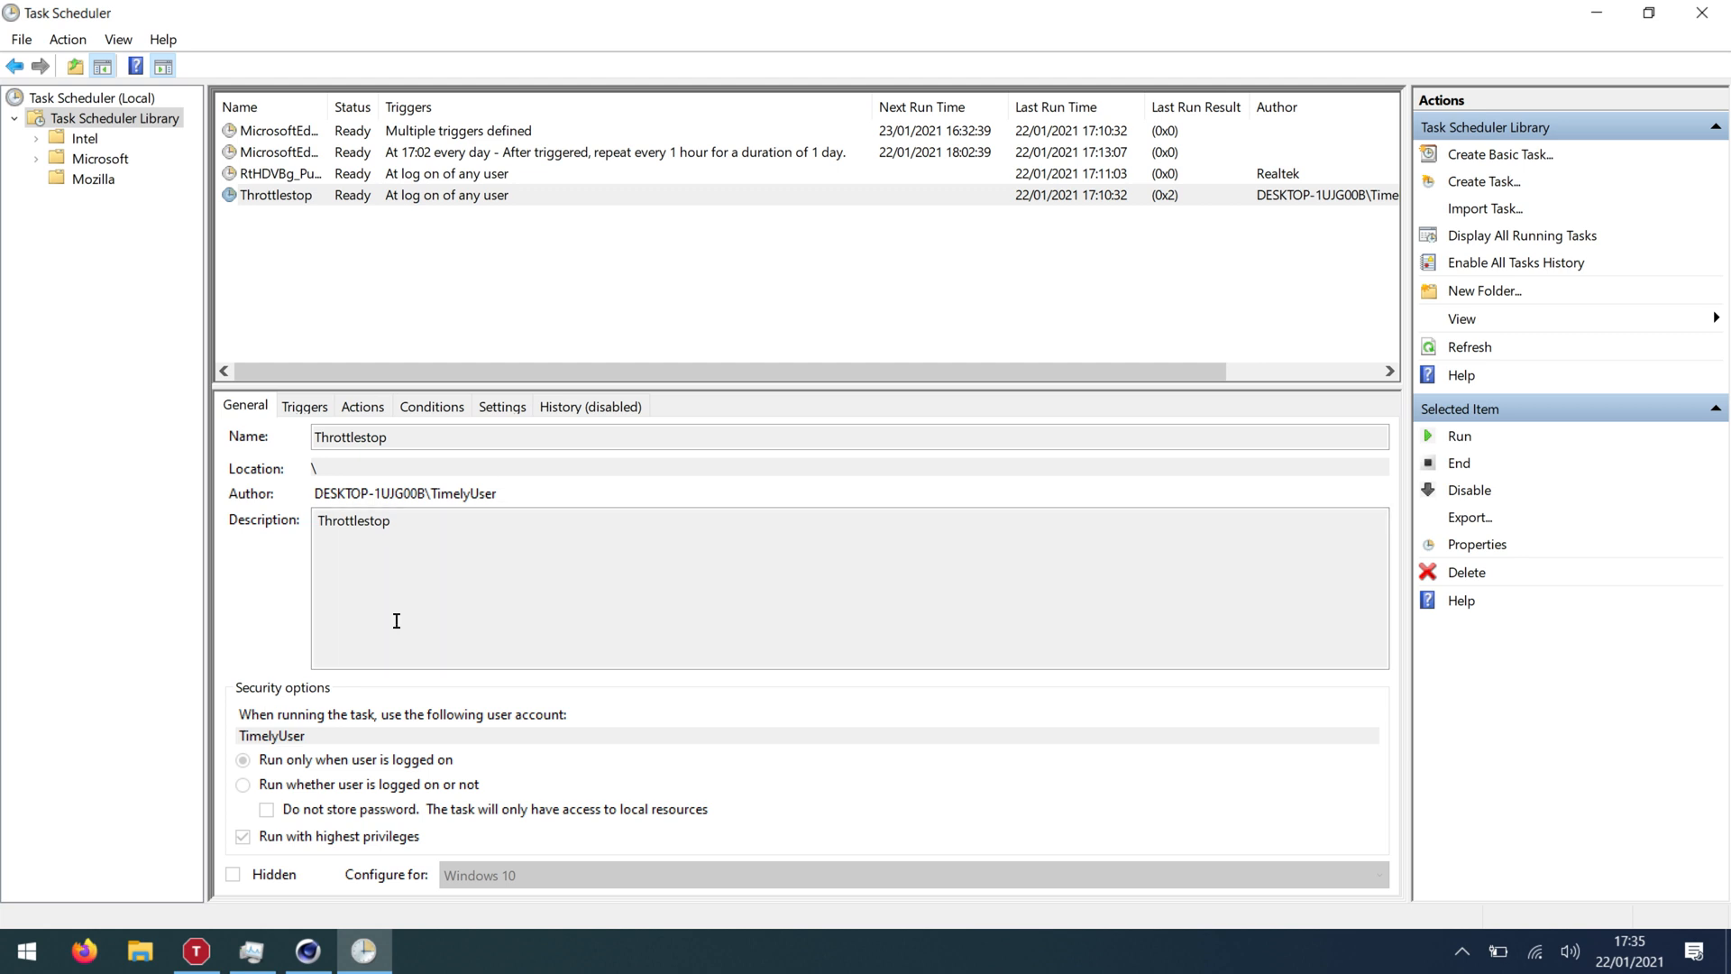
pyautogui.click(305, 406)
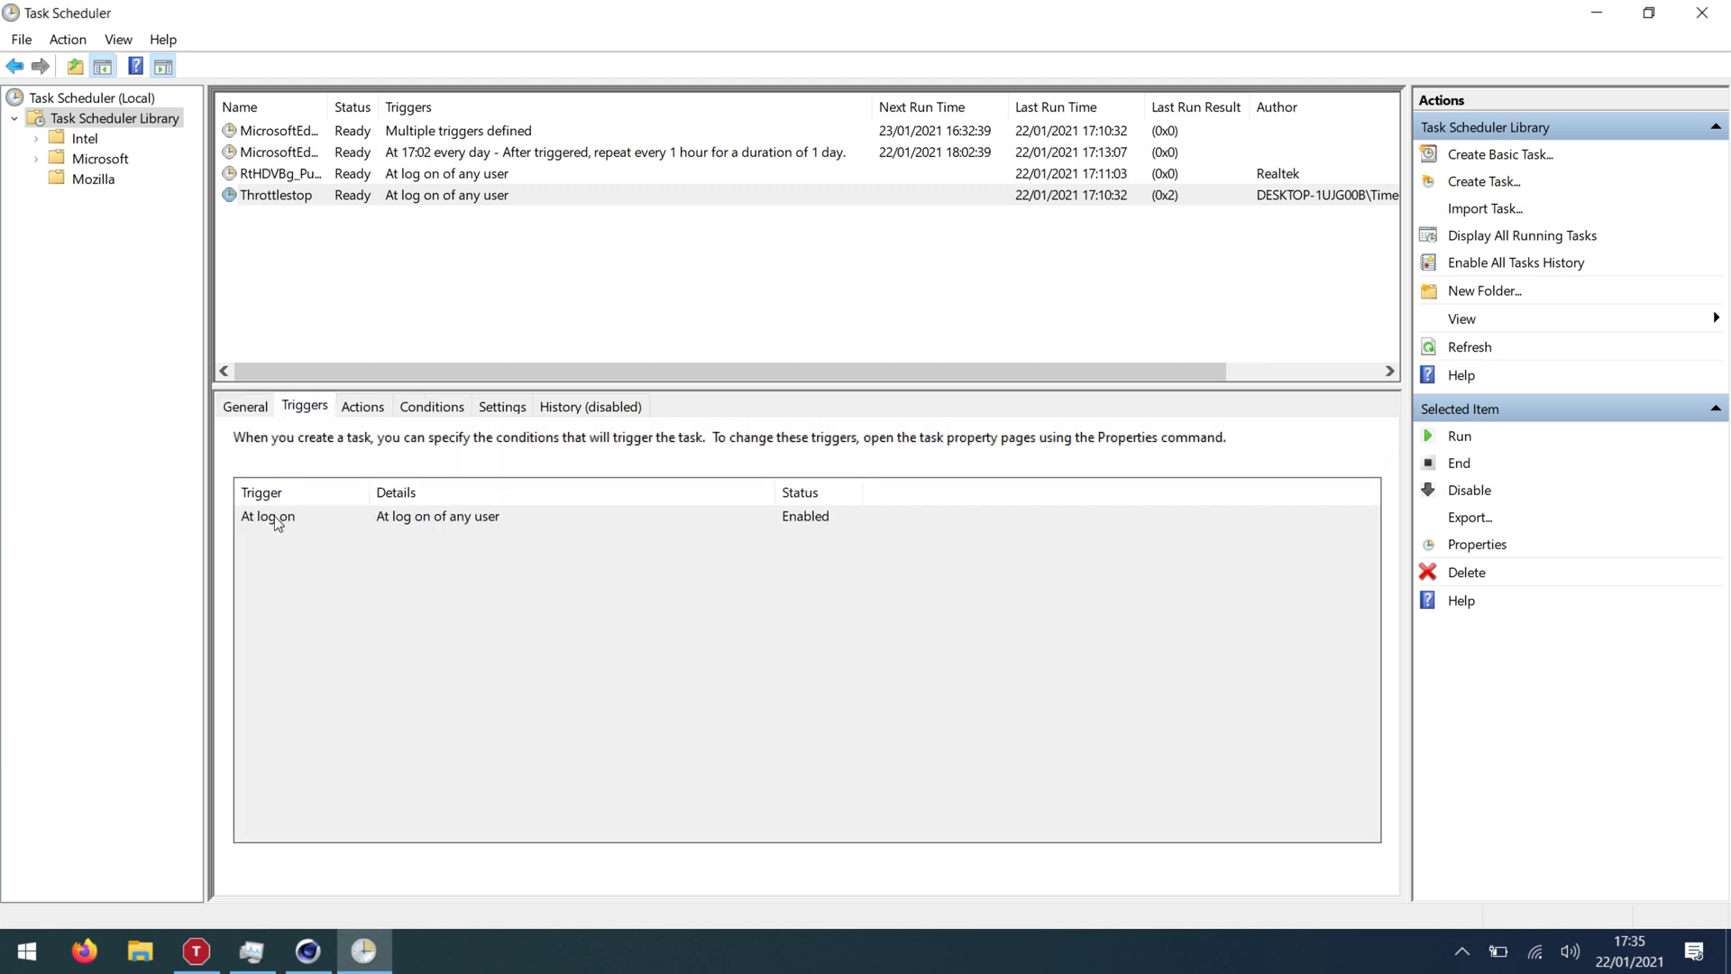
pyautogui.click(363, 407)
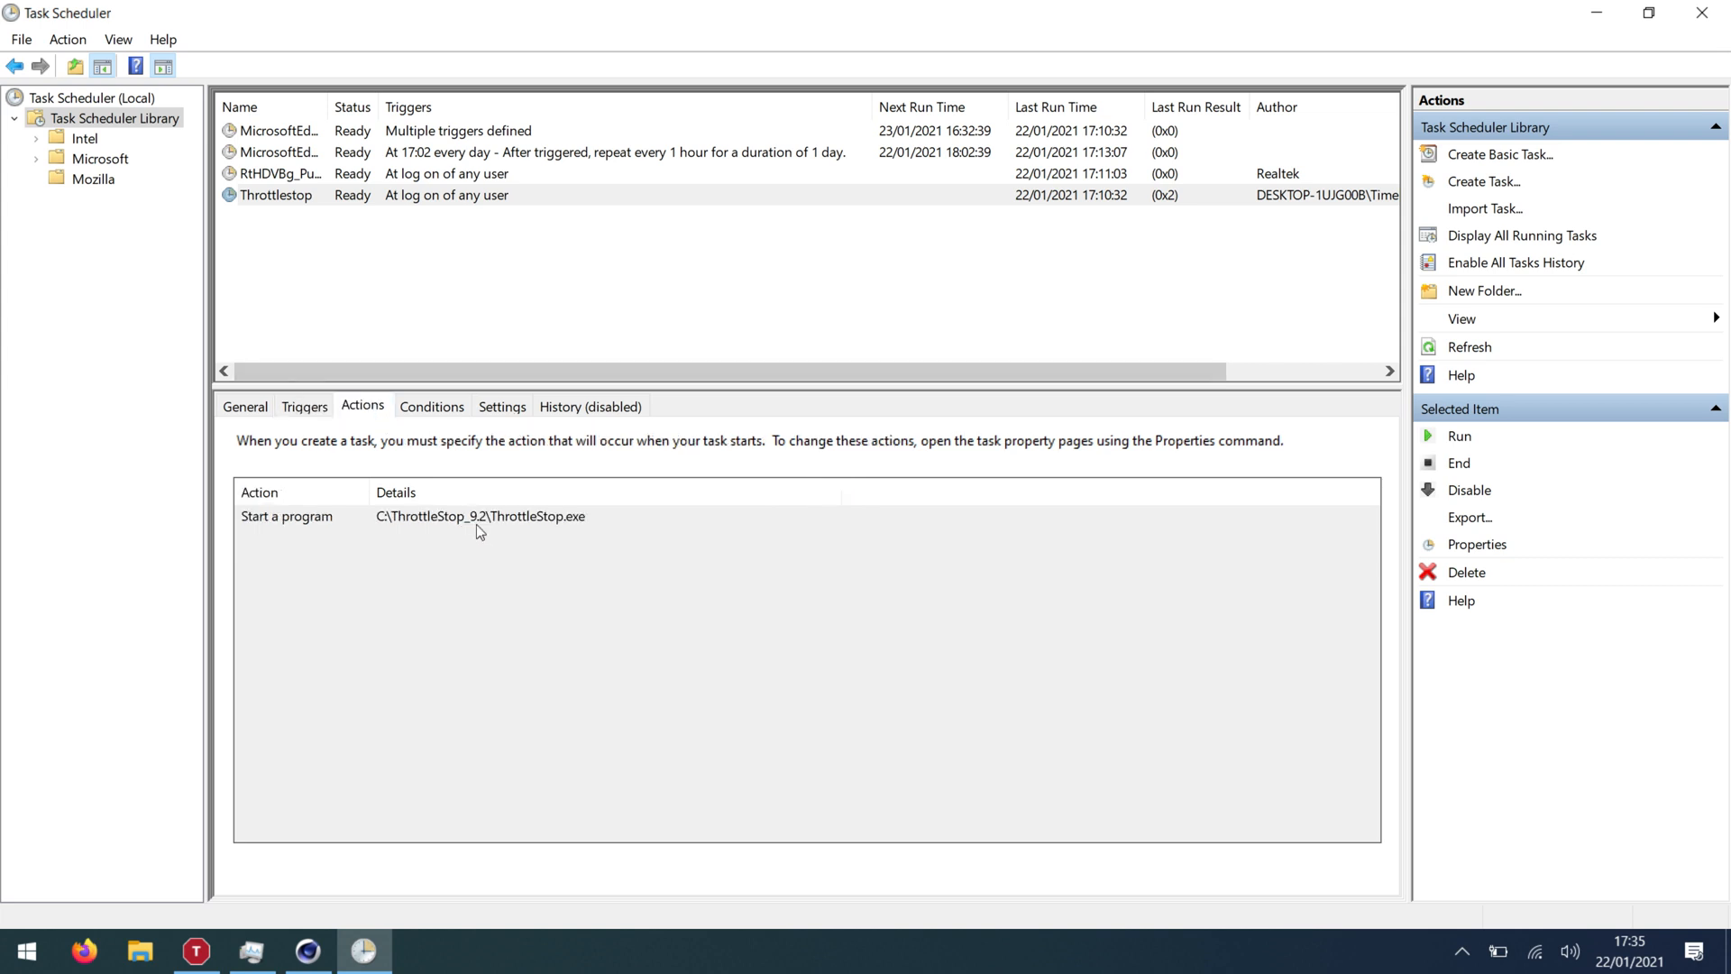
pyautogui.click(432, 406)
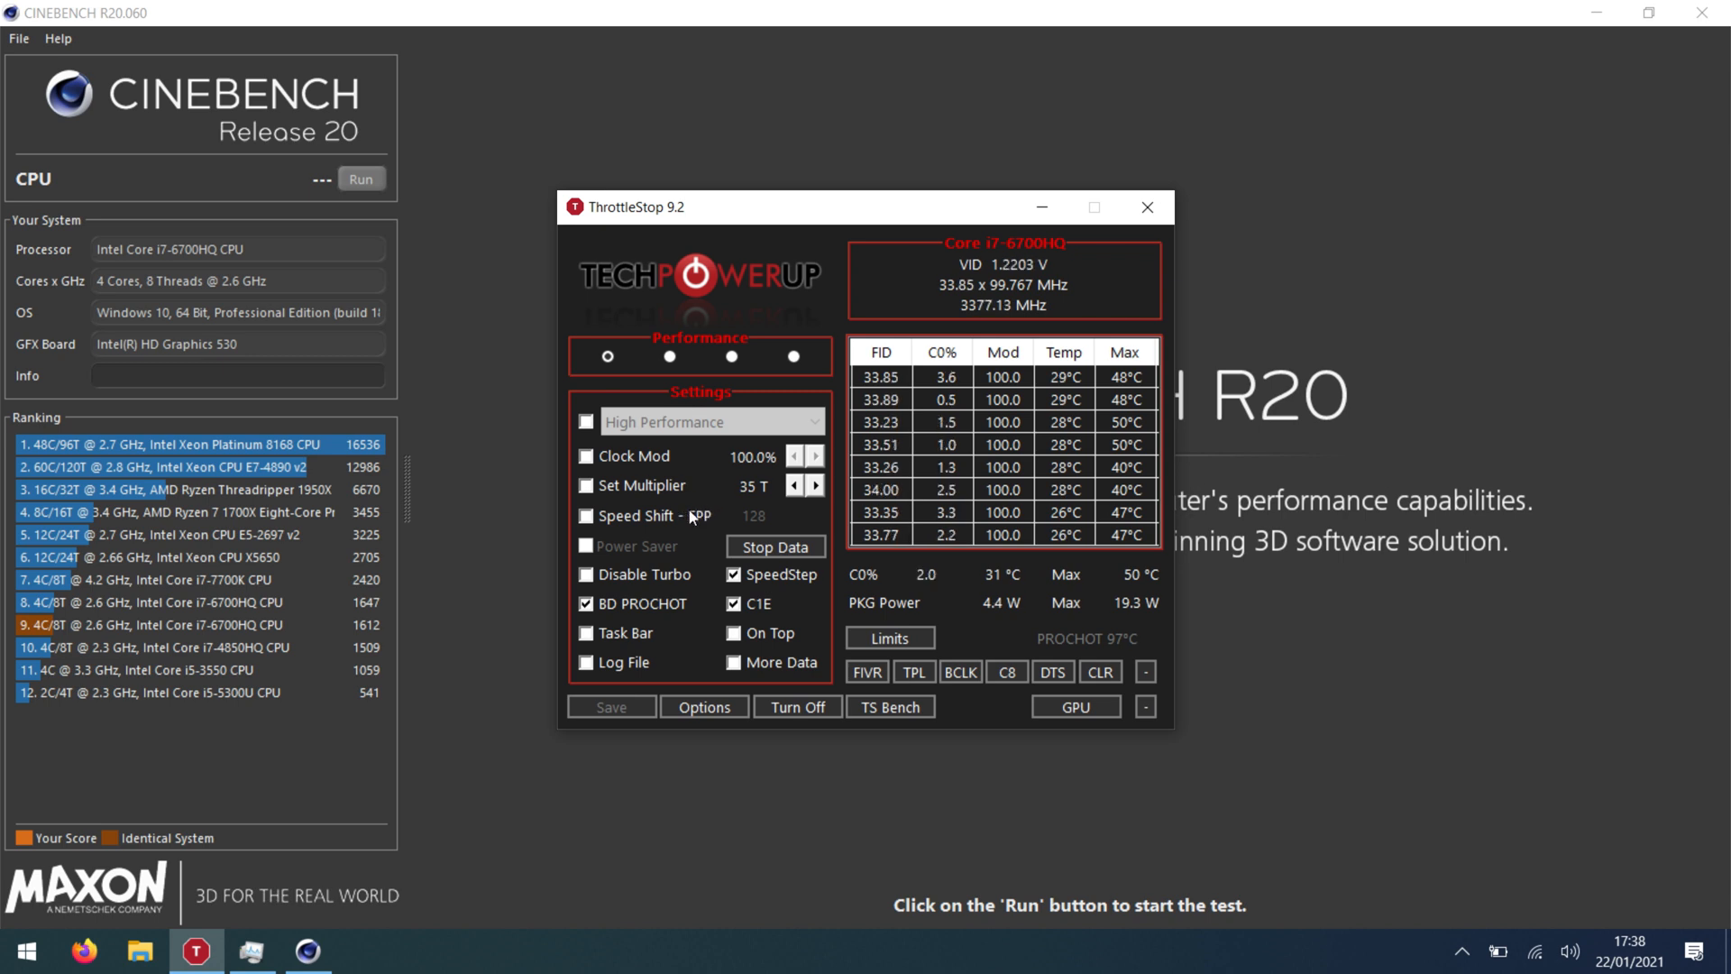
# Enable Speed Shift EPP at 0 and bring up Turbo FIVR Control.
pyautogui.click(585, 515)
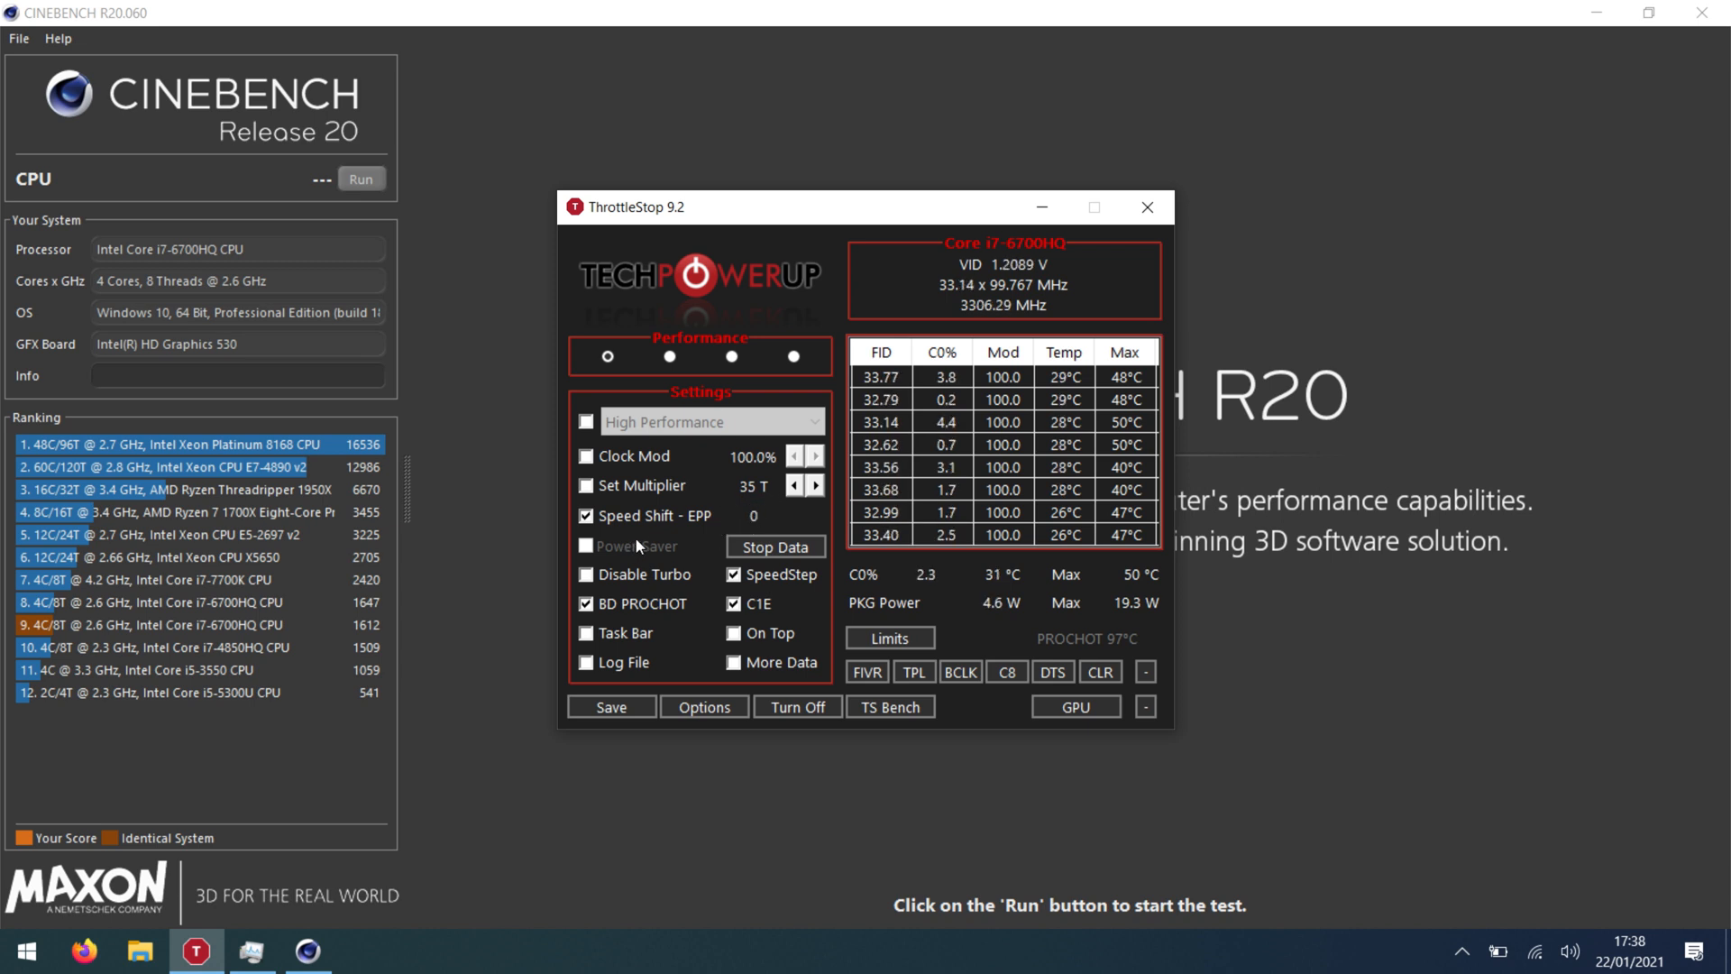
pyautogui.moveTo(641, 572)
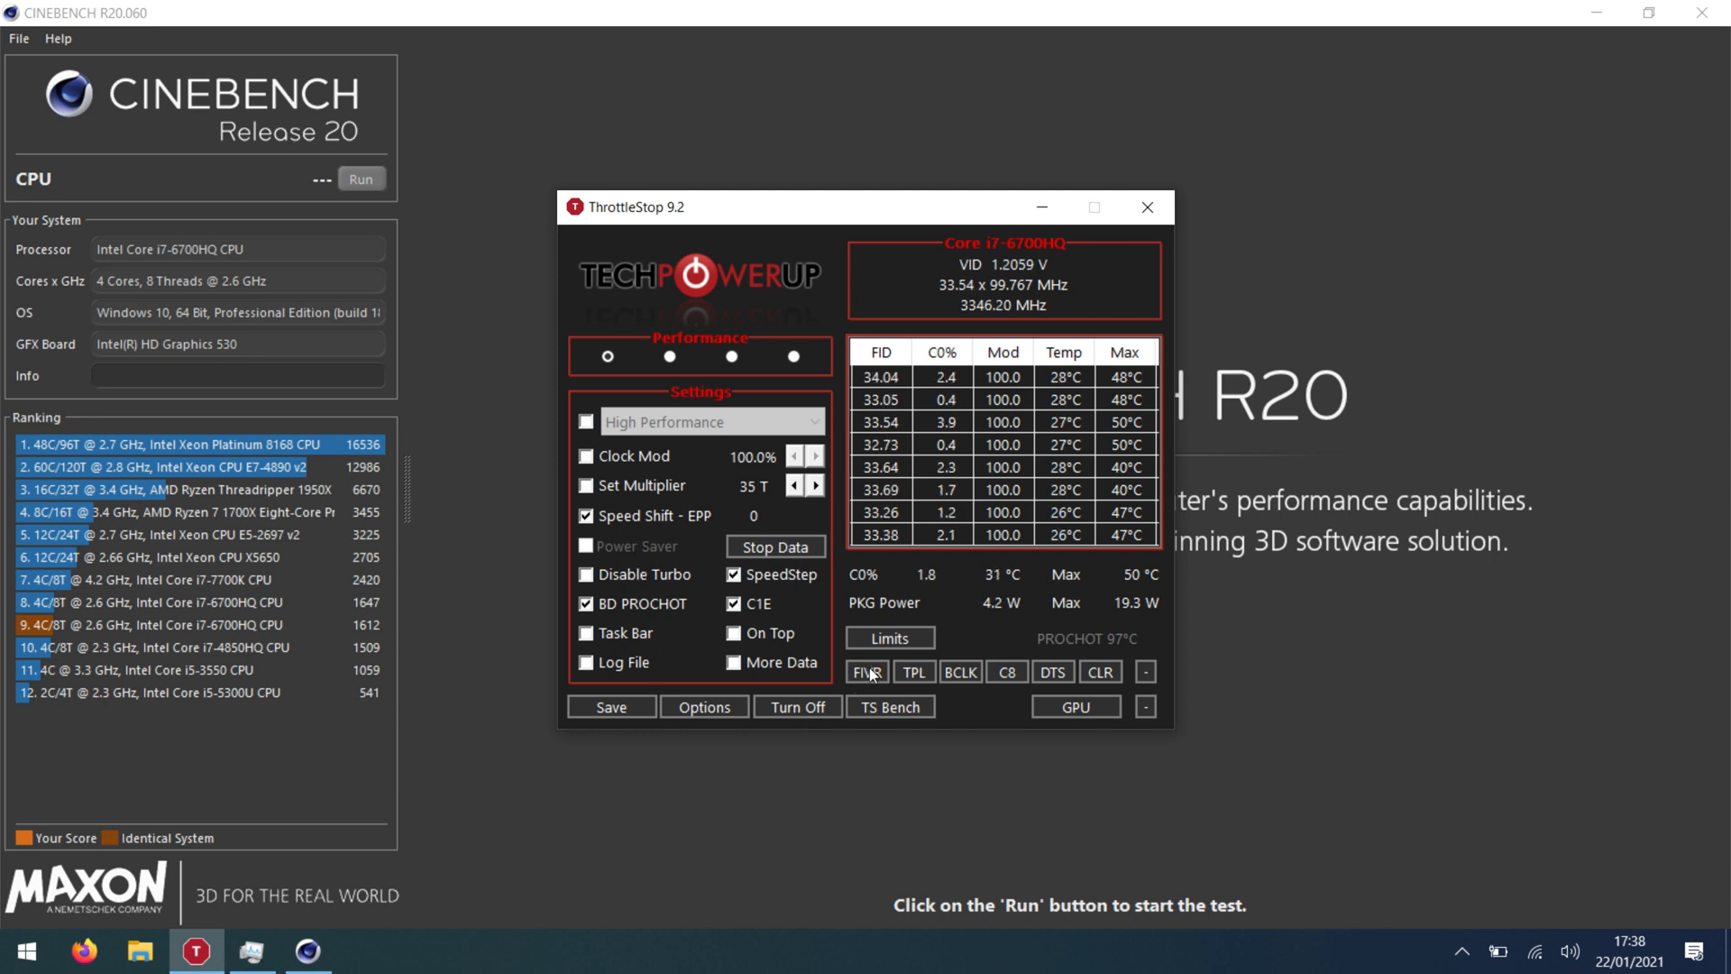
pyautogui.click(865, 672)
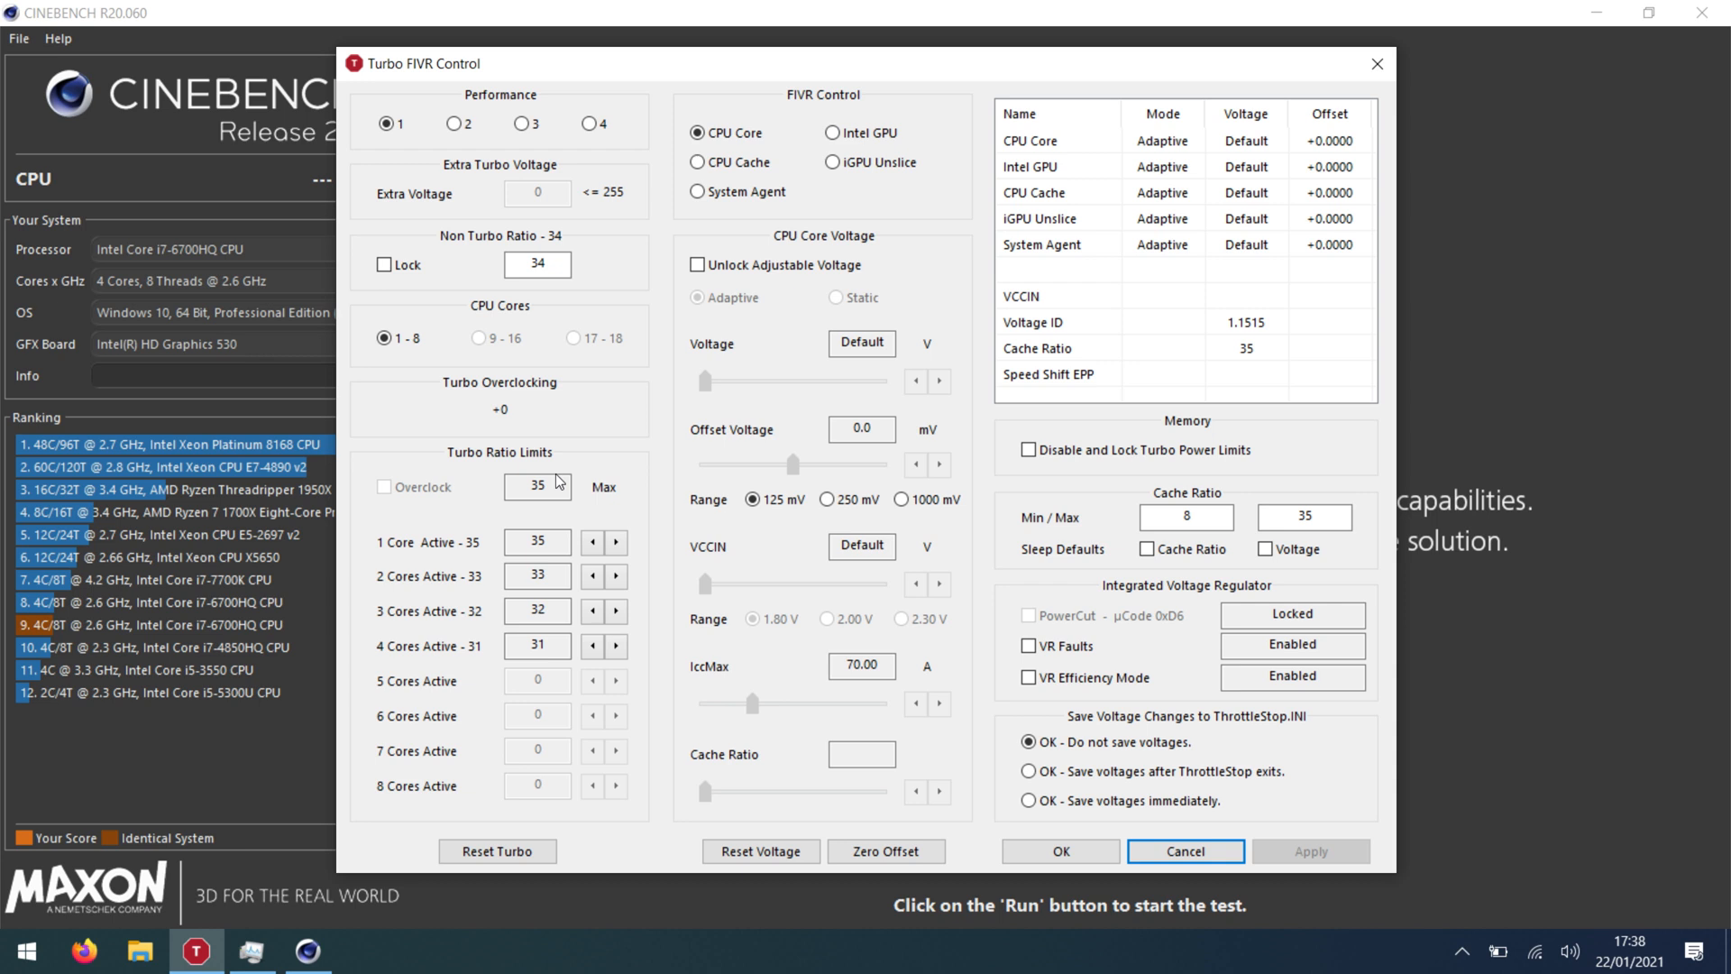
# Lower the turbo ratio limits for 1, 2, 3 and 4 active cores to 30.
pyautogui.click(592, 541)
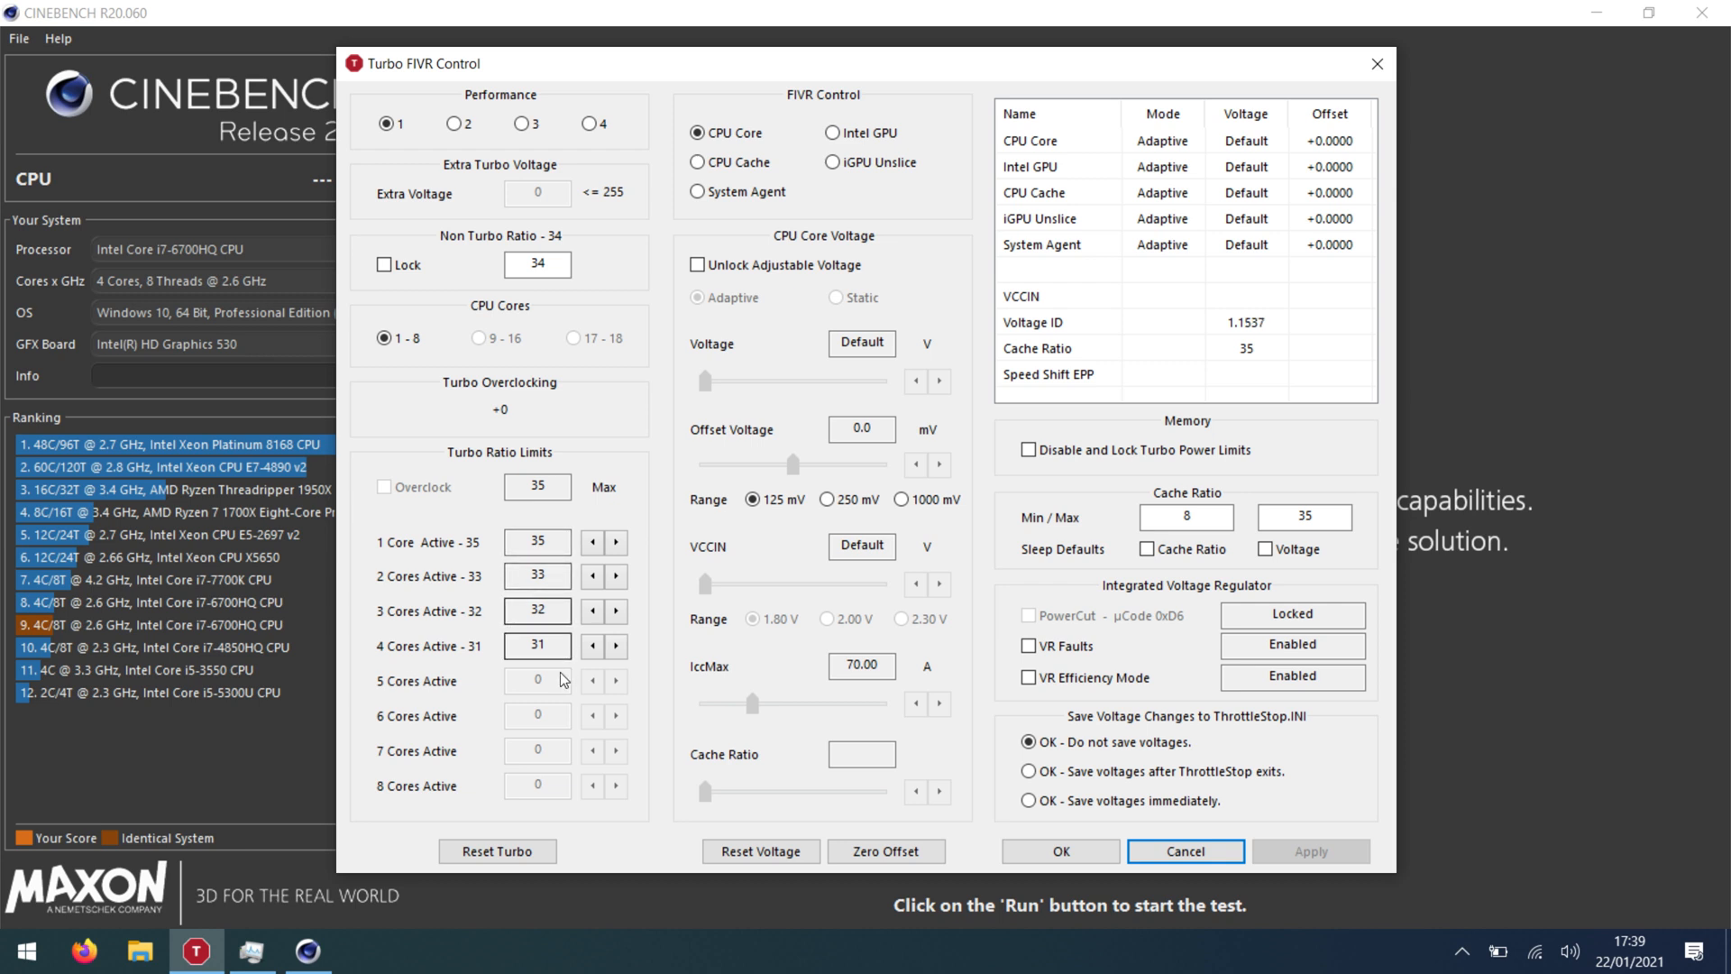
pyautogui.click(615, 644)
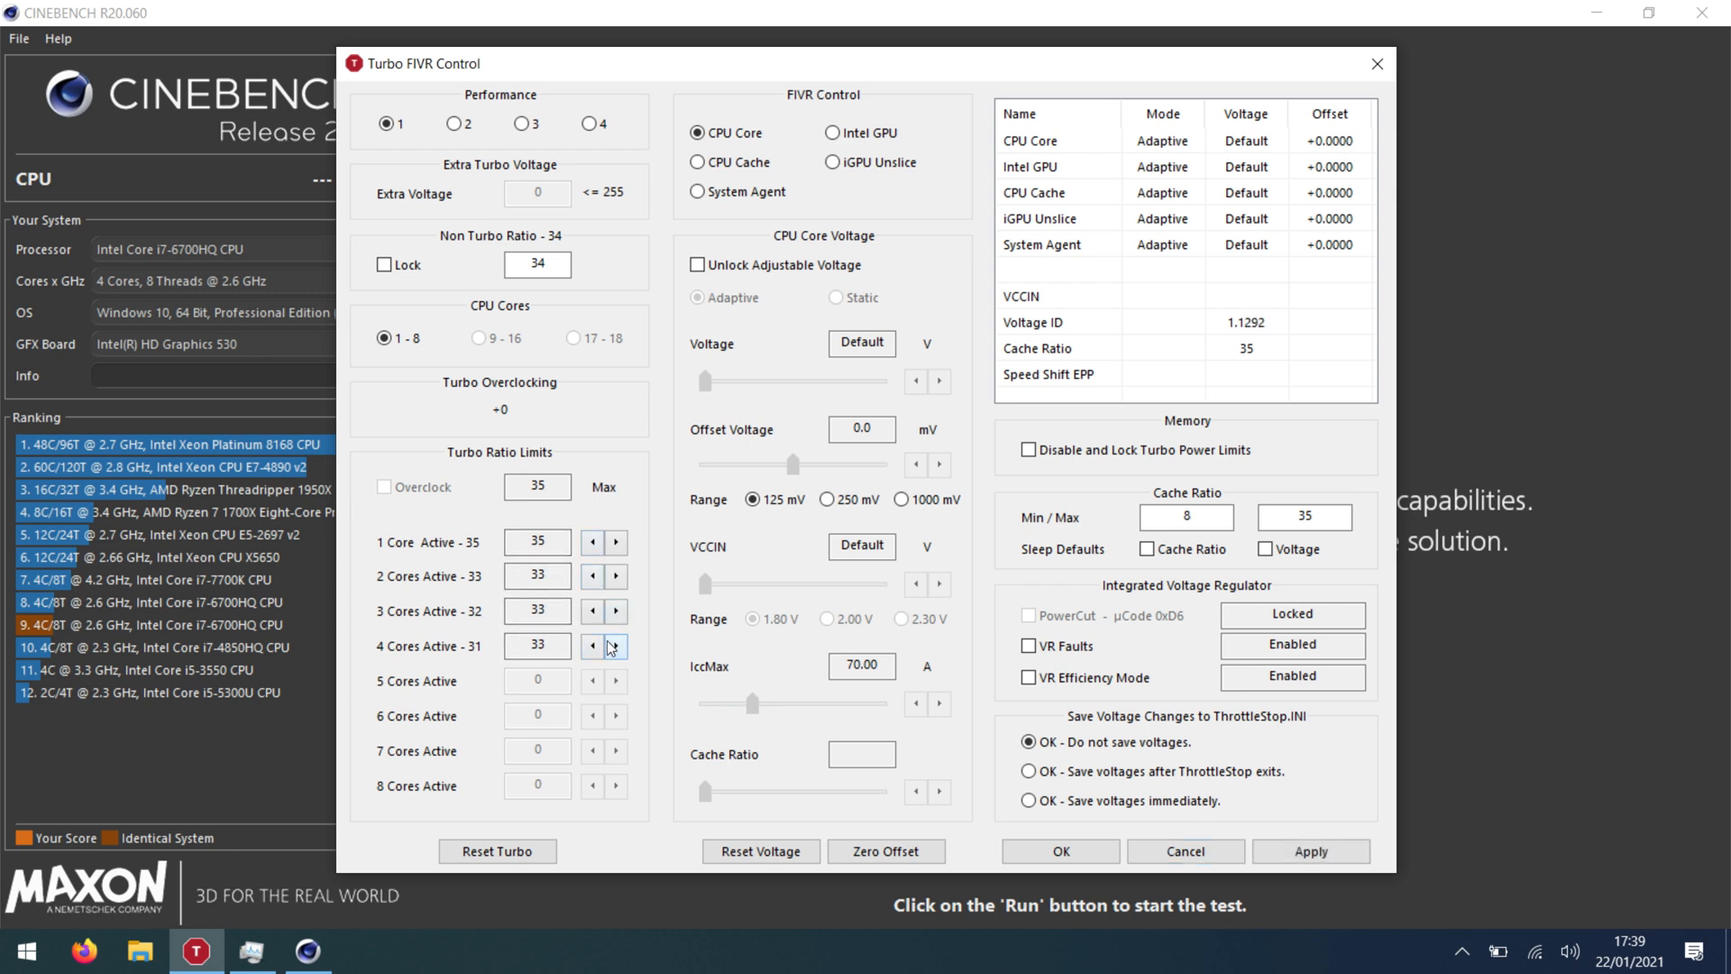
pyautogui.click(591, 542)
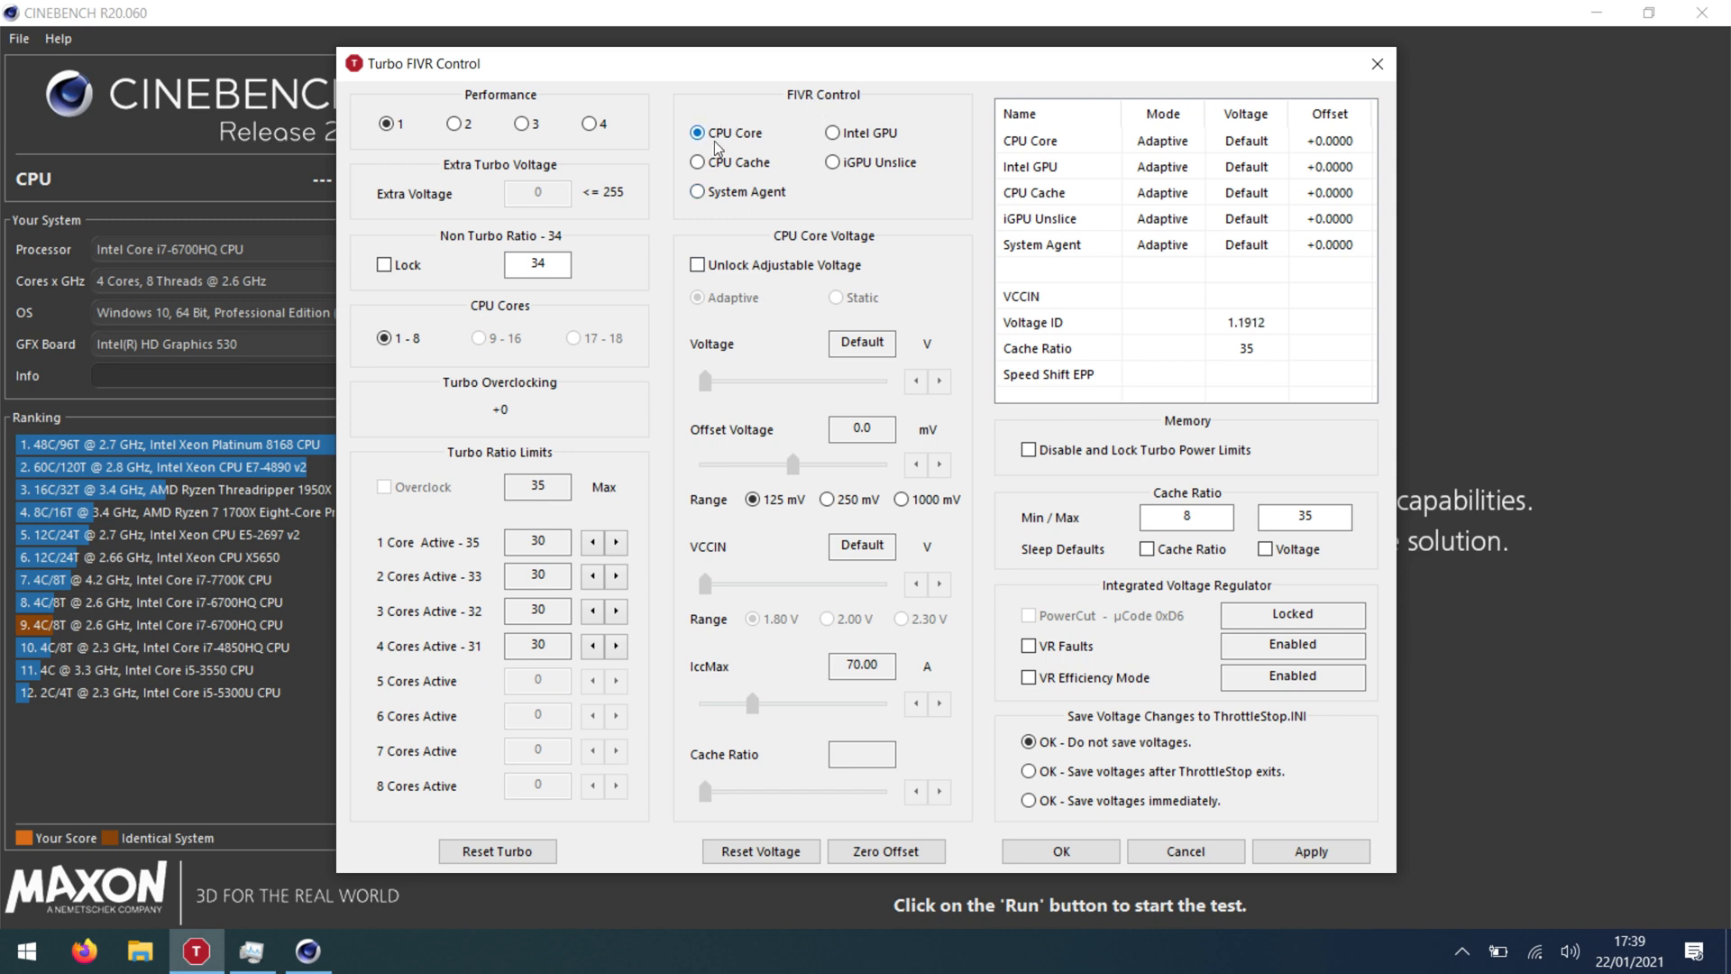
# Unlock adjustable CPU core voltage and set its offset to -135.7 mV.
pyautogui.click(697, 264)
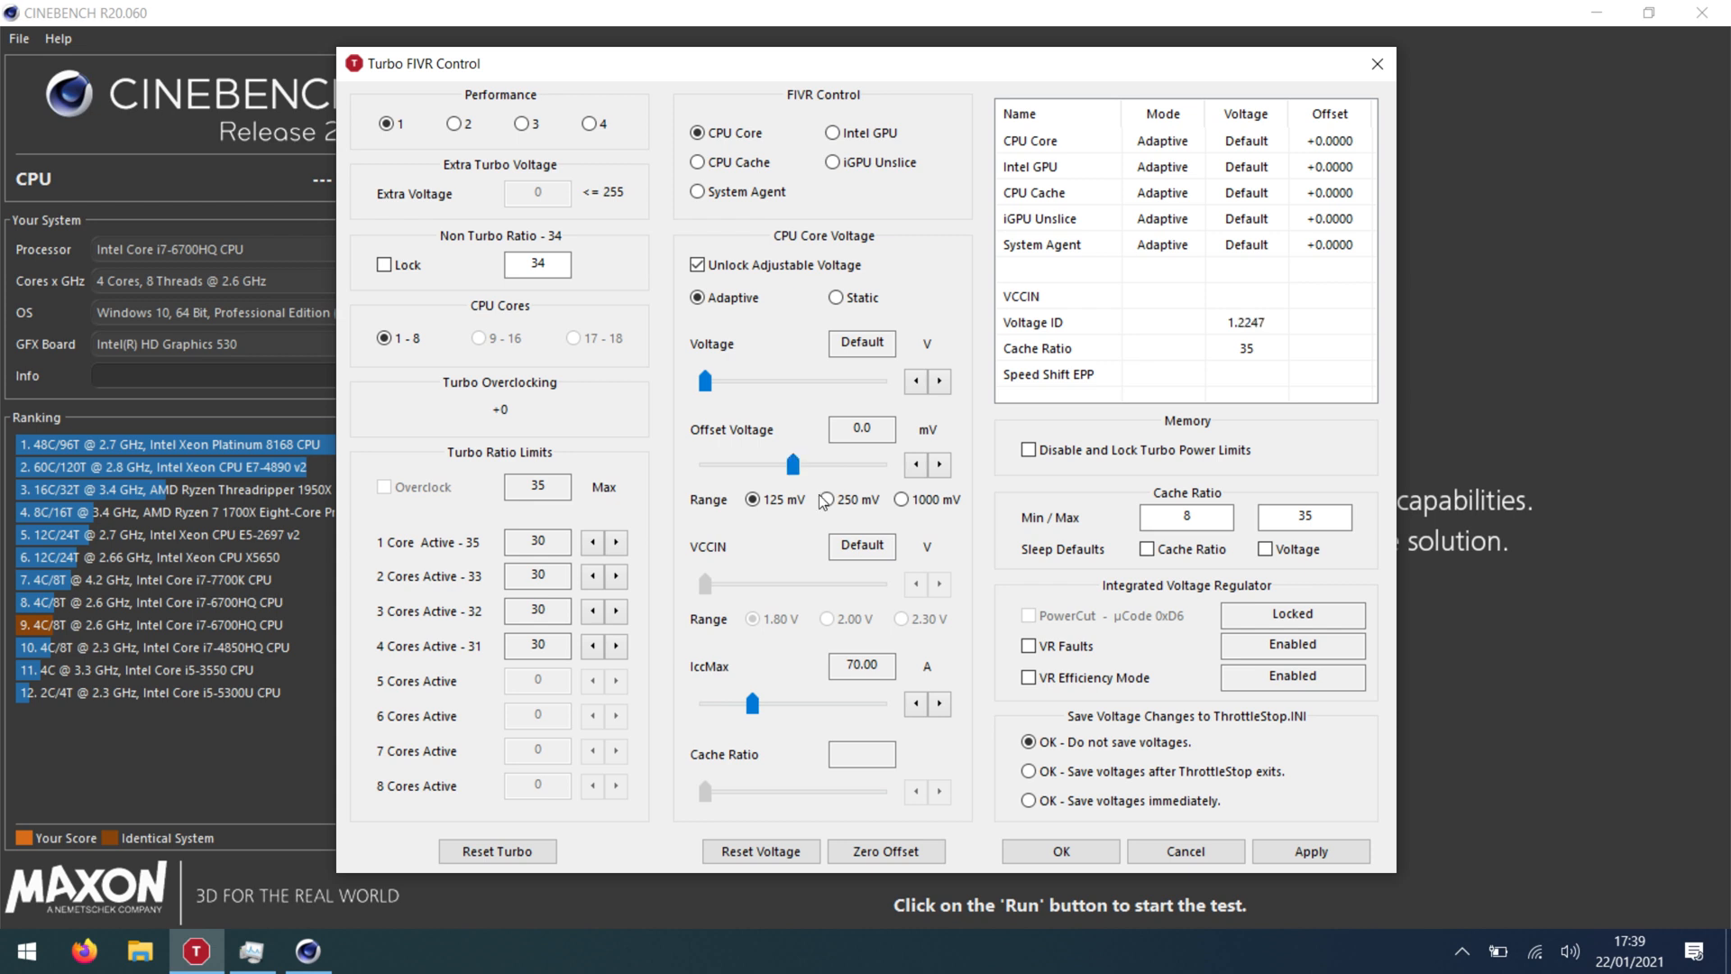
pyautogui.moveTo(792, 463); pyautogui.dragTo(751, 463)
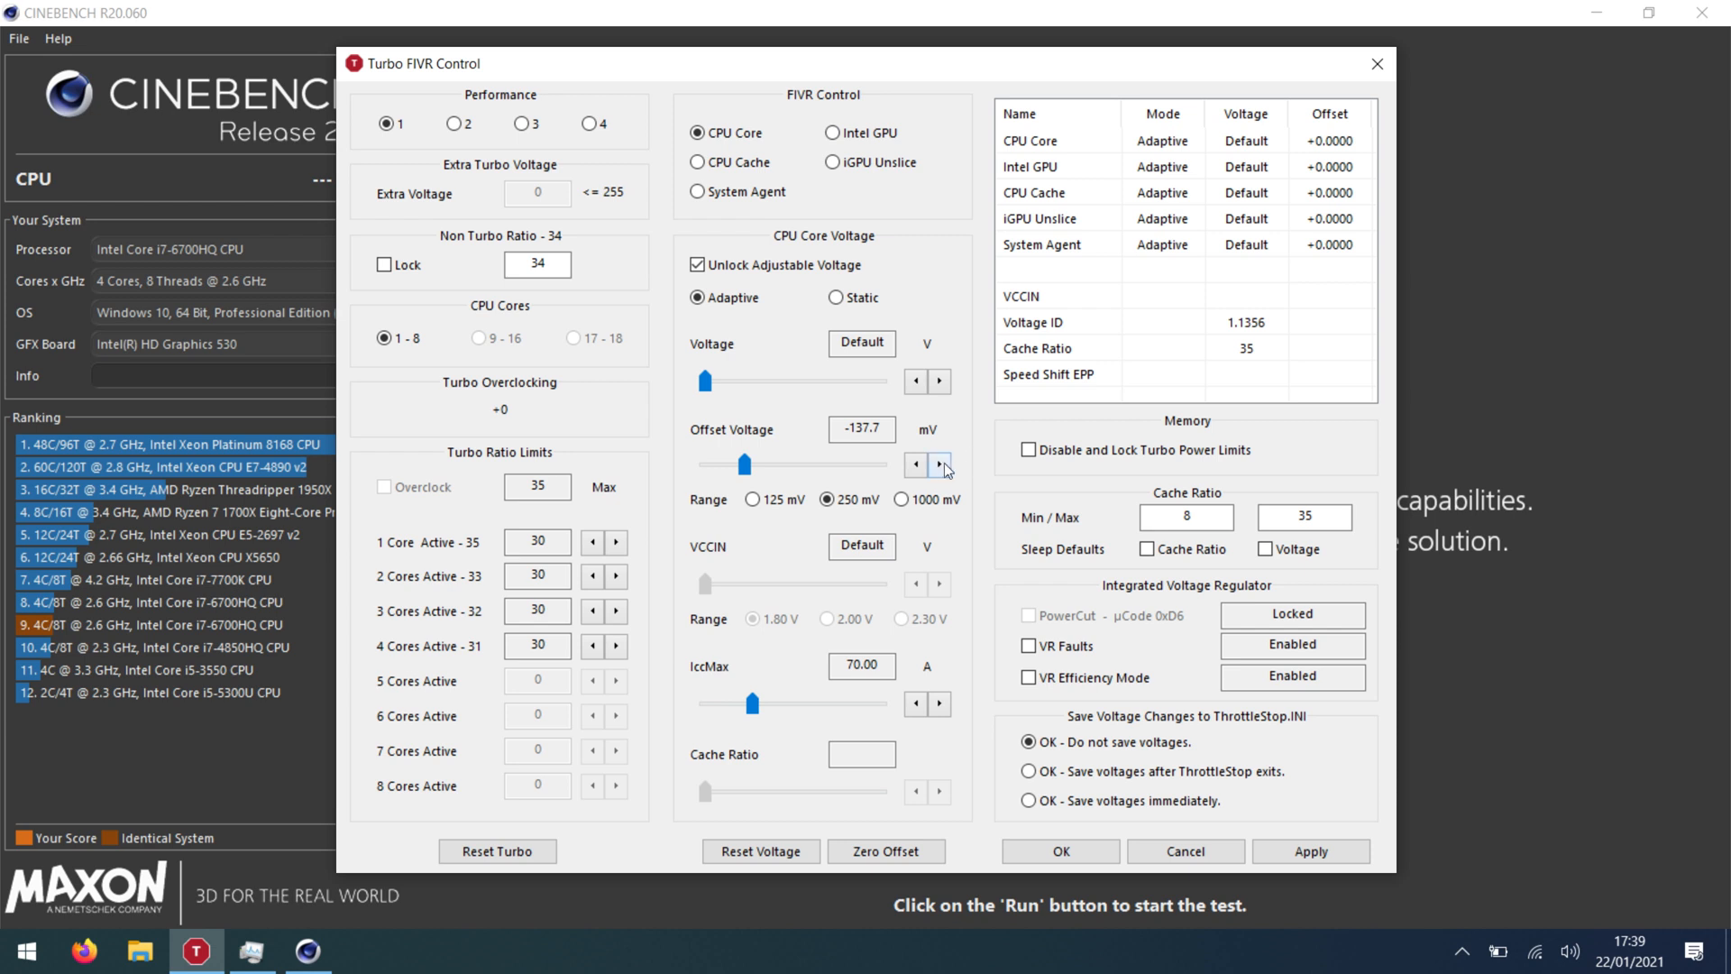
pyautogui.click(939, 463)
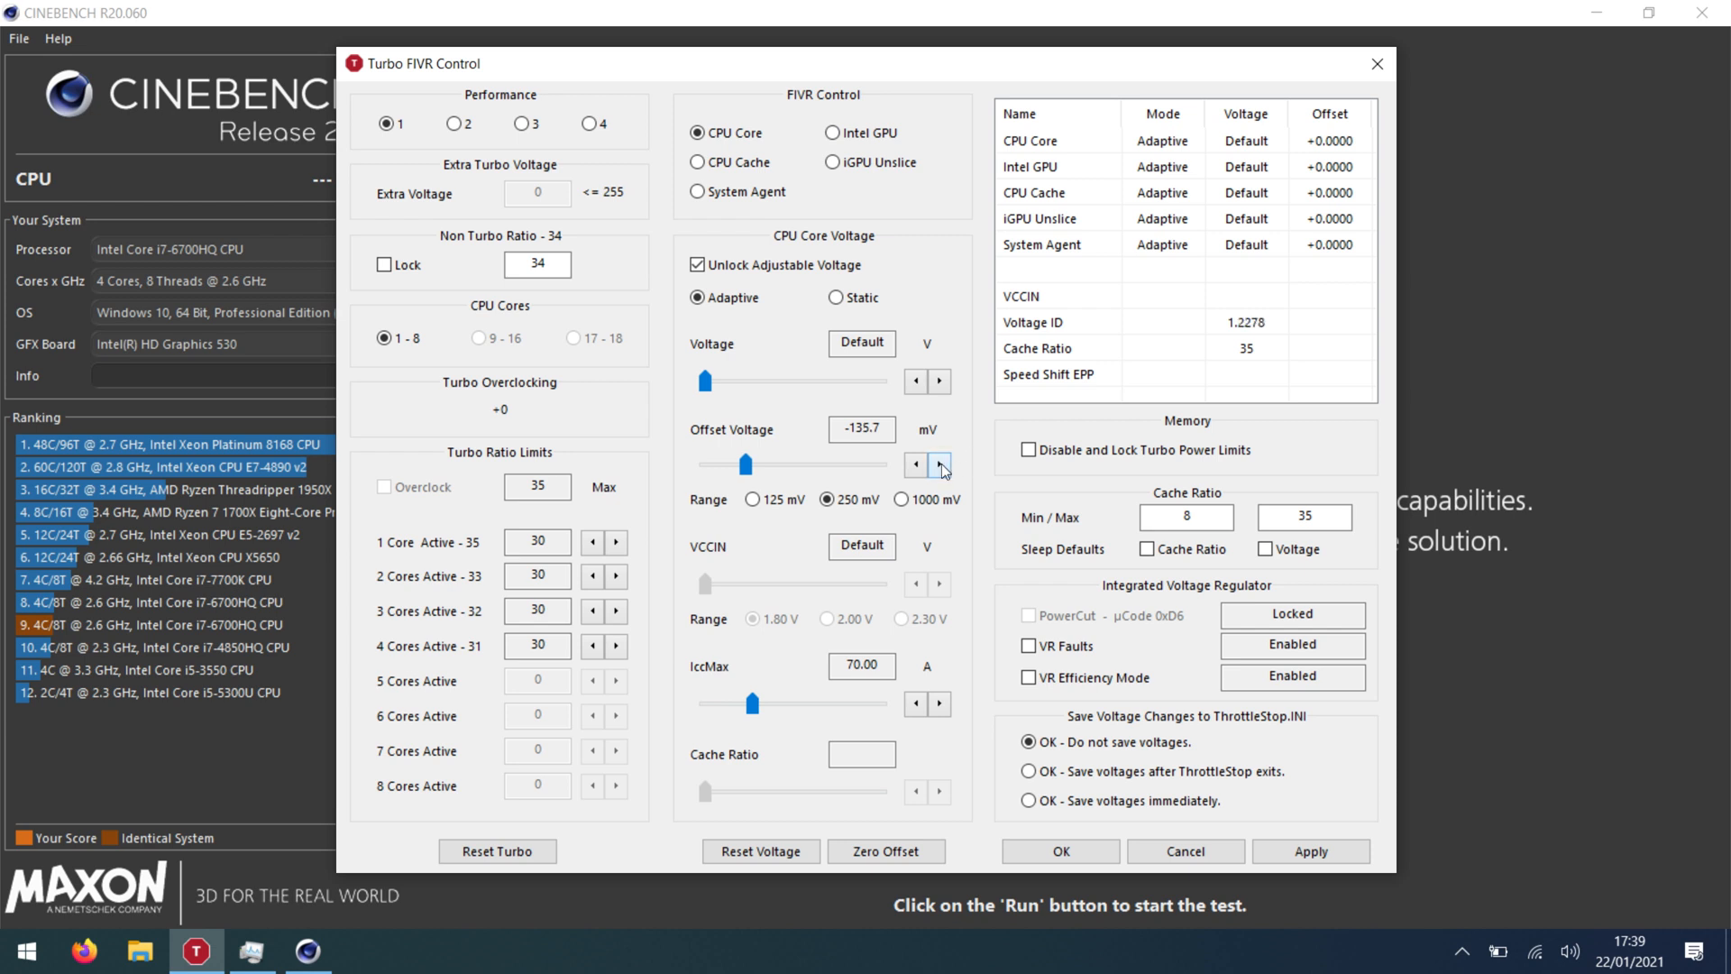
# Unlock adjustable CPU cache voltage and set its offset to -135.7 mV.
pyautogui.click(697, 162)
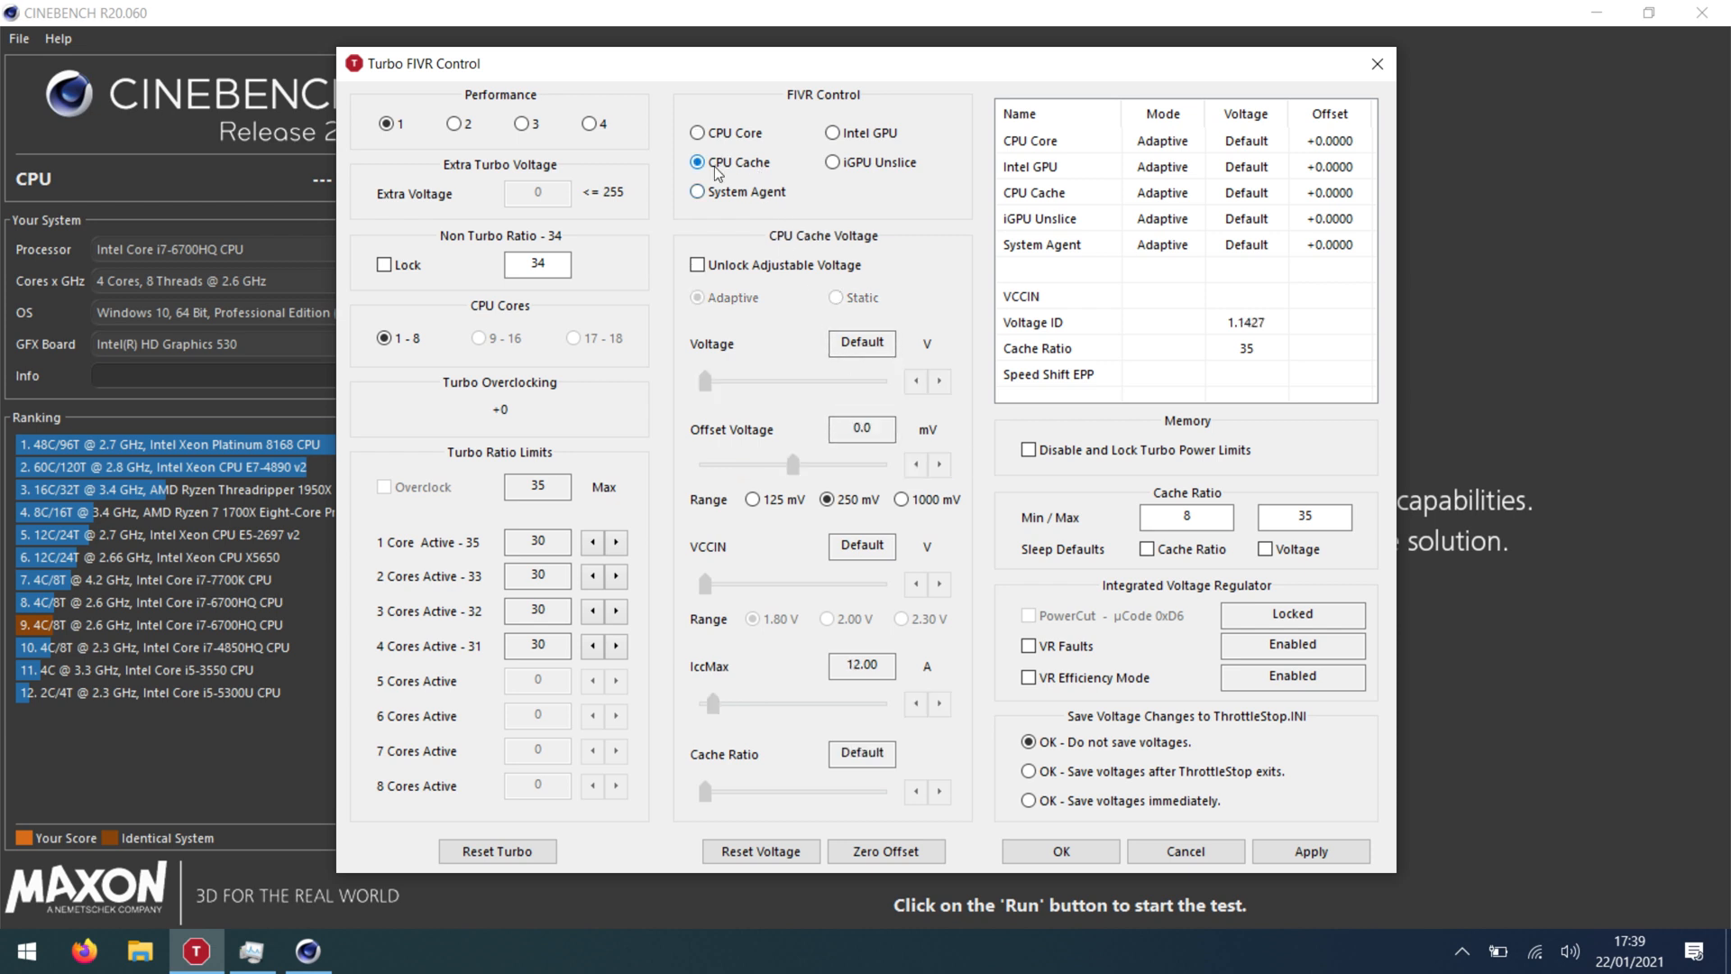
pyautogui.click(697, 265)
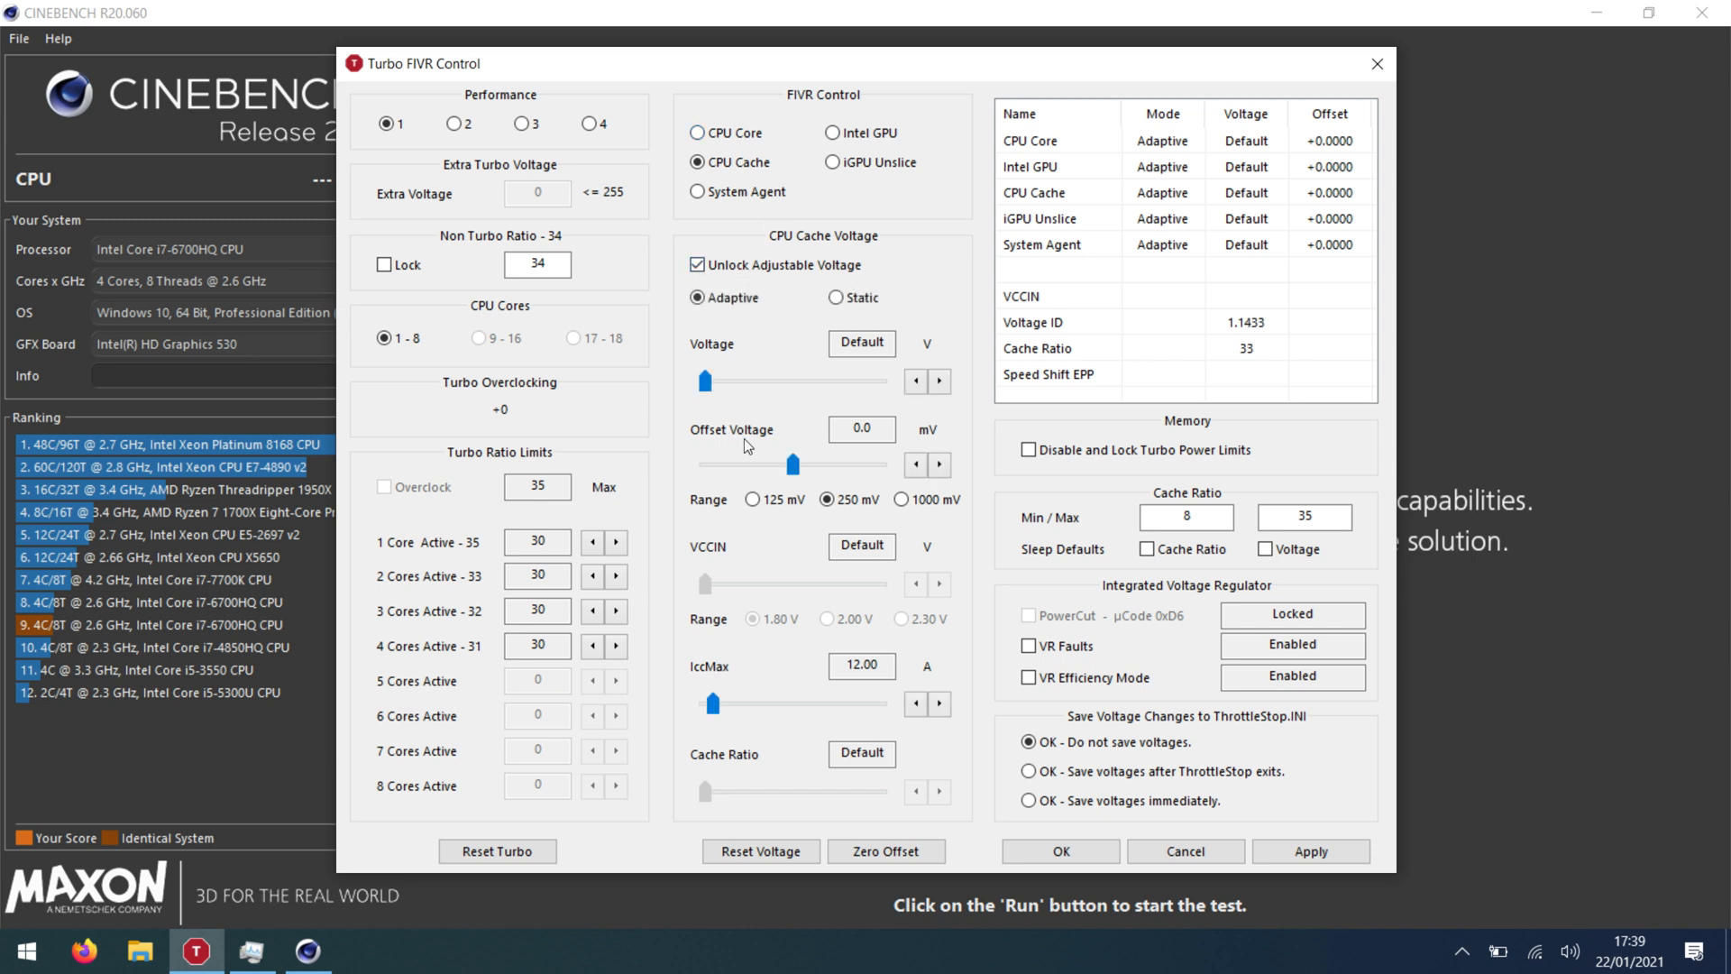
pyautogui.moveTo(792, 463); pyautogui.dragTo(751, 463)
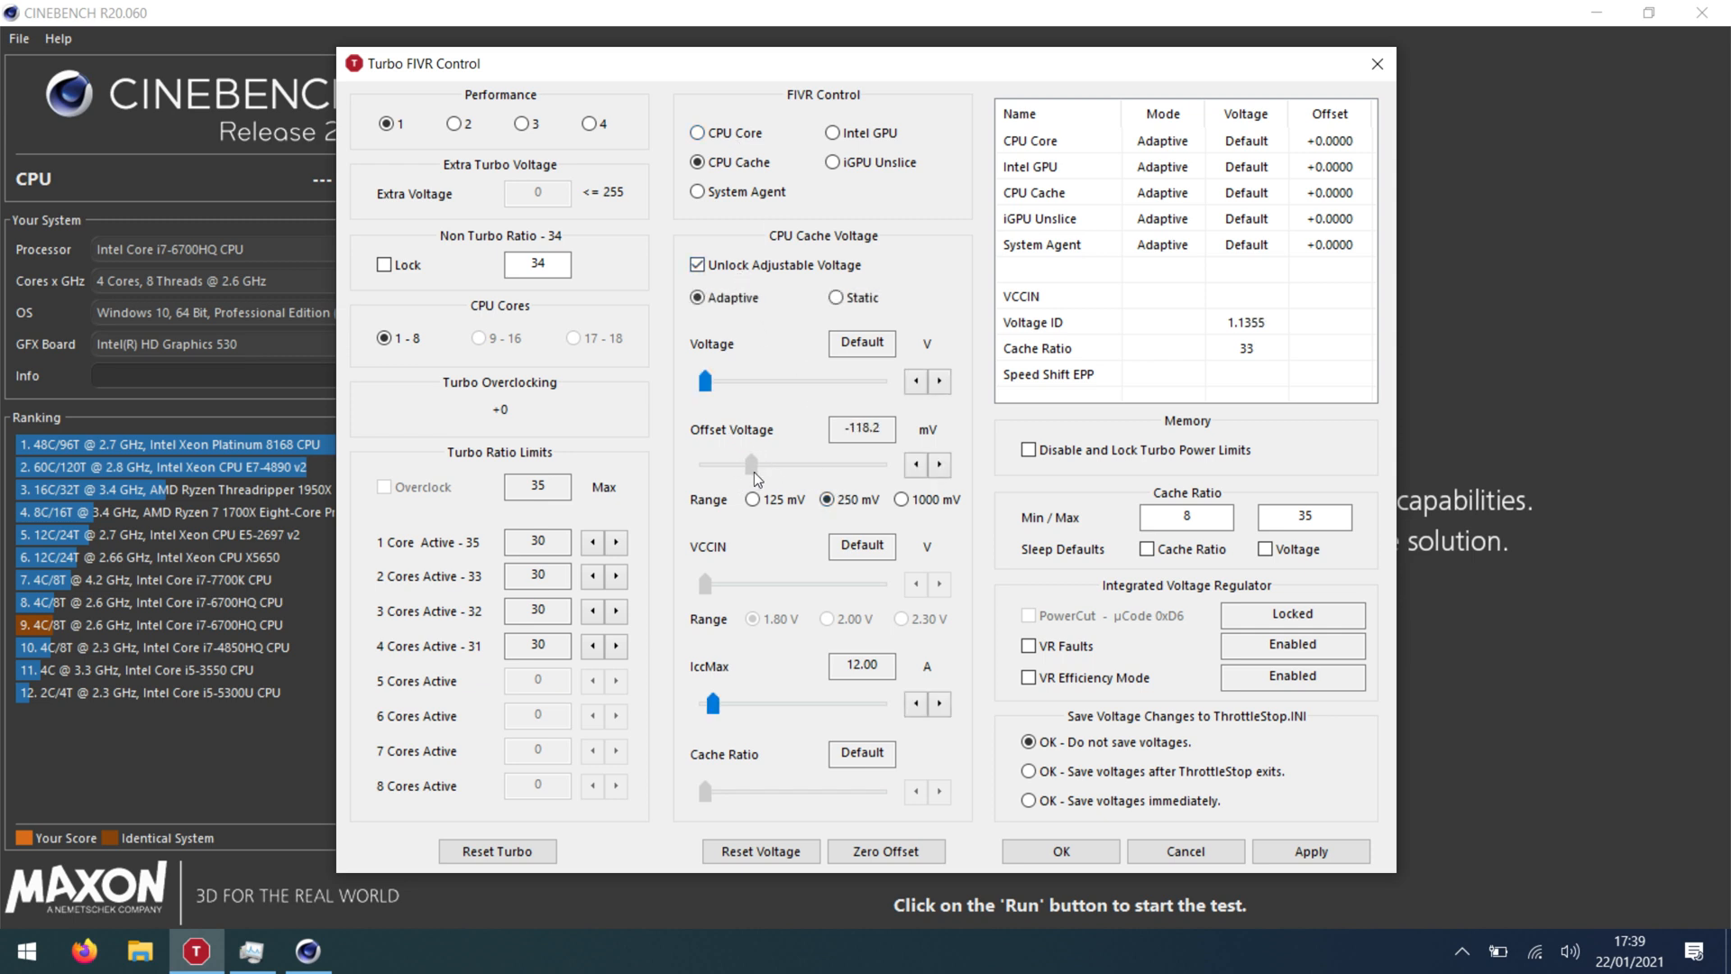
pyautogui.click(915, 463)
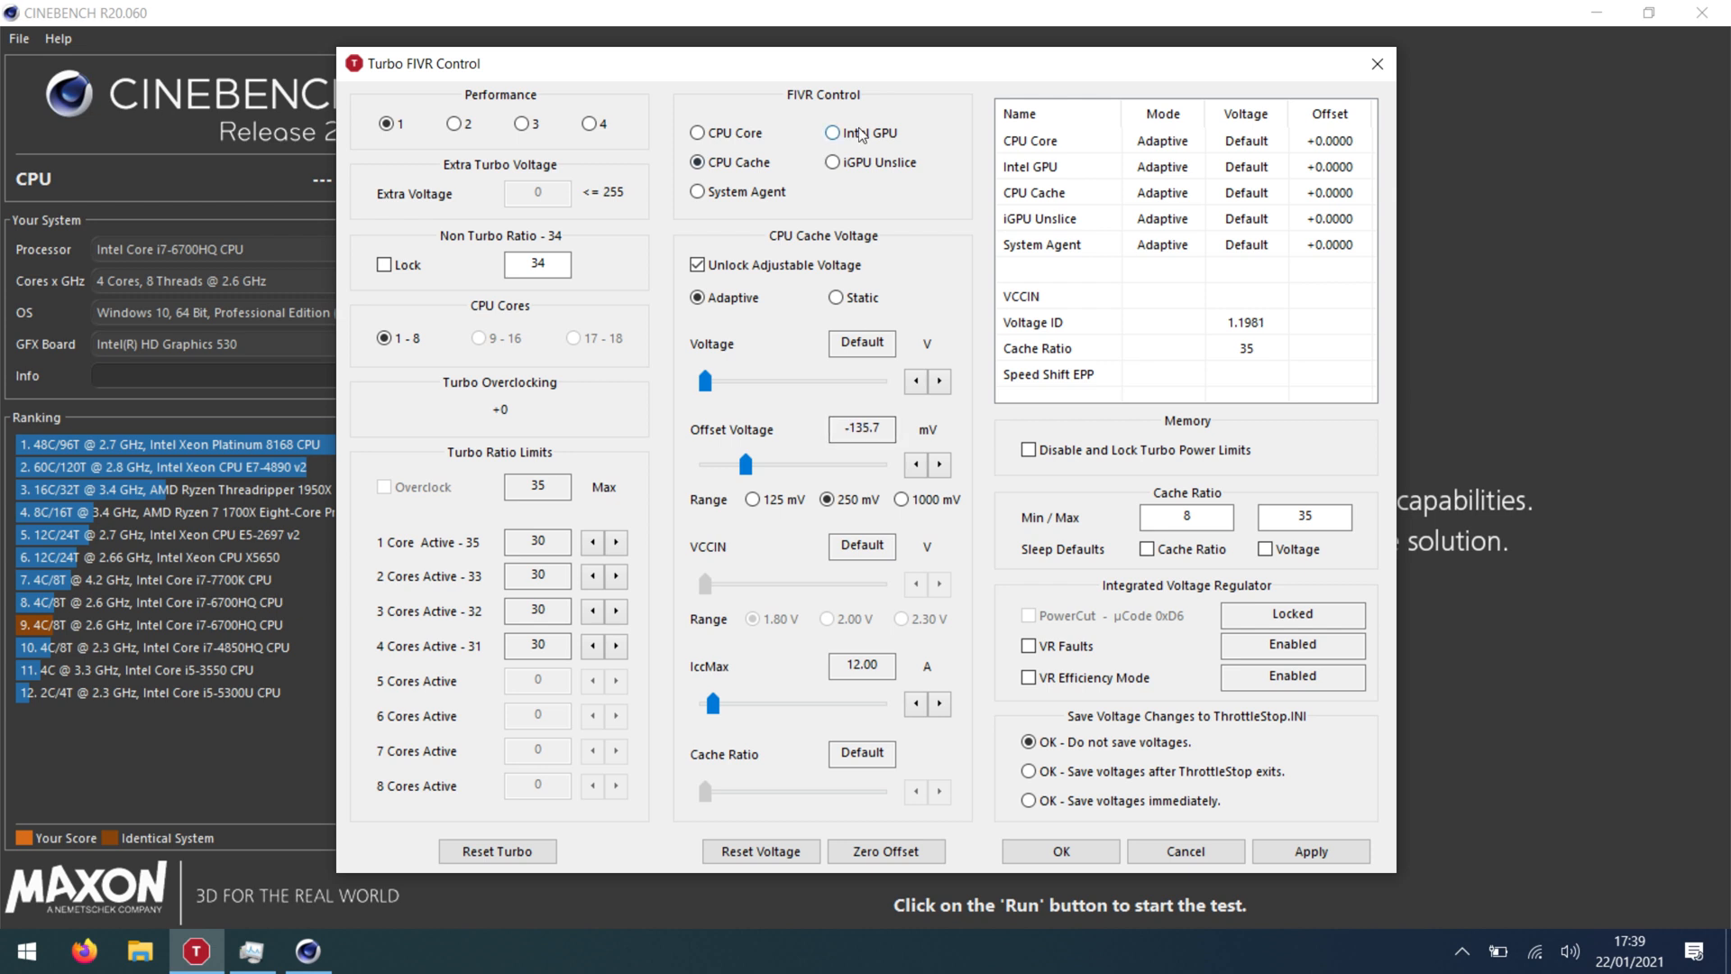
# Set Intel GPU and iGPU Unslice offsets to -35.2 mV each, then reselect CPU Core.
pyautogui.click(833, 132)
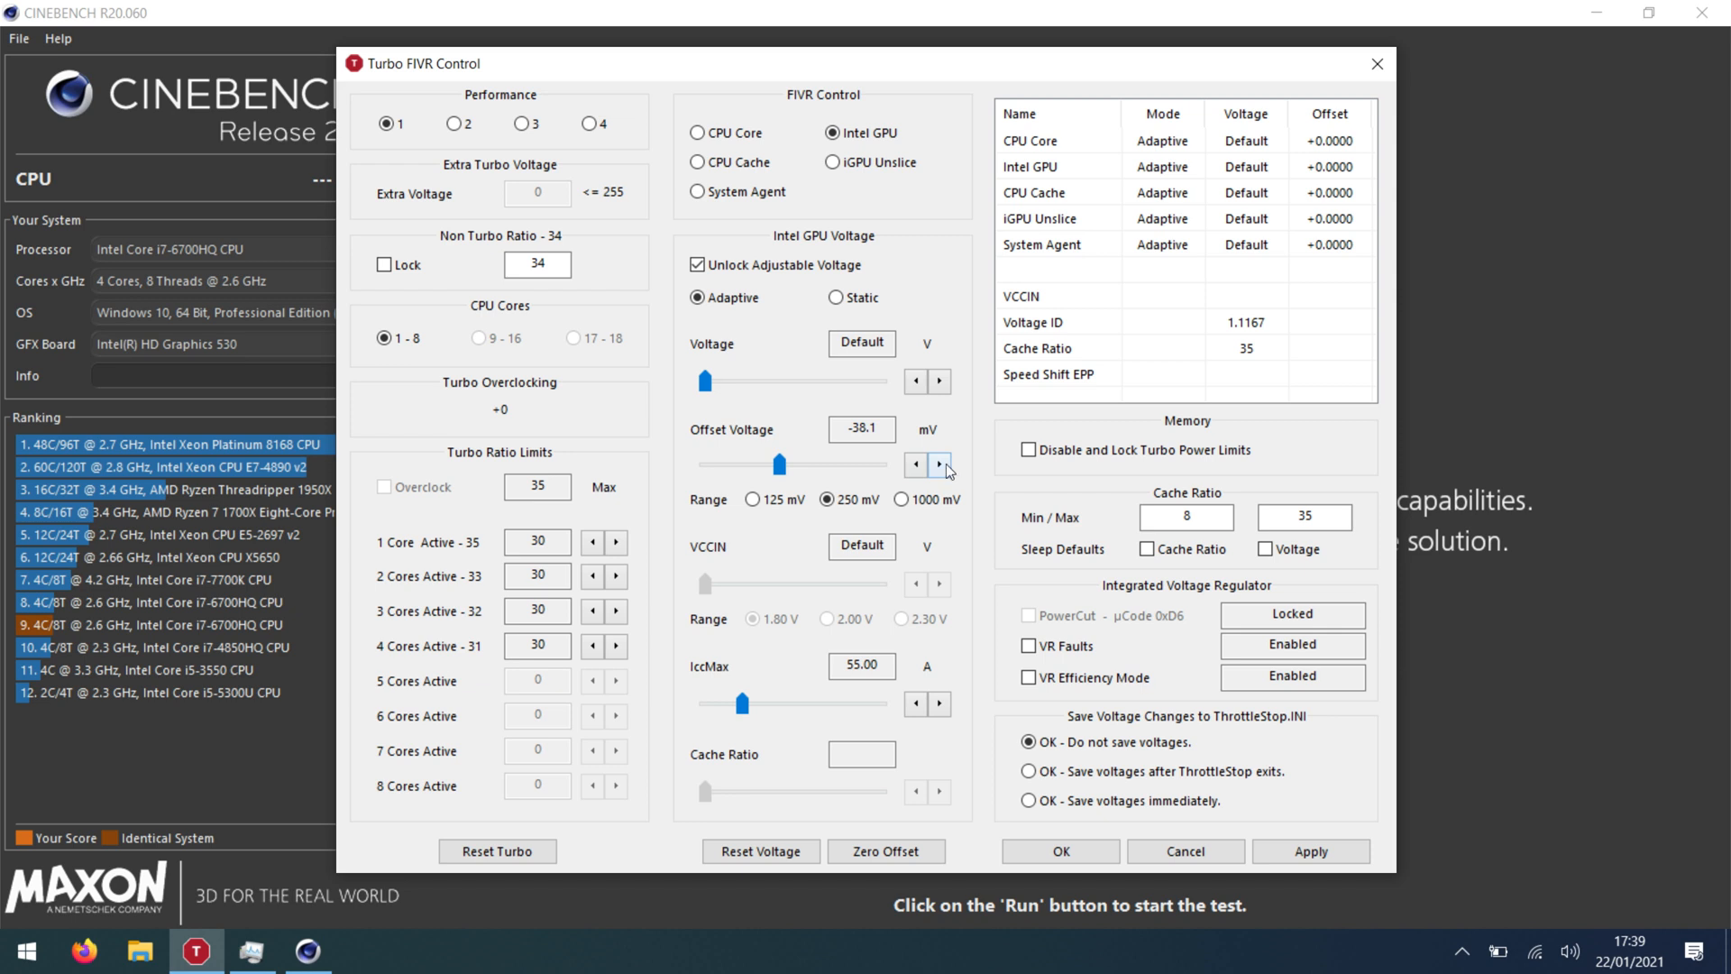
pyautogui.click(939, 463)
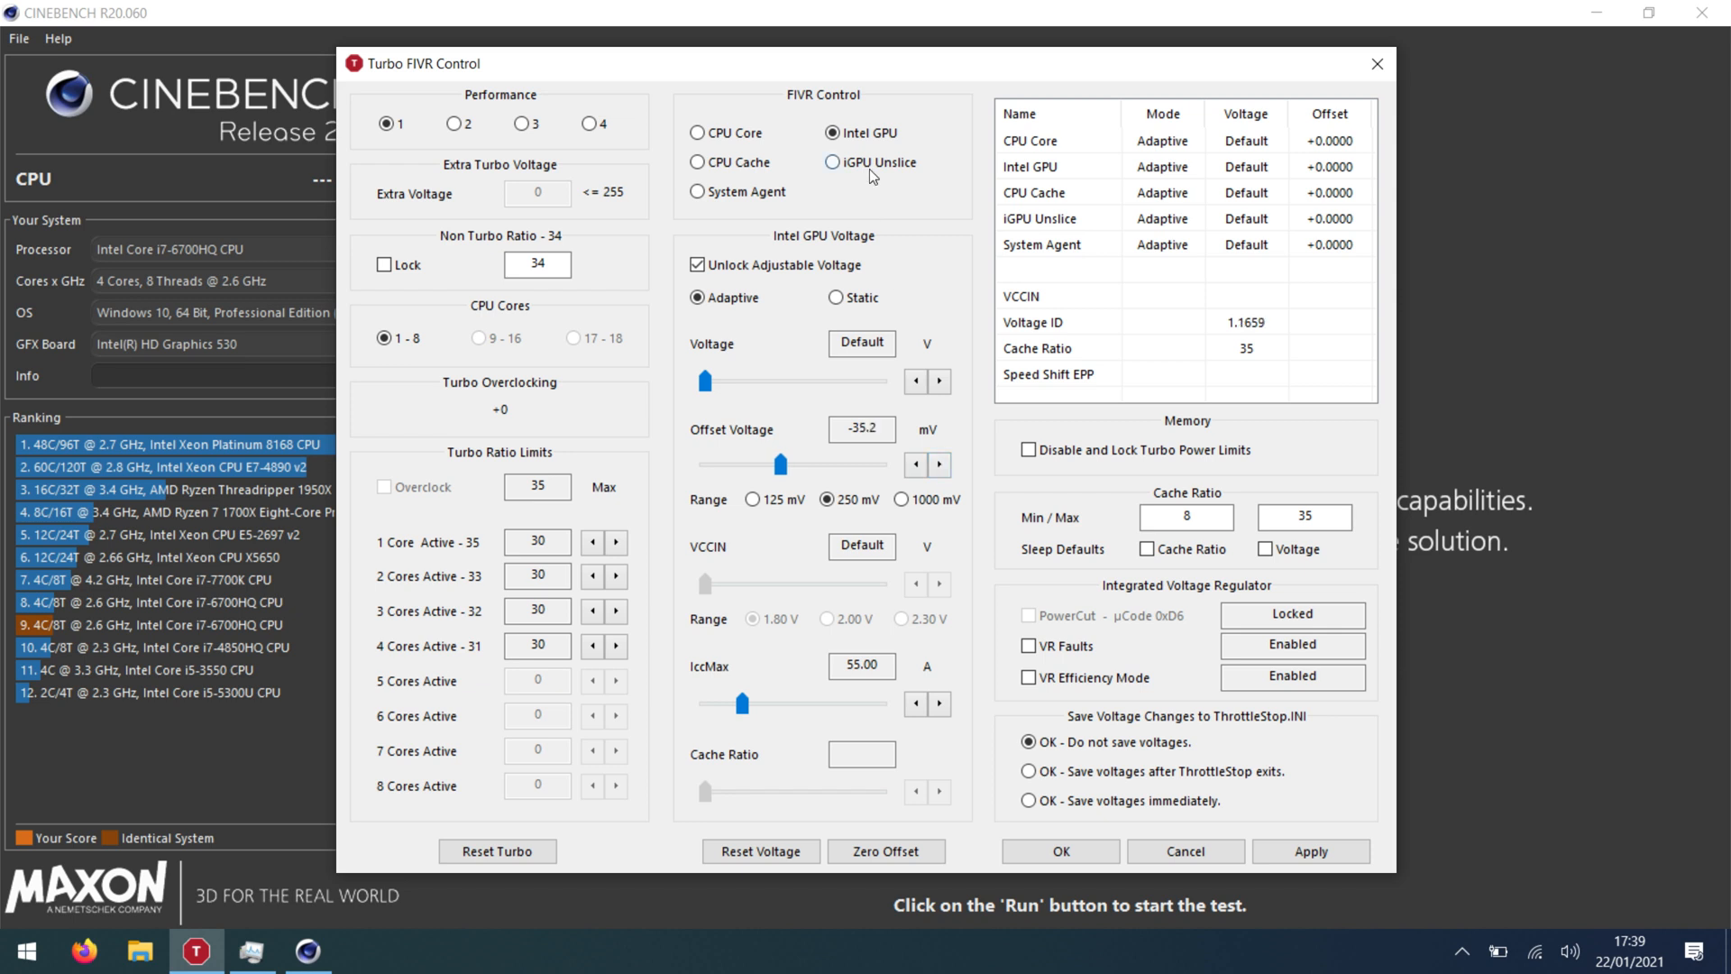
pyautogui.click(832, 162)
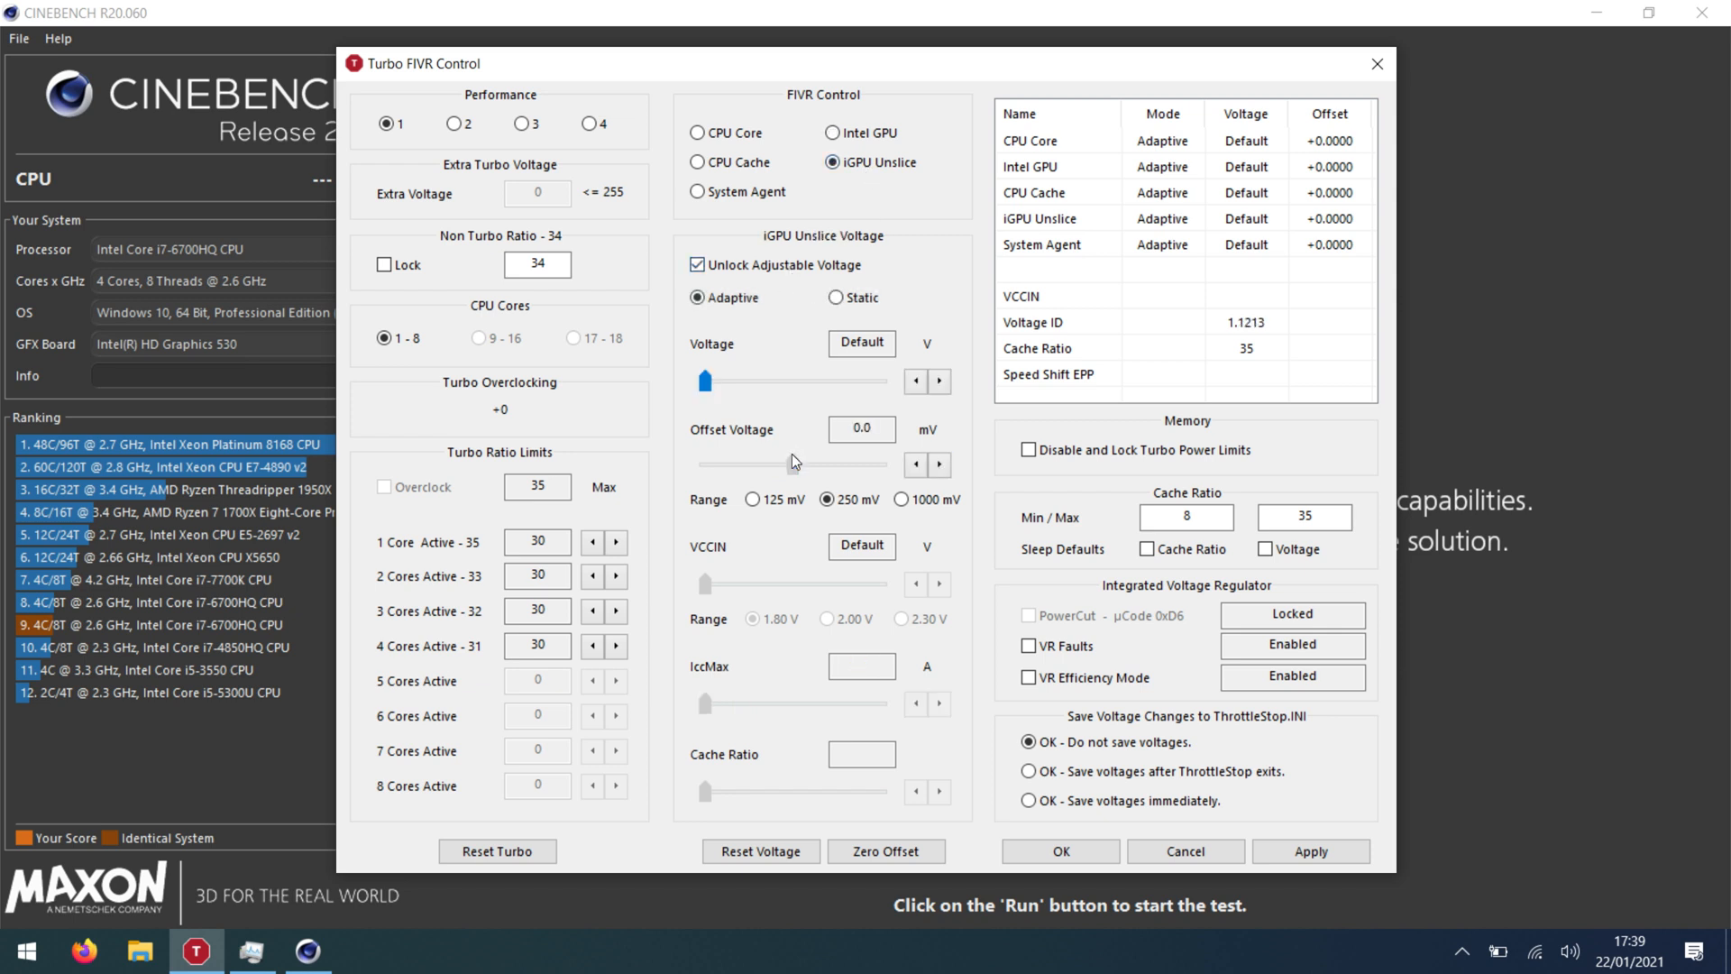
pyautogui.moveTo(705, 465); pyautogui.dragTo(781, 465)
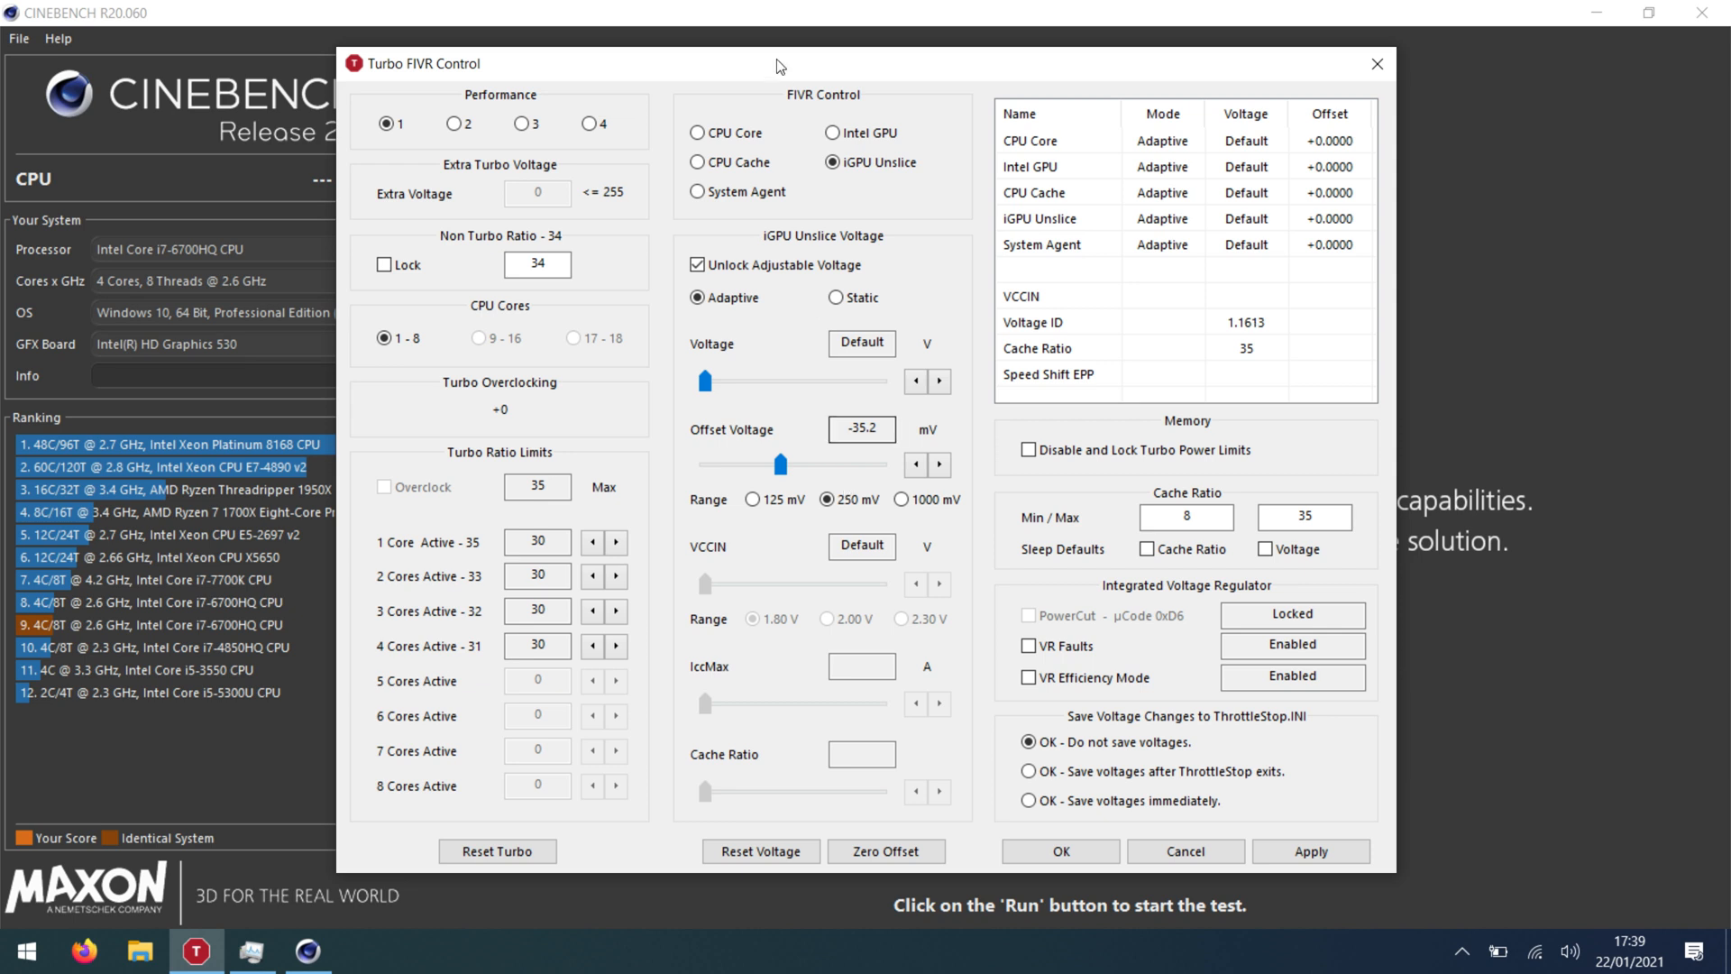
pyautogui.click(697, 133)
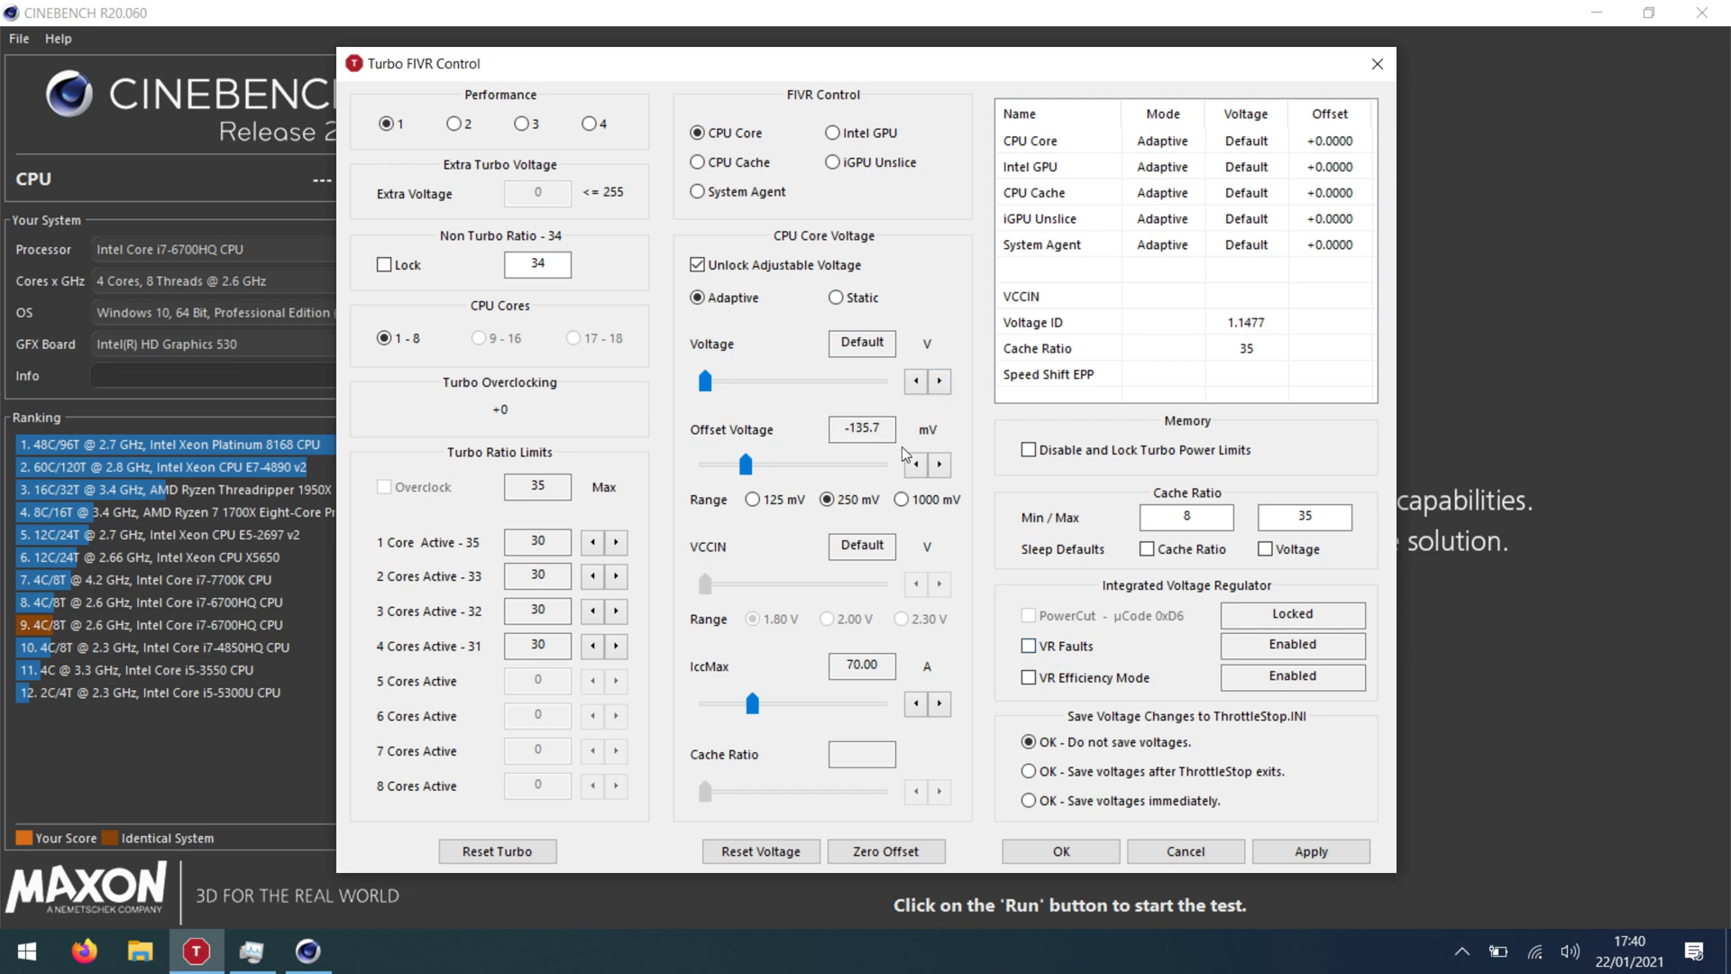
pyautogui.click(537, 542)
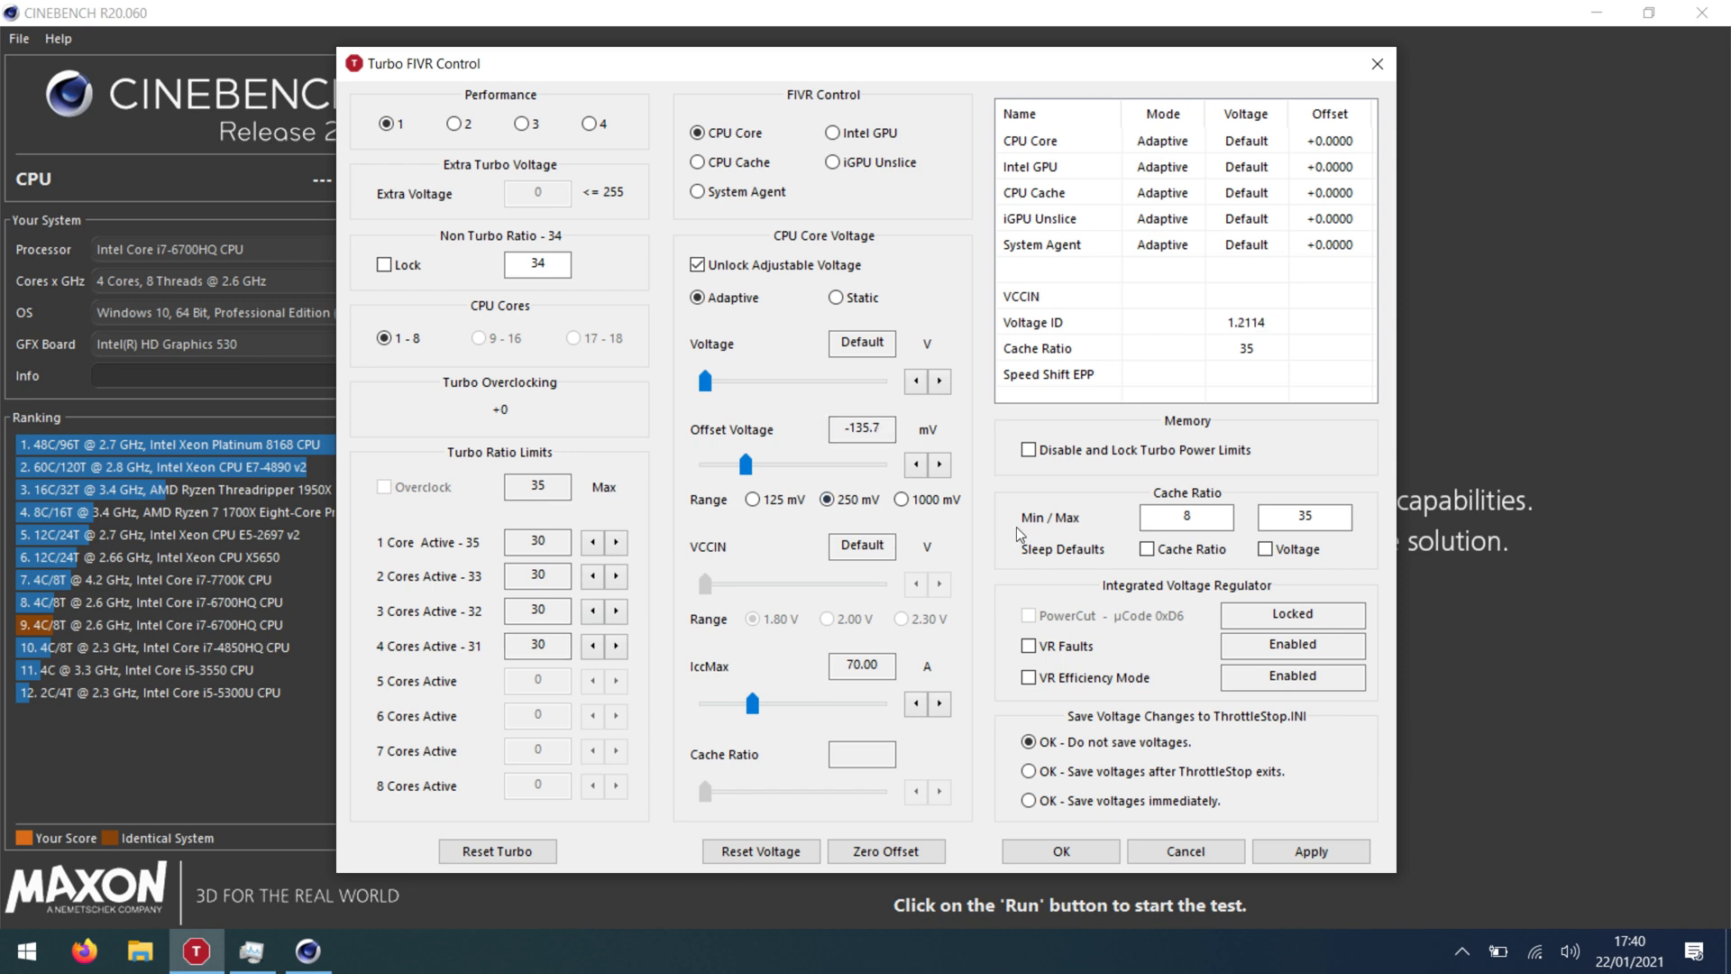
# Apply the -135.7 mV core undervolt and confirm power limits Long 45 / Short 56.
pyautogui.click(1310, 851)
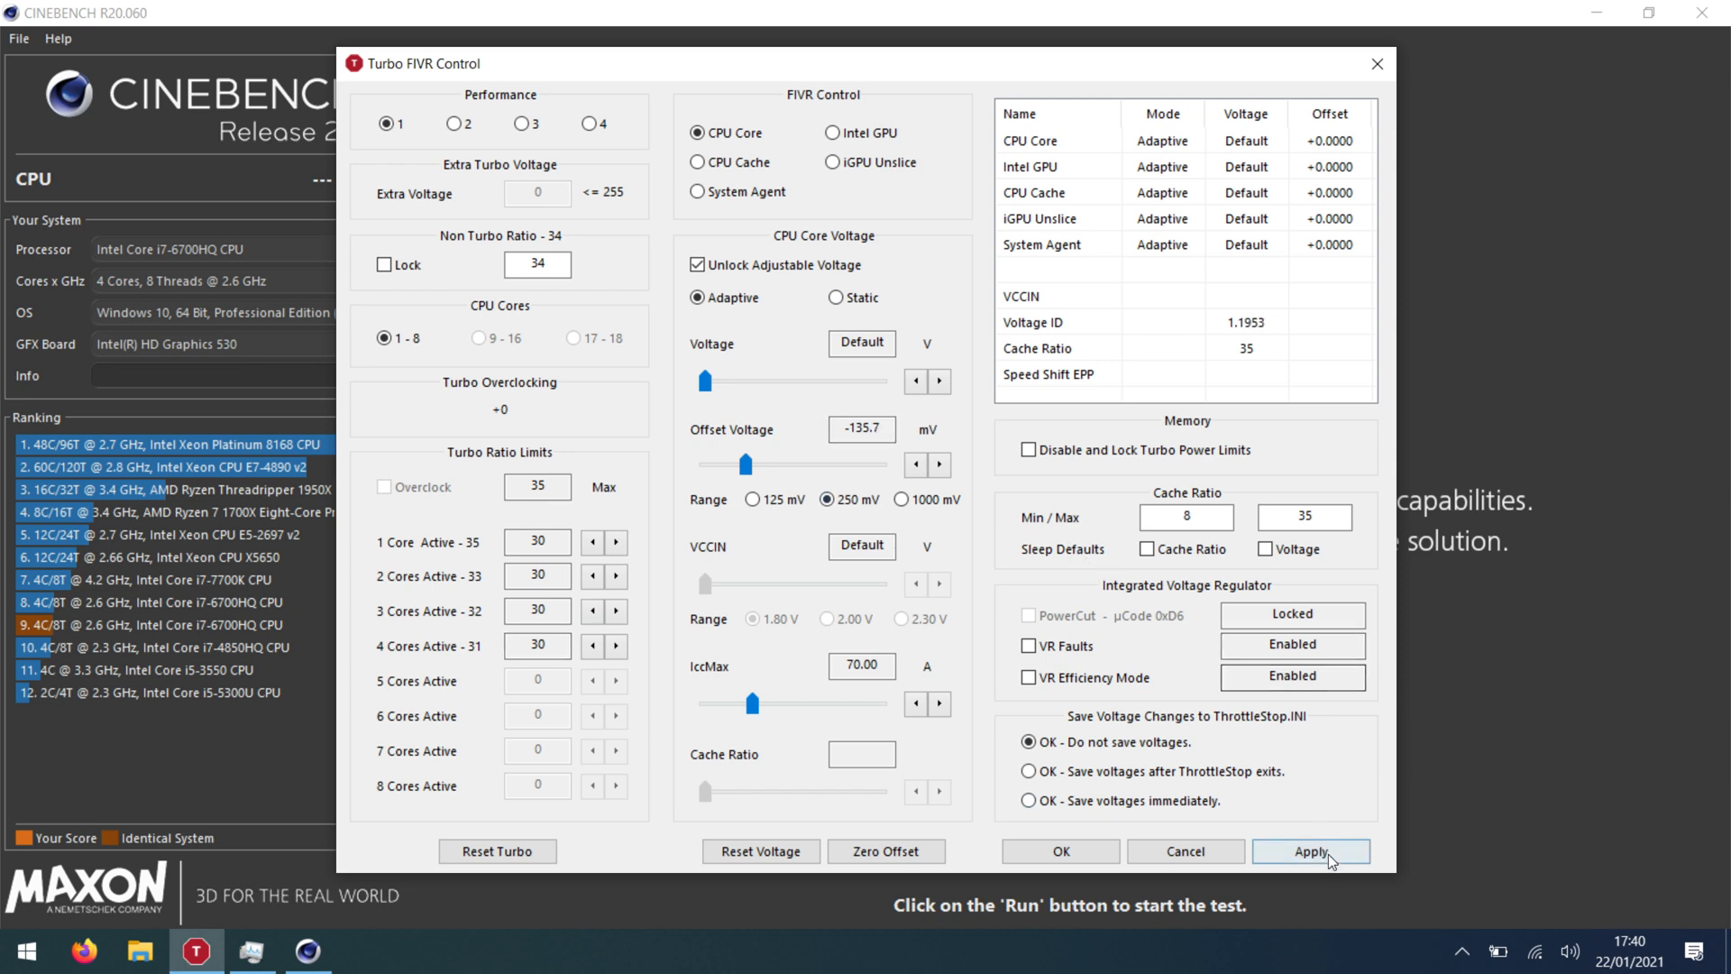
pyautogui.click(1311, 850)
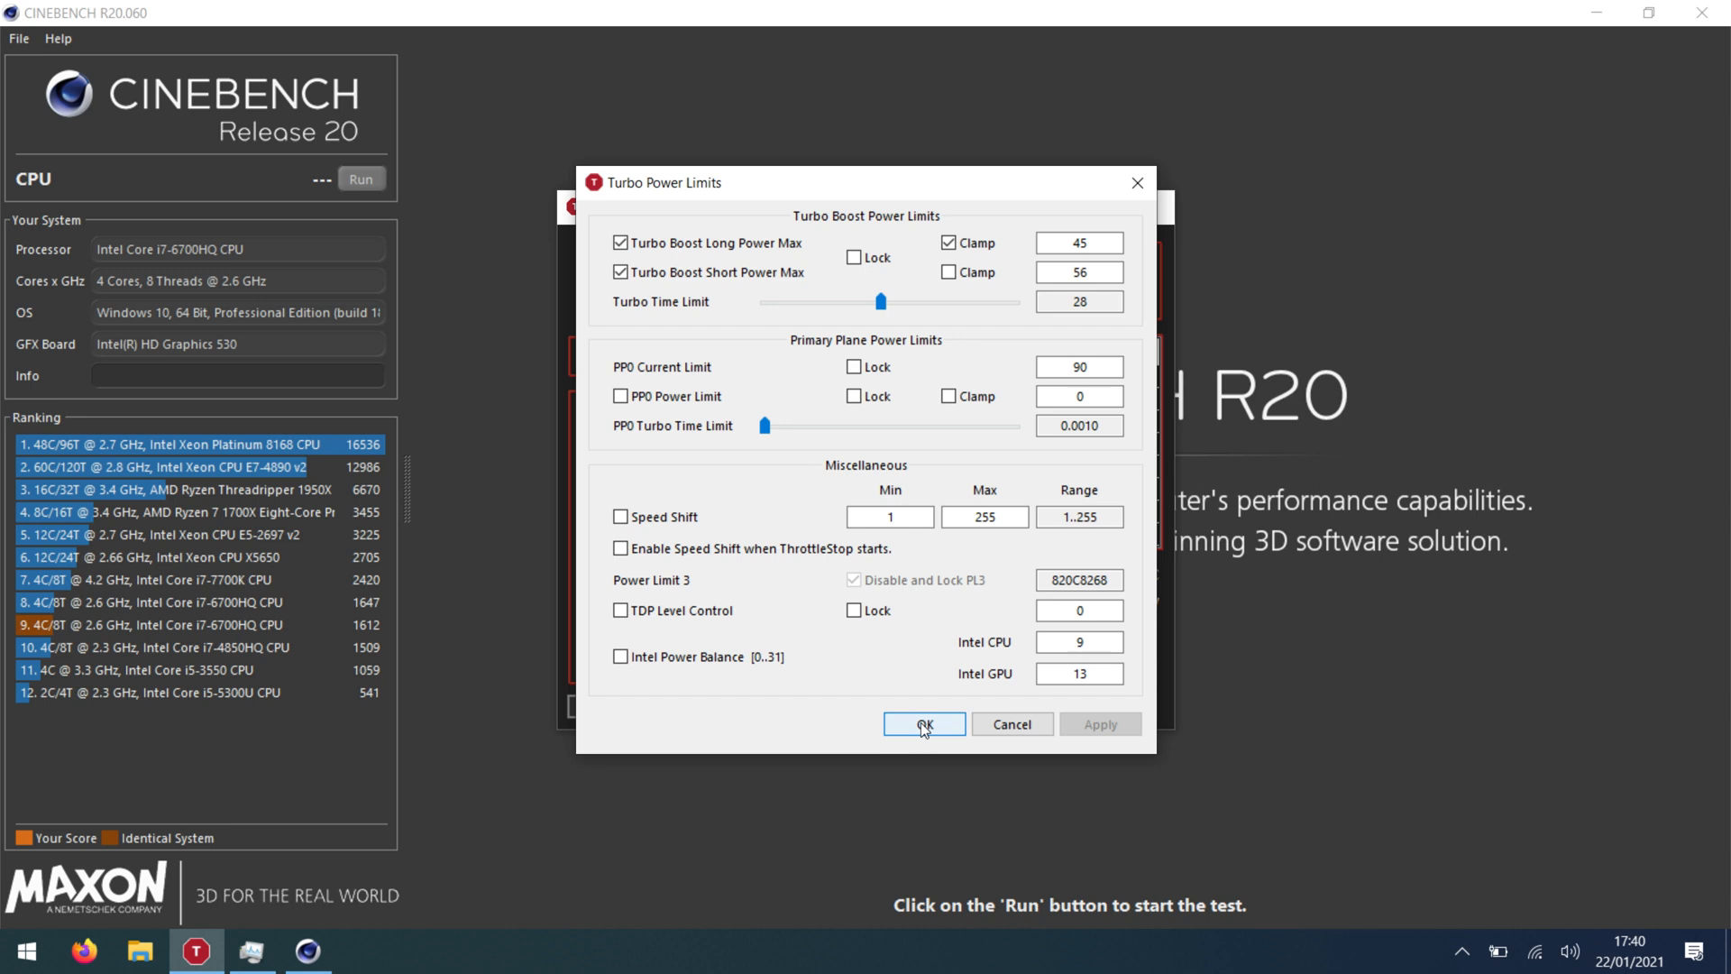
pyautogui.click(923, 723)
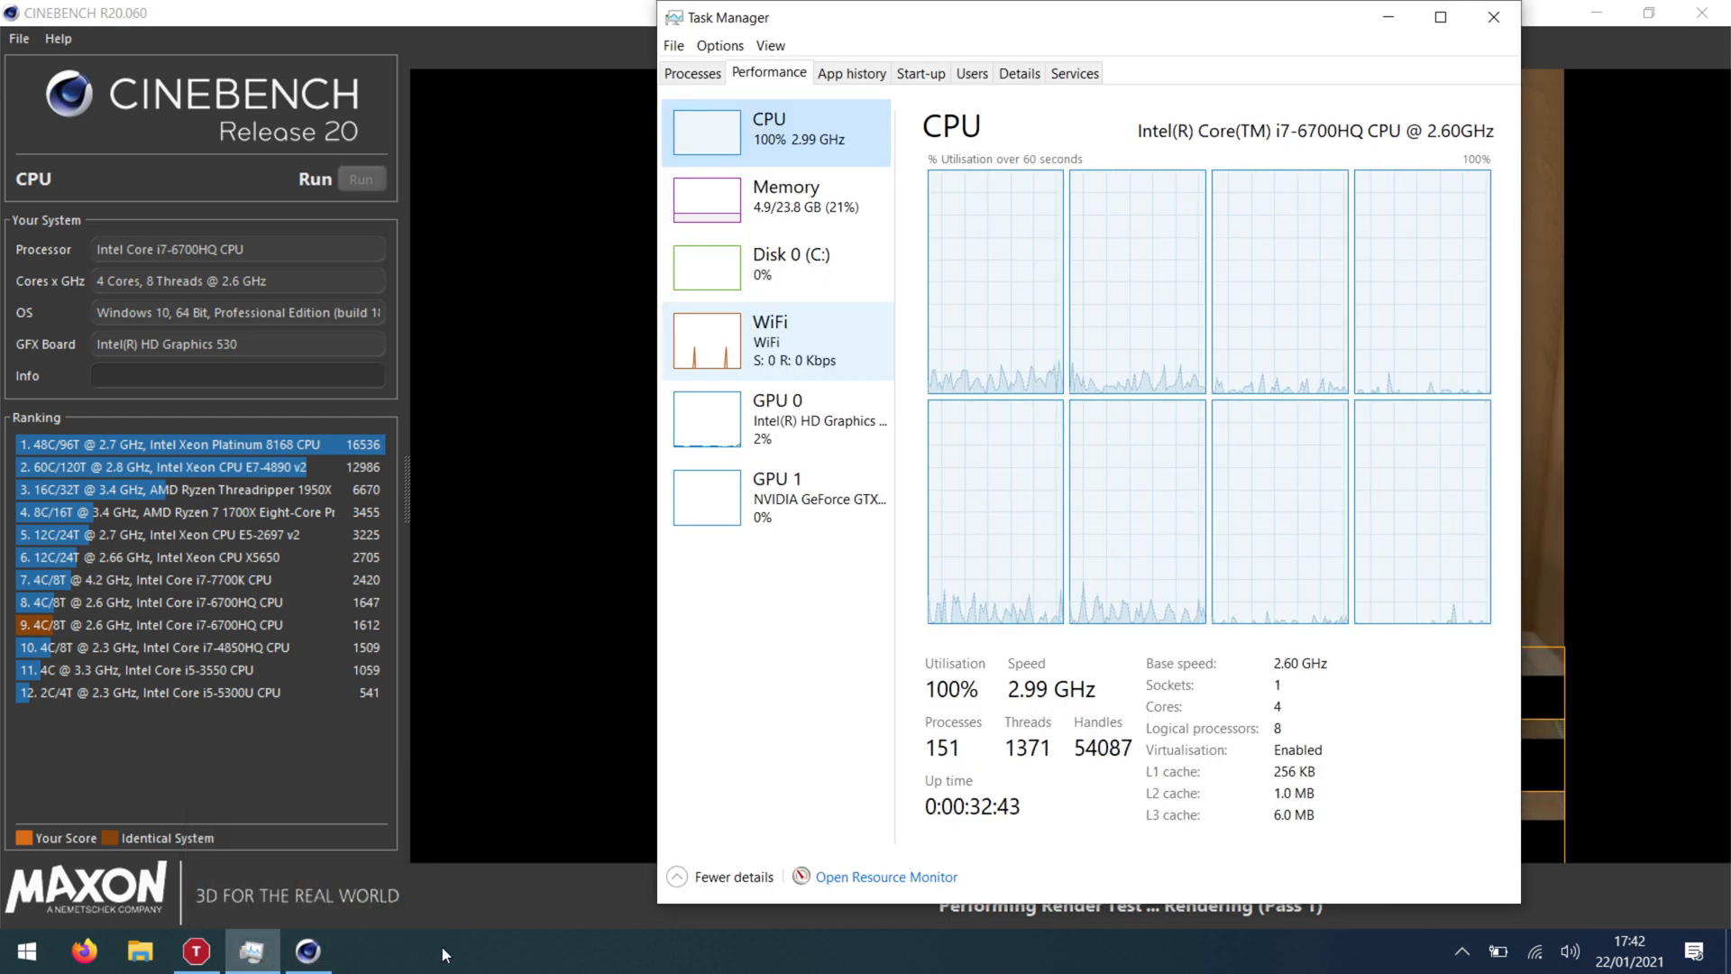
# Monitor CPU load and ThrottleStop during the CPU render until it scores 1401 pts.
pyautogui.click(196, 949)
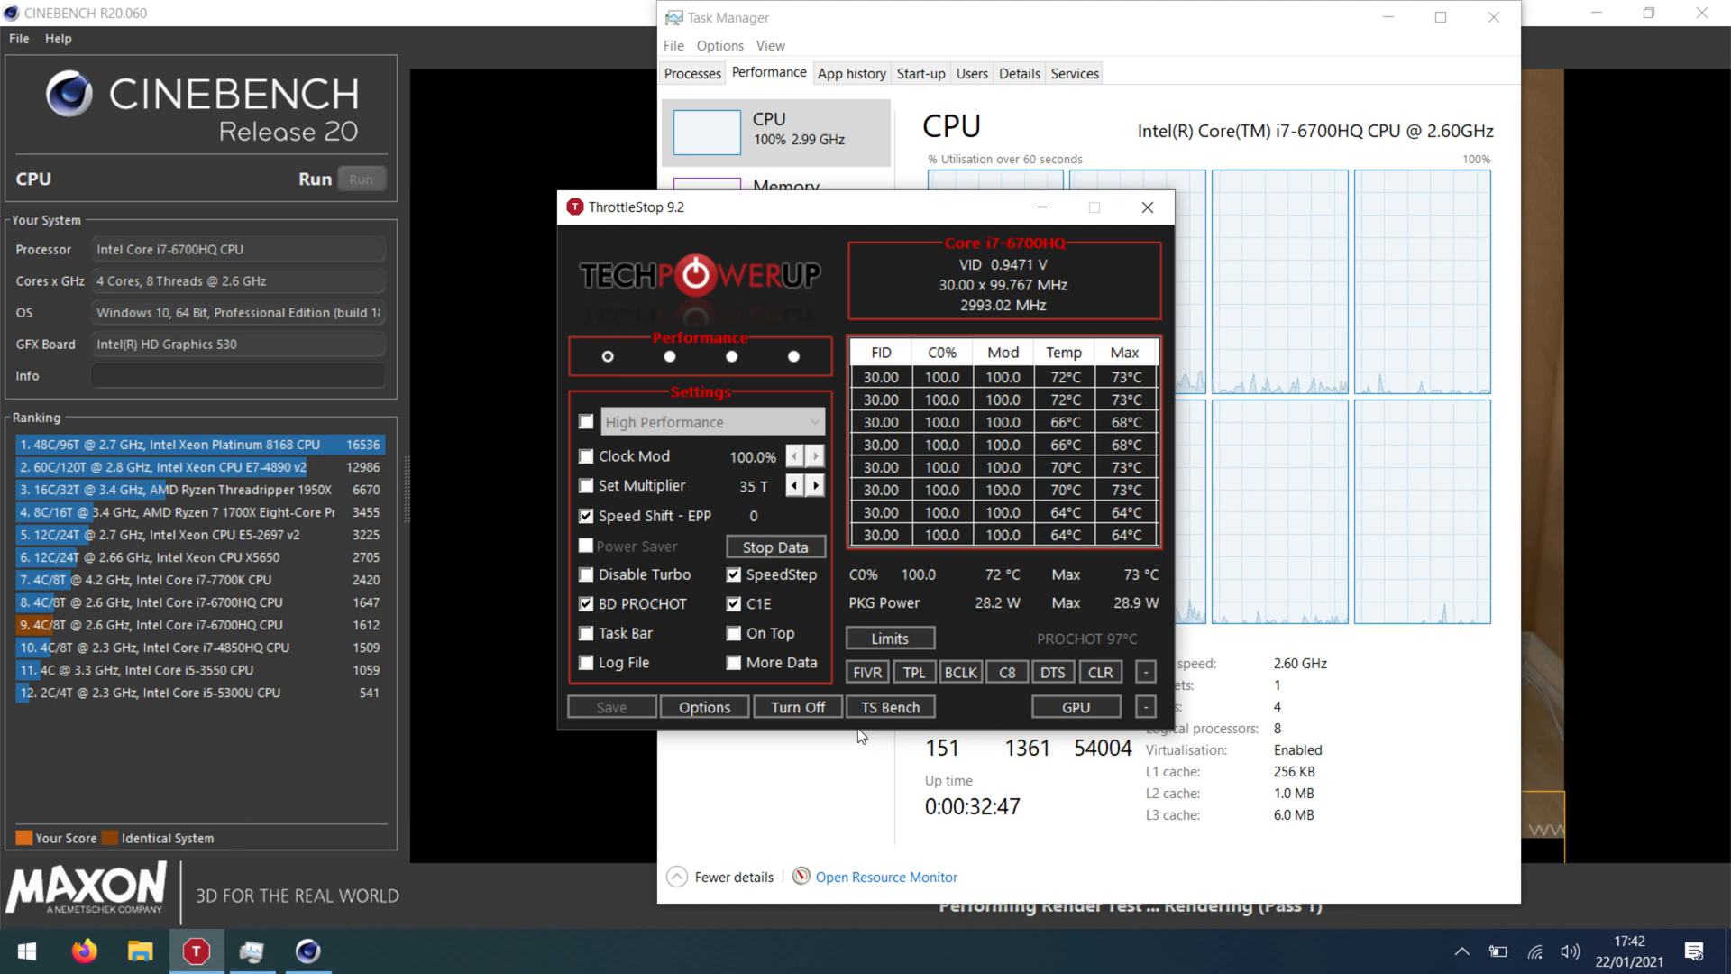
pyautogui.click(889, 638)
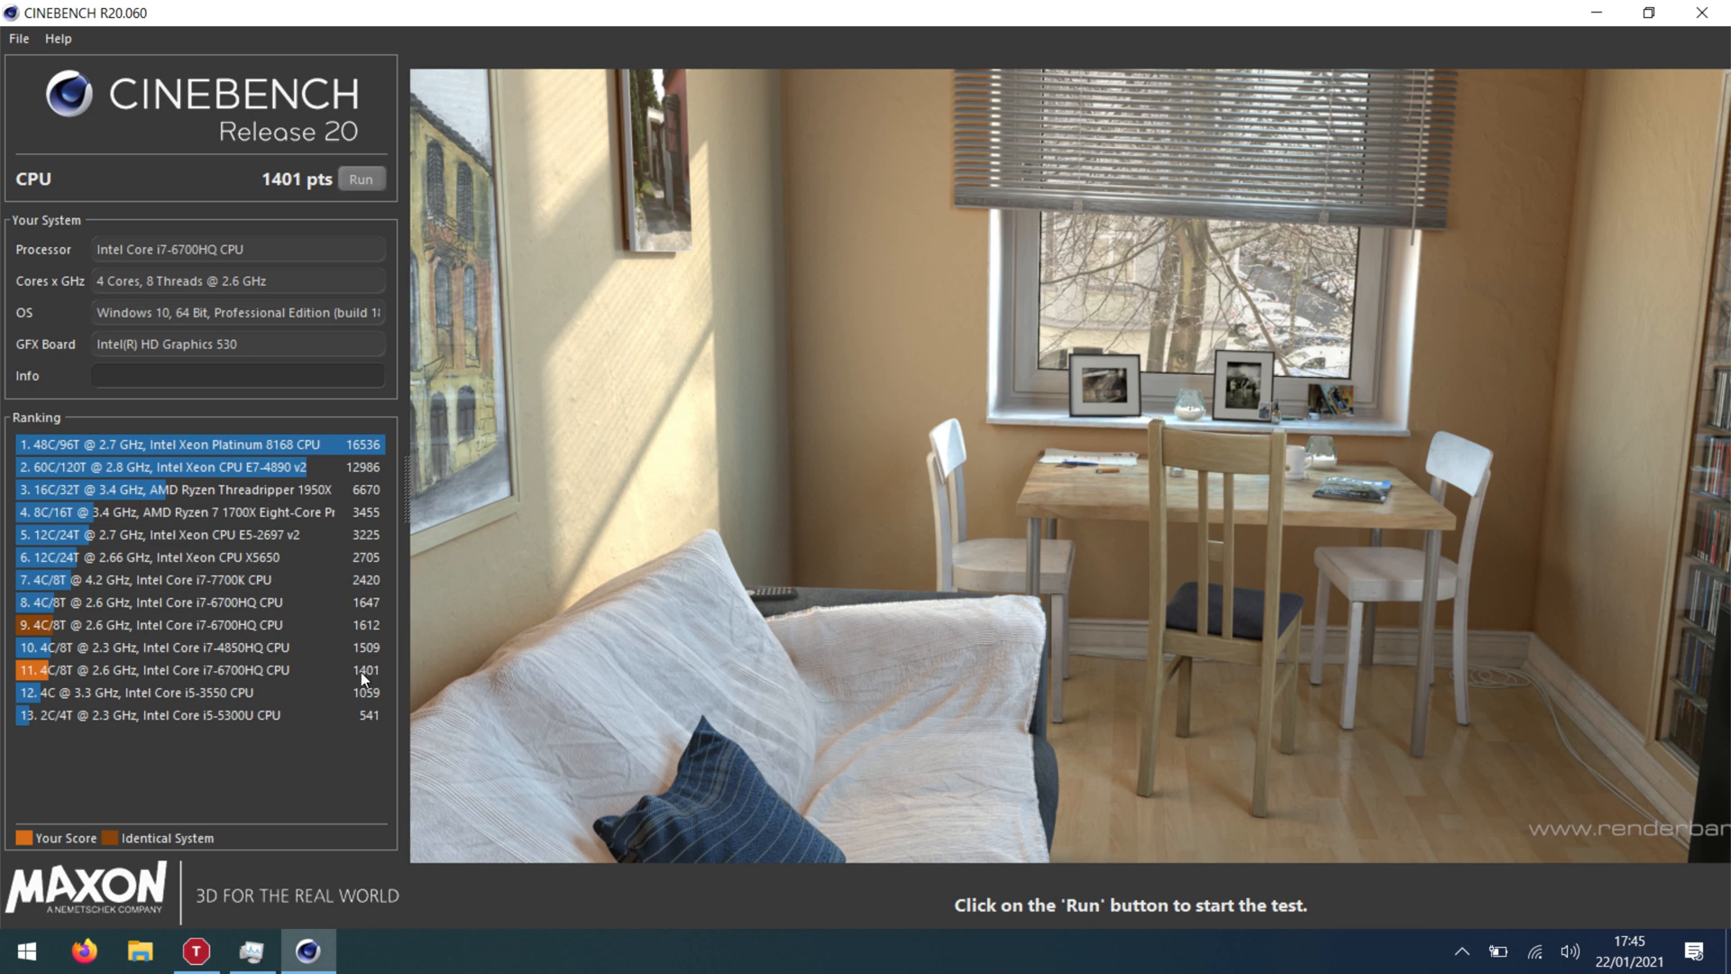
pyautogui.moveTo(364, 640)
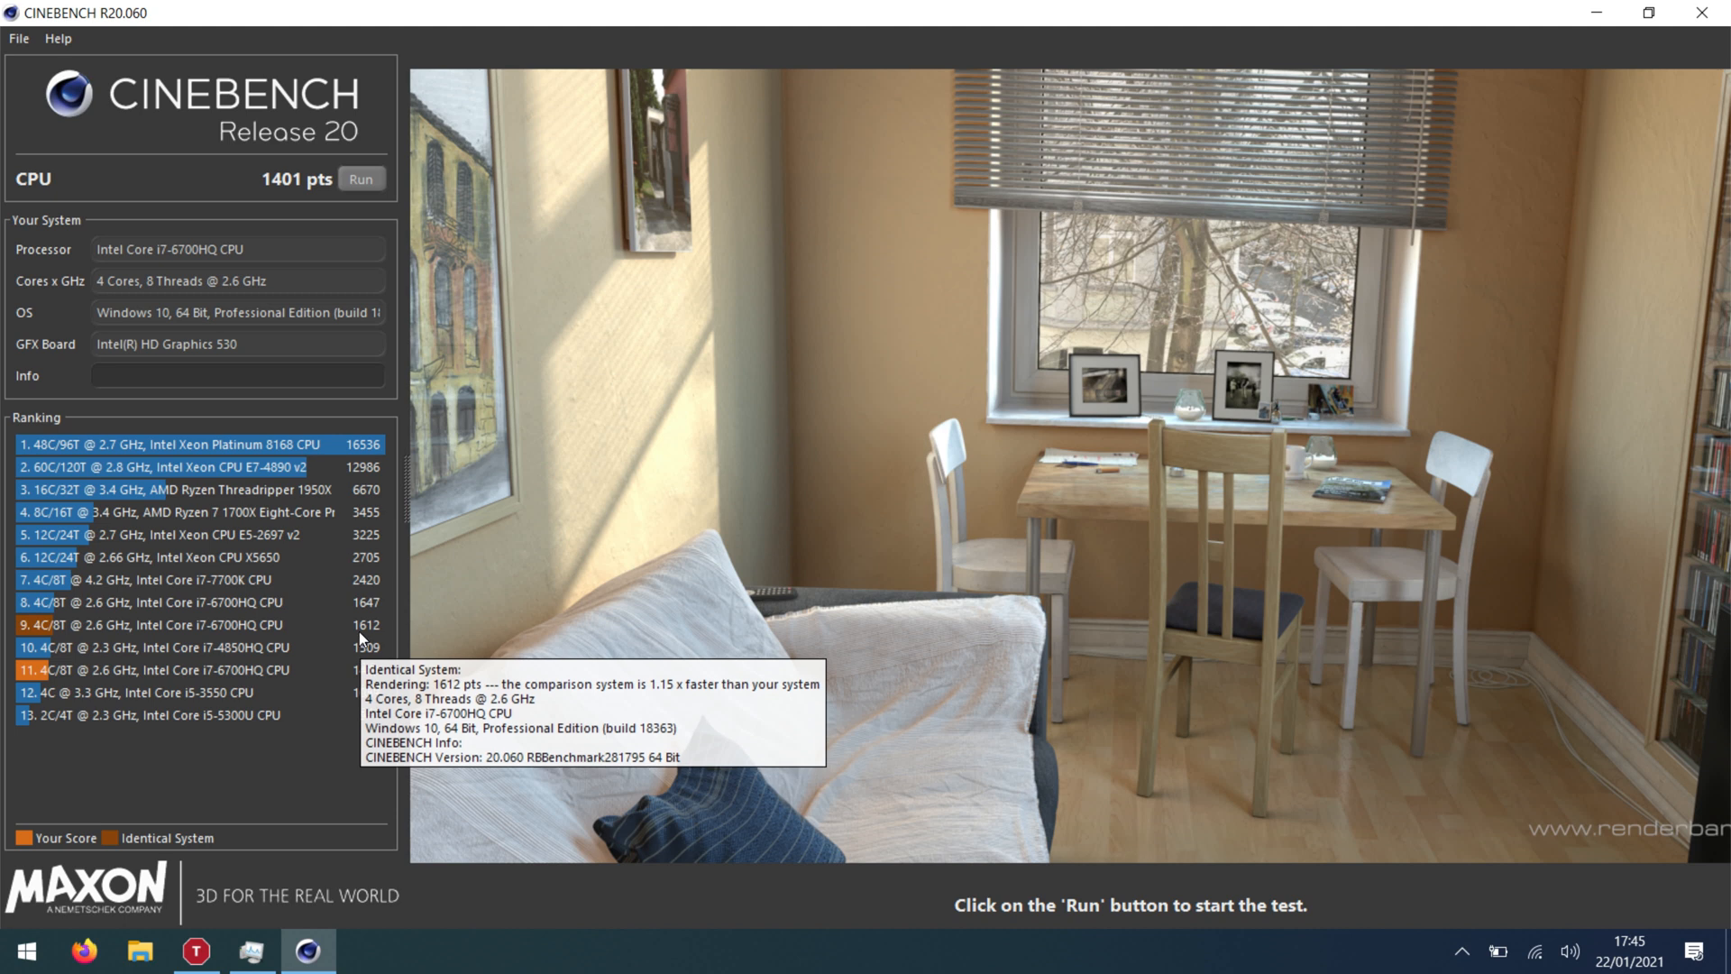
pyautogui.moveTo(513, 609)
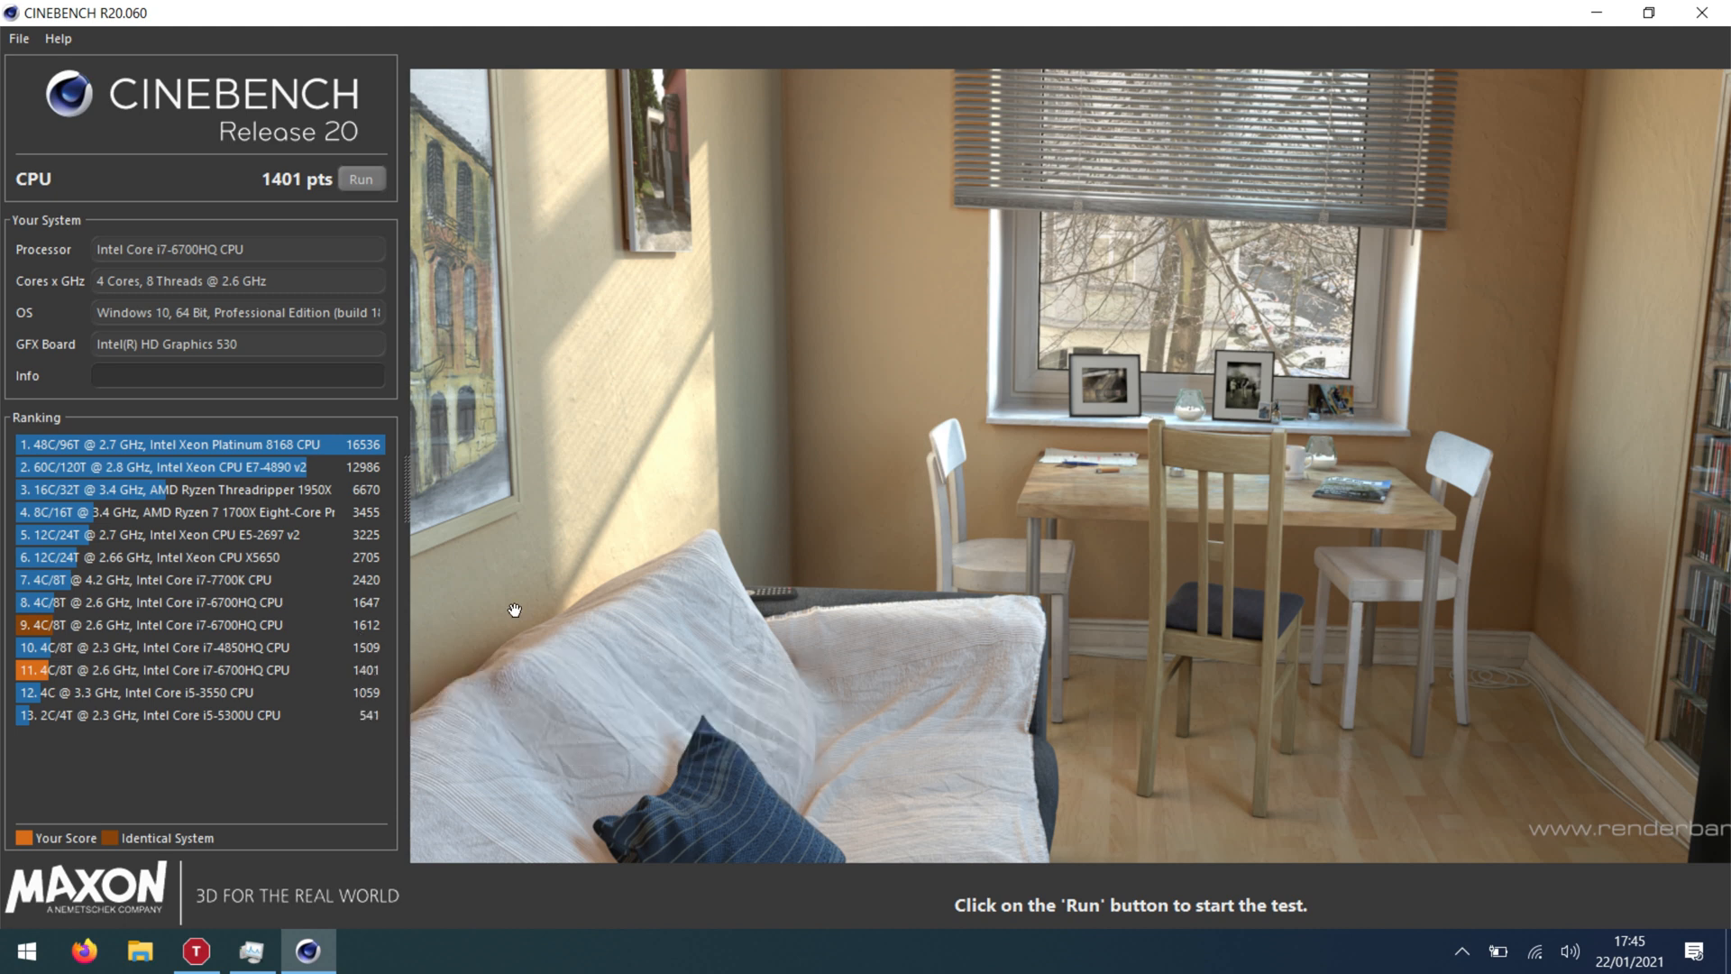
# Rerun the CPU render test after checking the identical system's 1612 pts score.
pyautogui.click(359, 179)
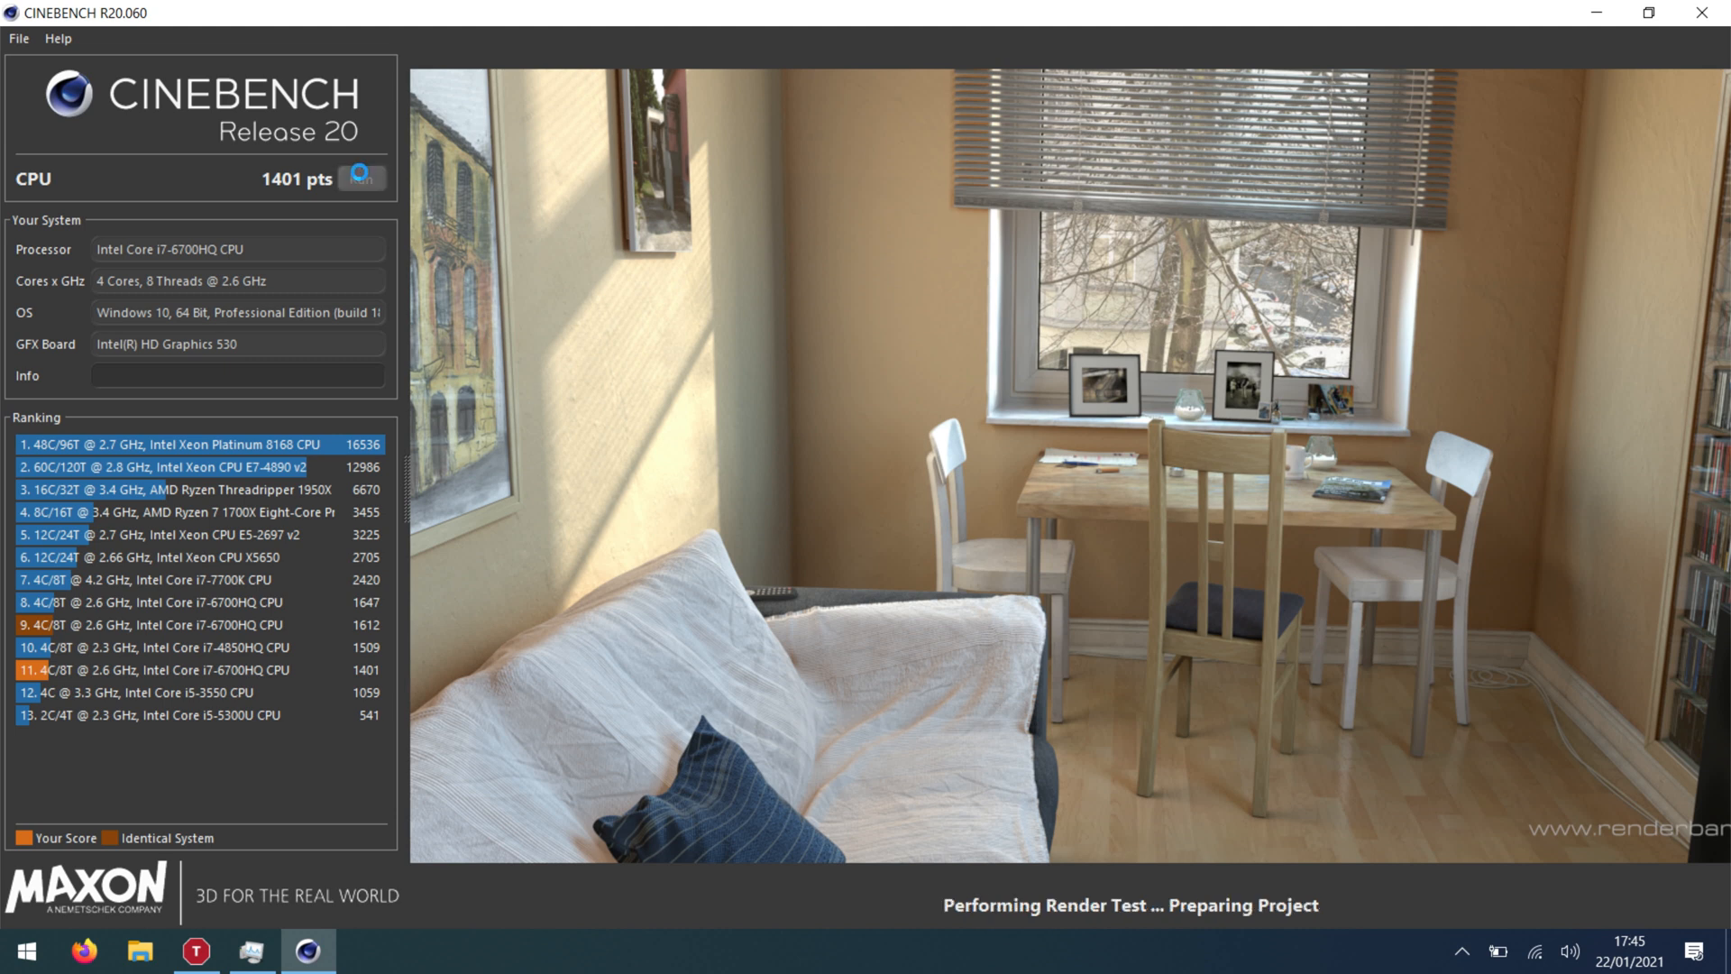
# Let the Cinebench R20 CPU render finish at 1585 pts (10th), then show Task Manager's CPU graphs.
pyautogui.click(195, 950)
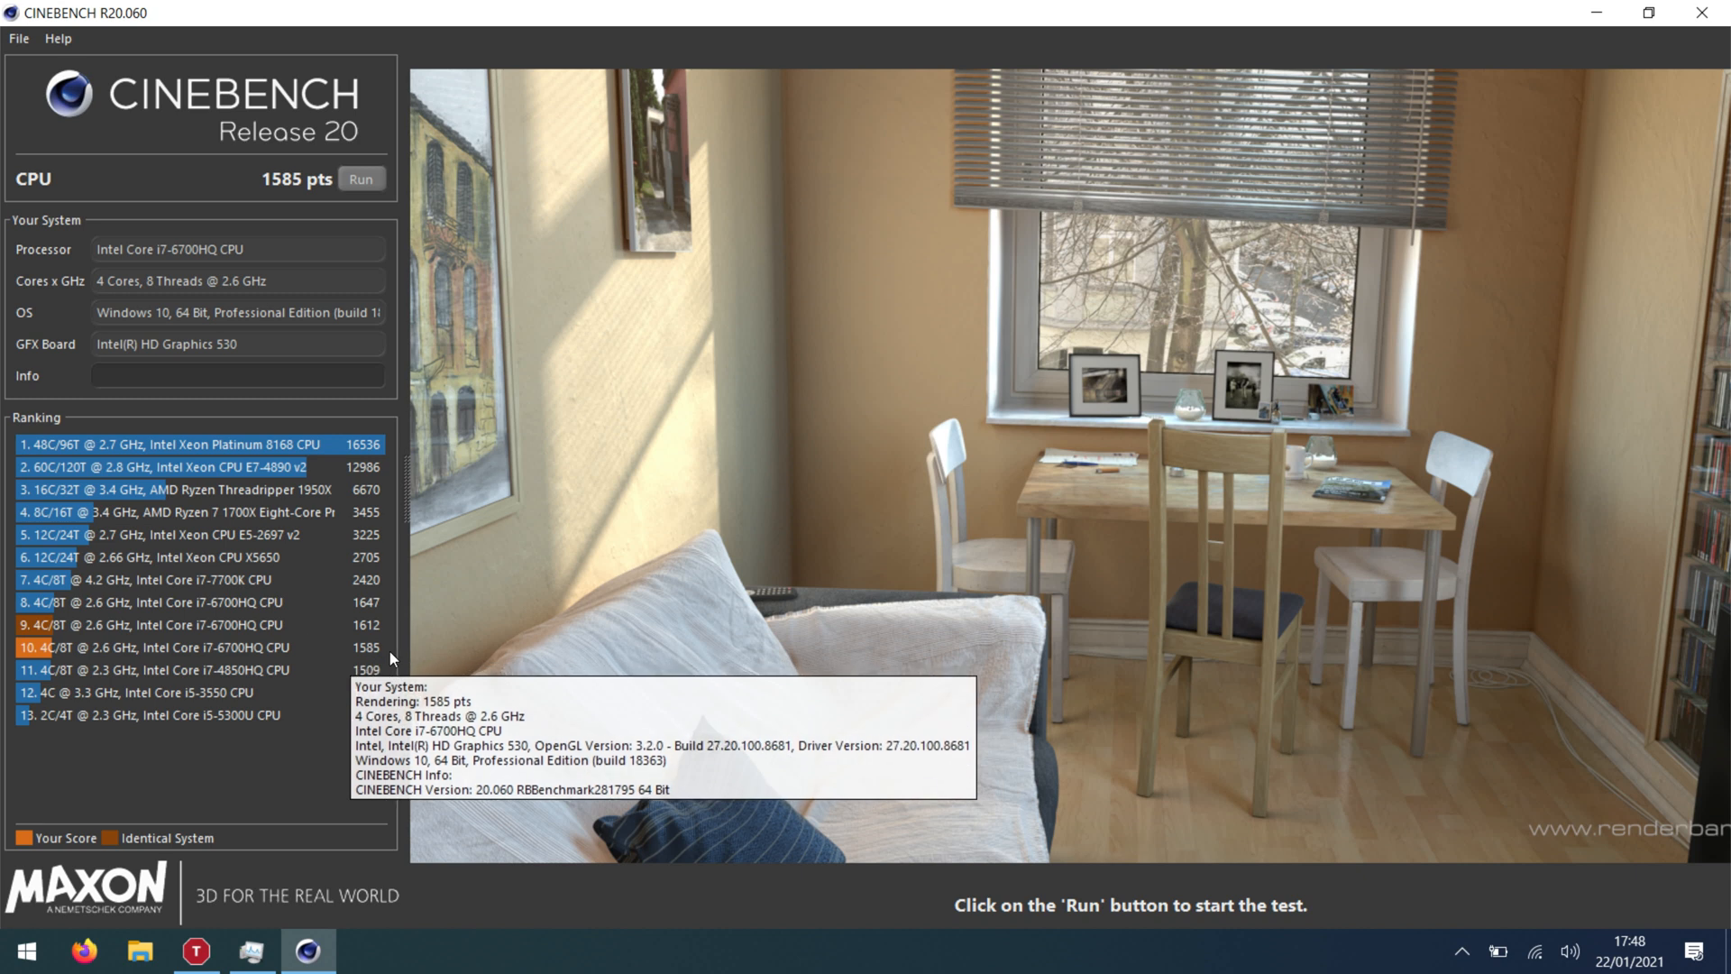
pyautogui.click(197, 950)
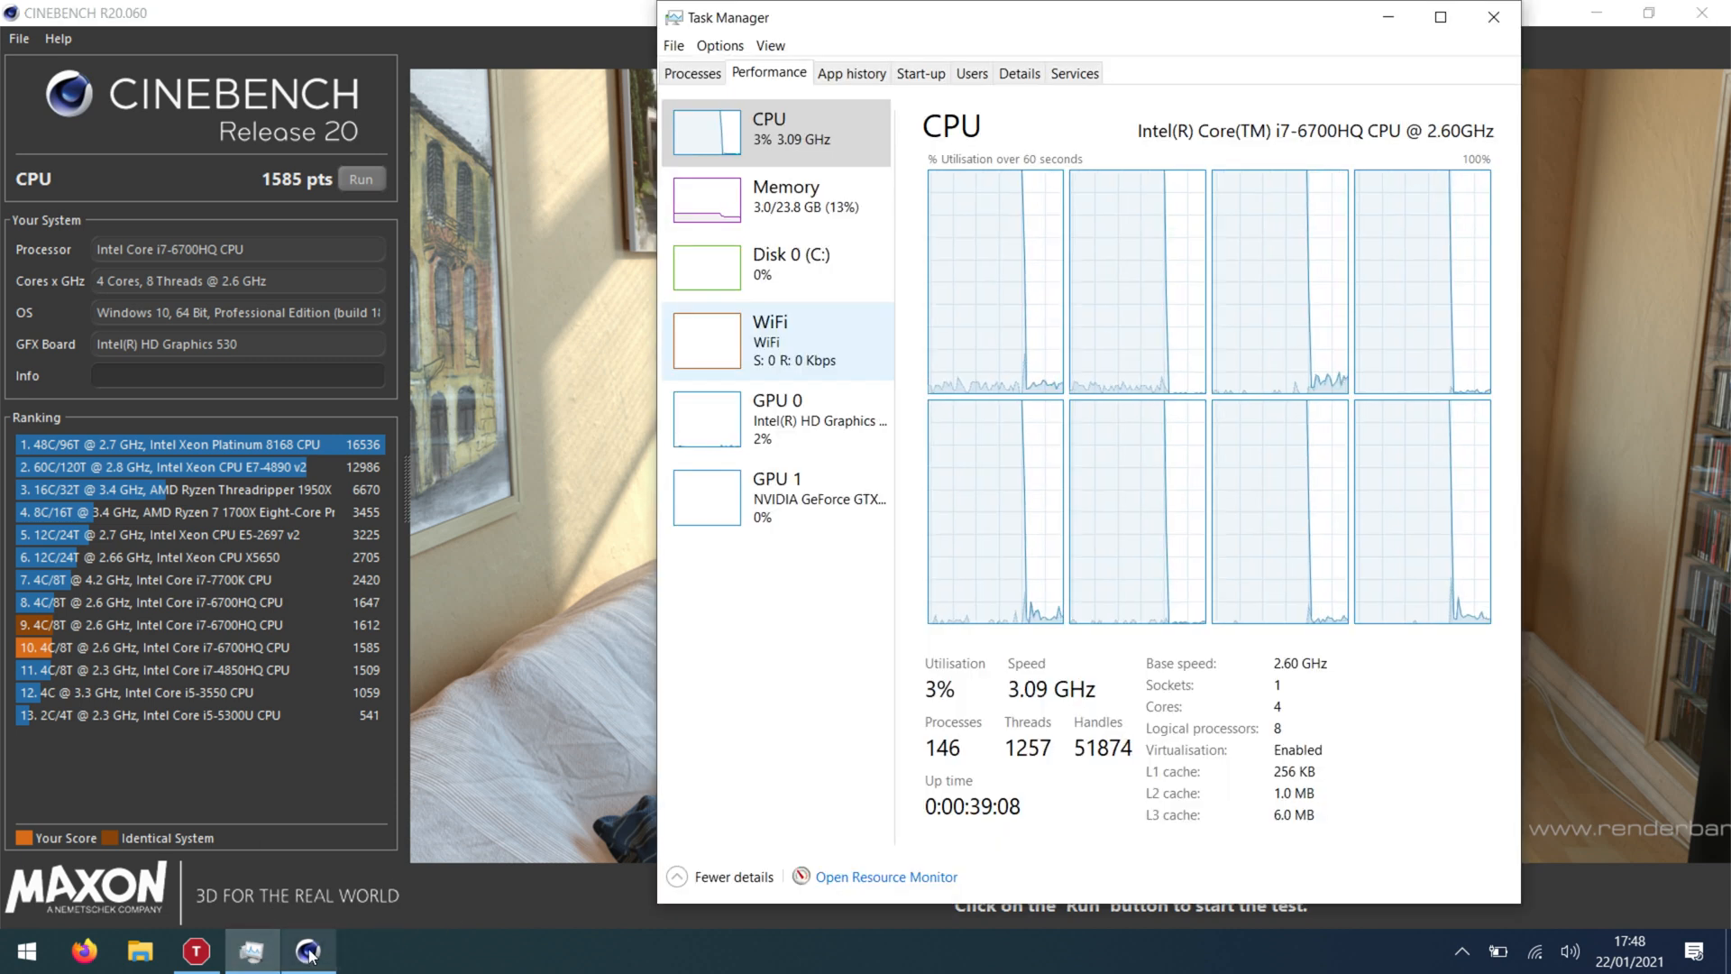
pyautogui.moveTo(310, 949)
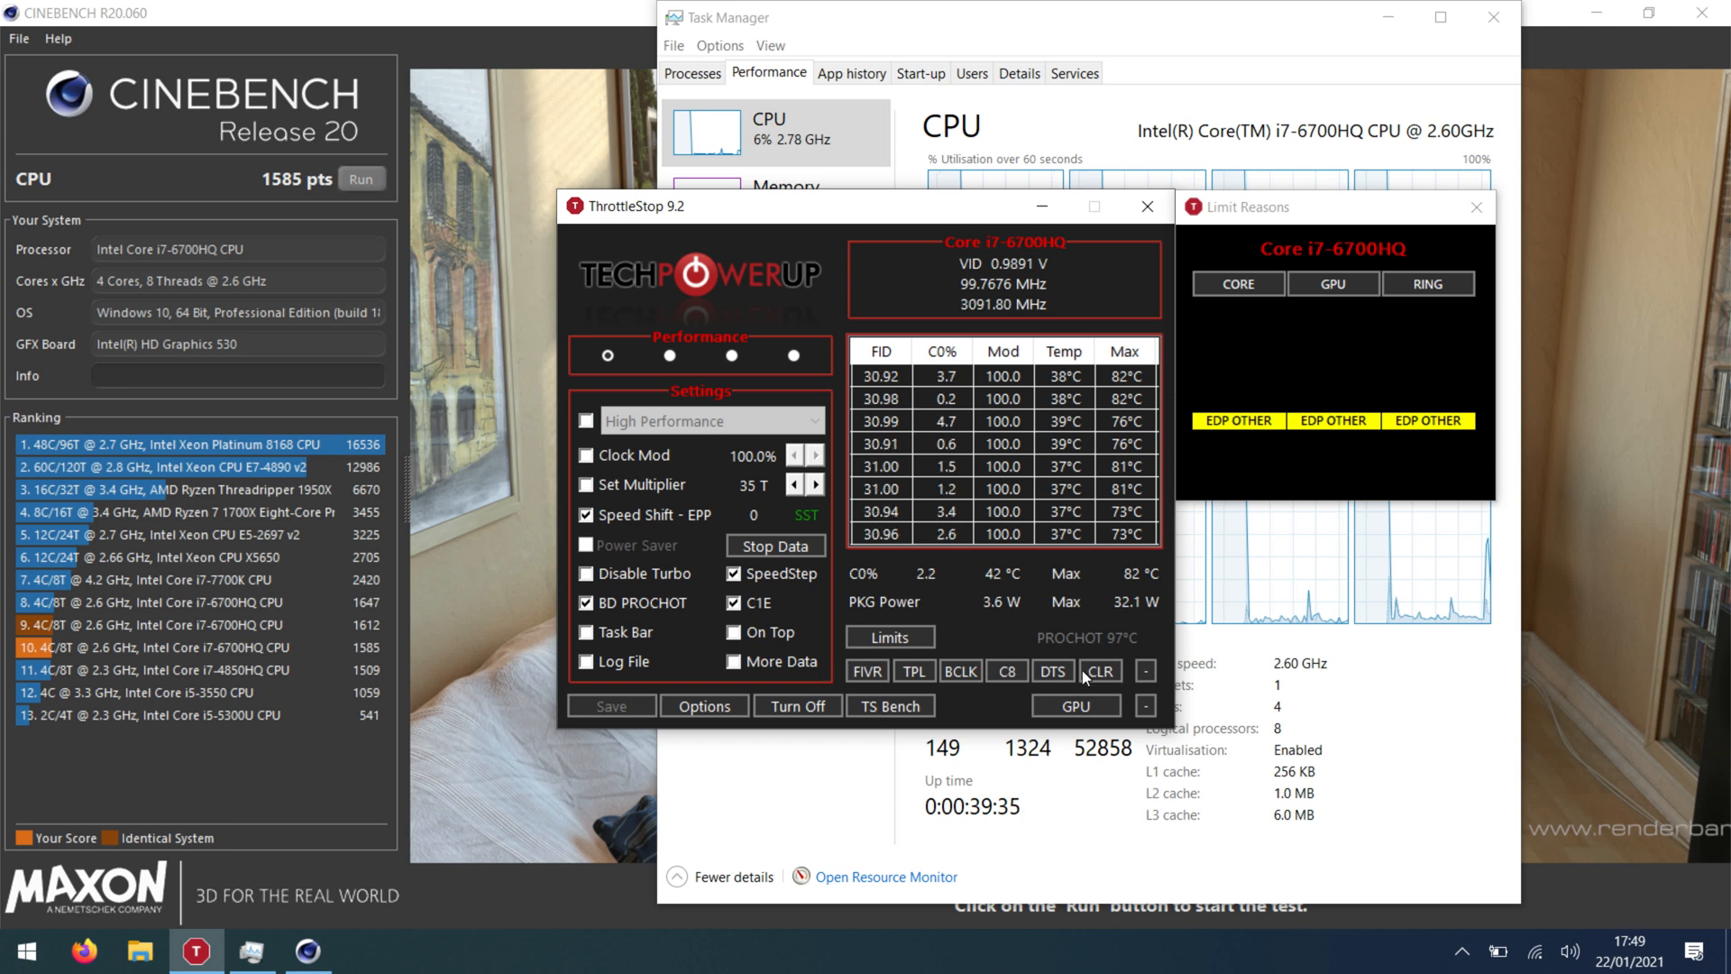
# Confirm Turbo Power Limits of 60 W long and 90 W short, then reopen Limit Reasons.
pyautogui.click(866, 671)
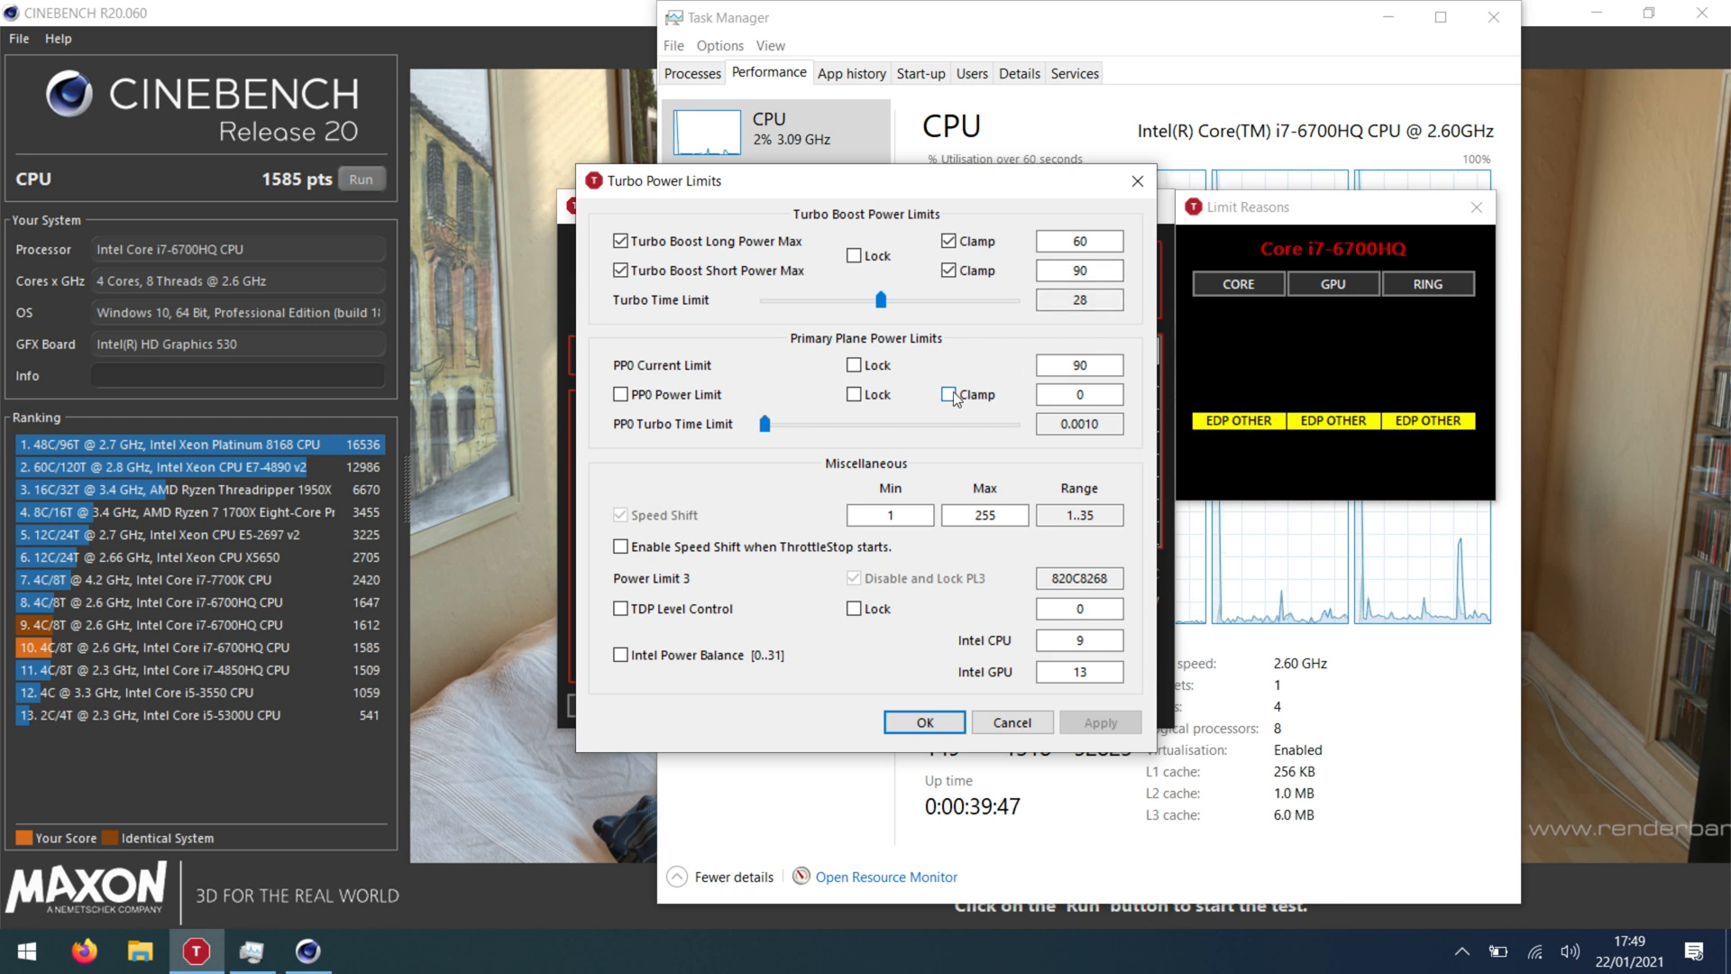
pyautogui.click(952, 394)
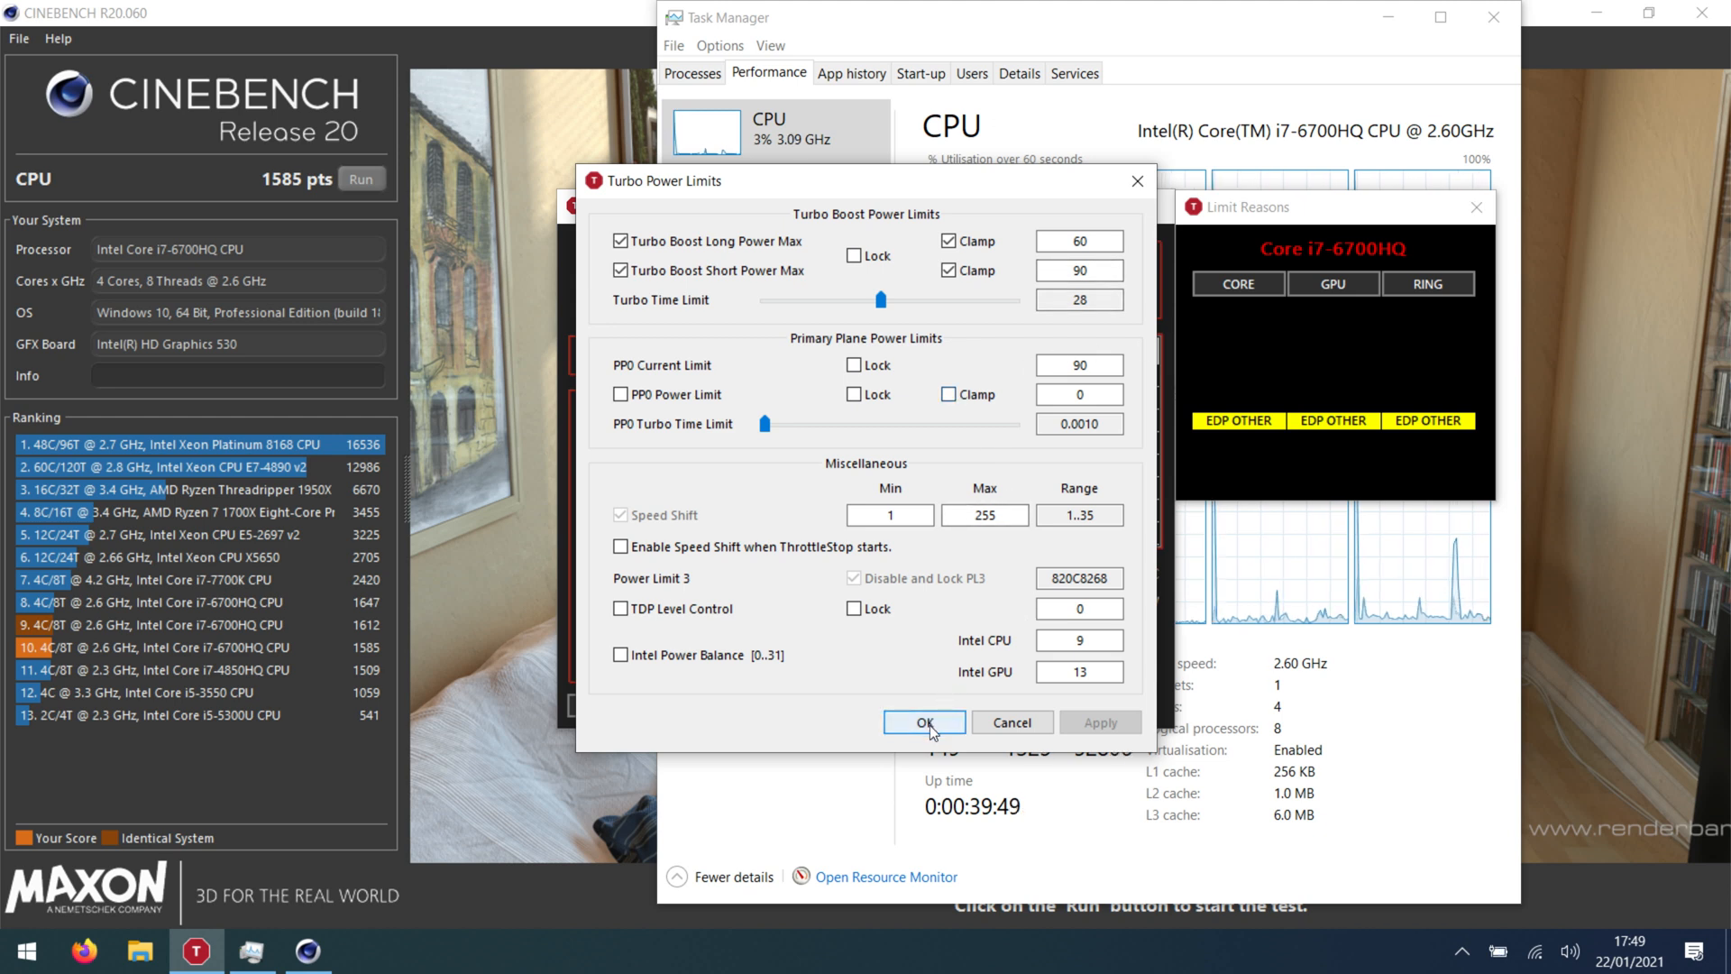
pyautogui.click(924, 721)
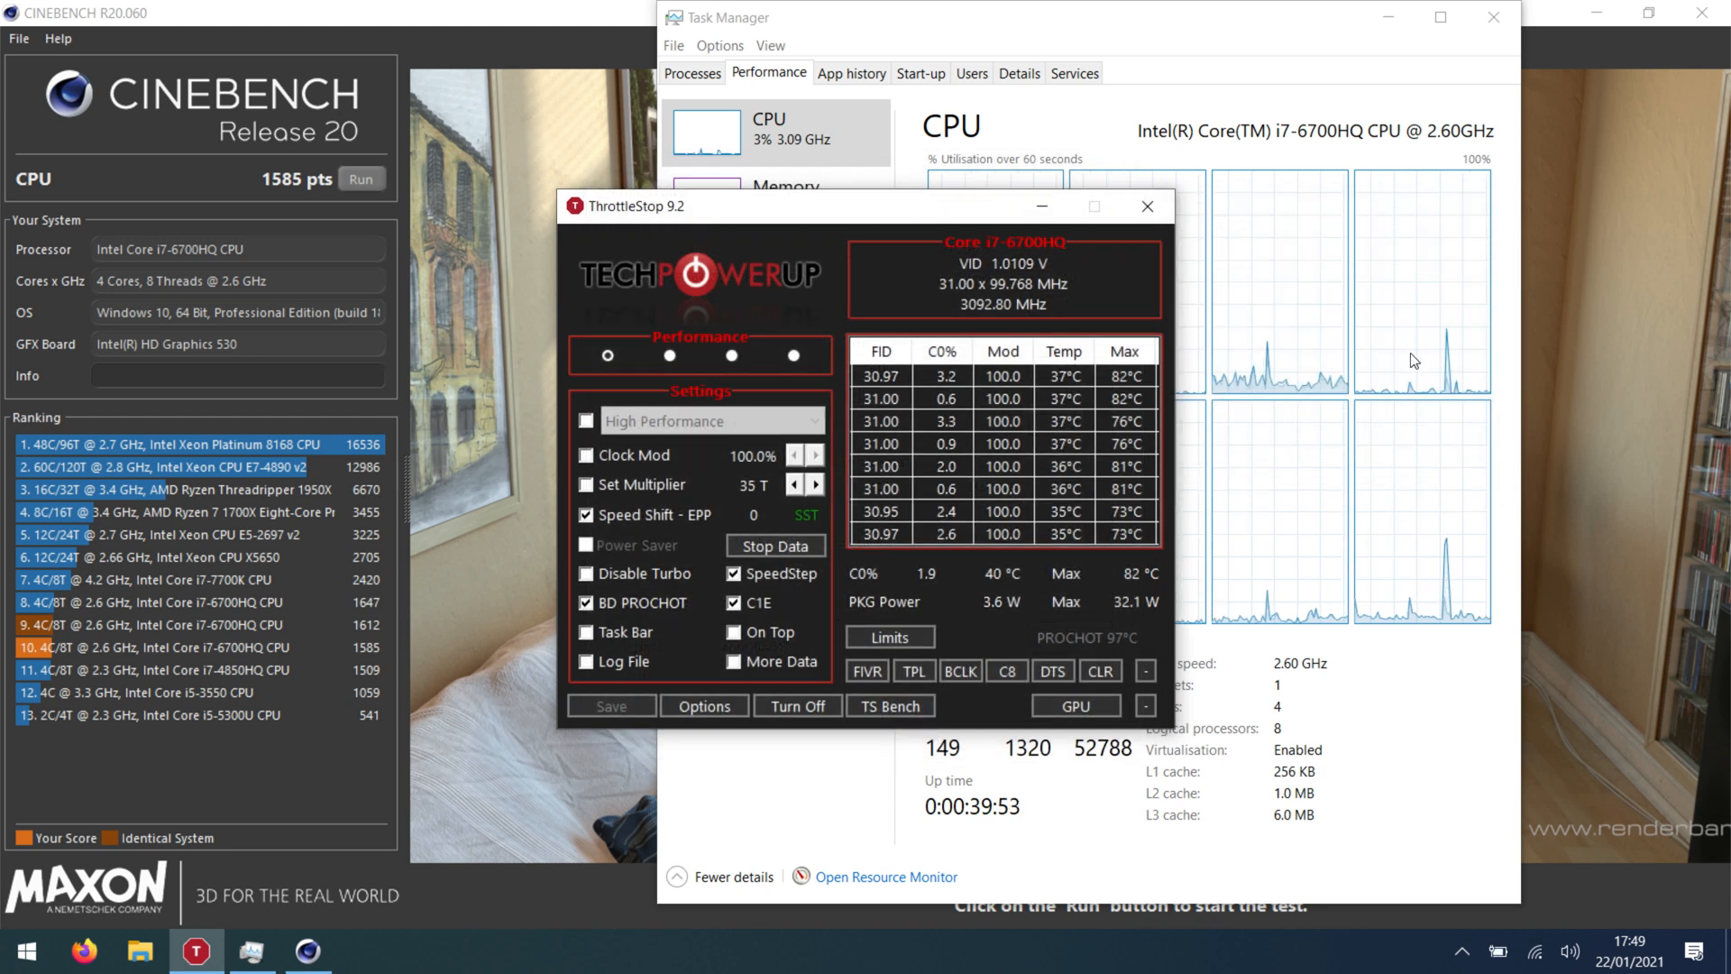
pyautogui.click(888, 638)
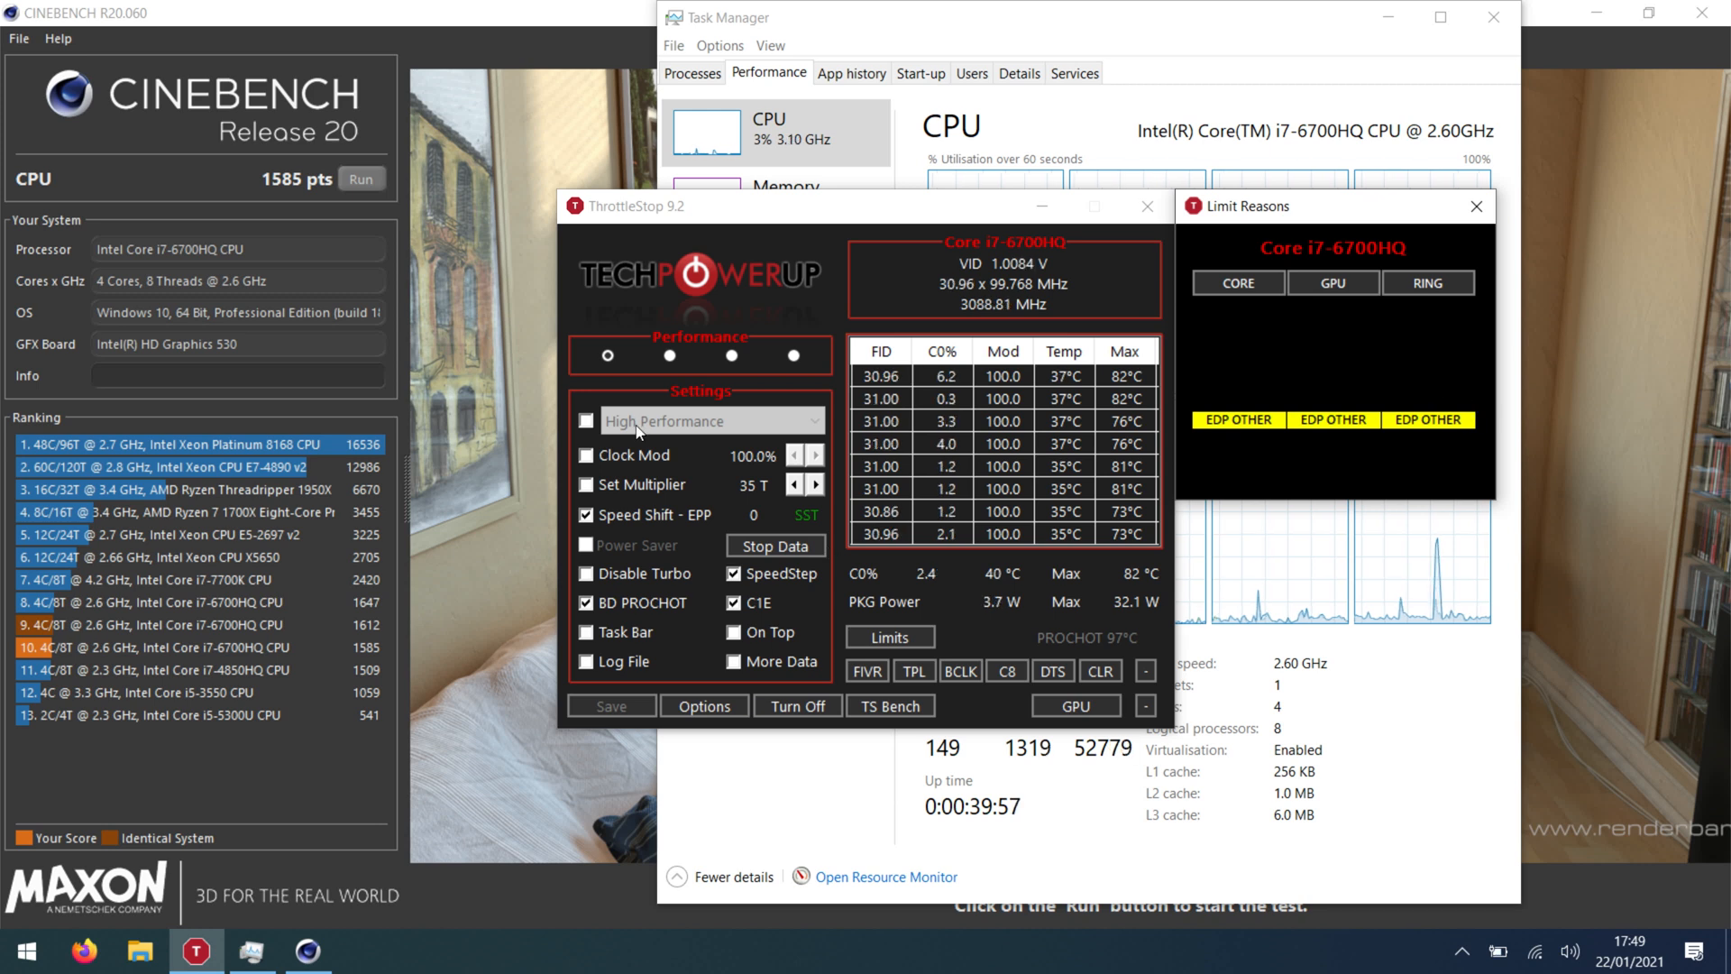
pyautogui.click(703, 705)
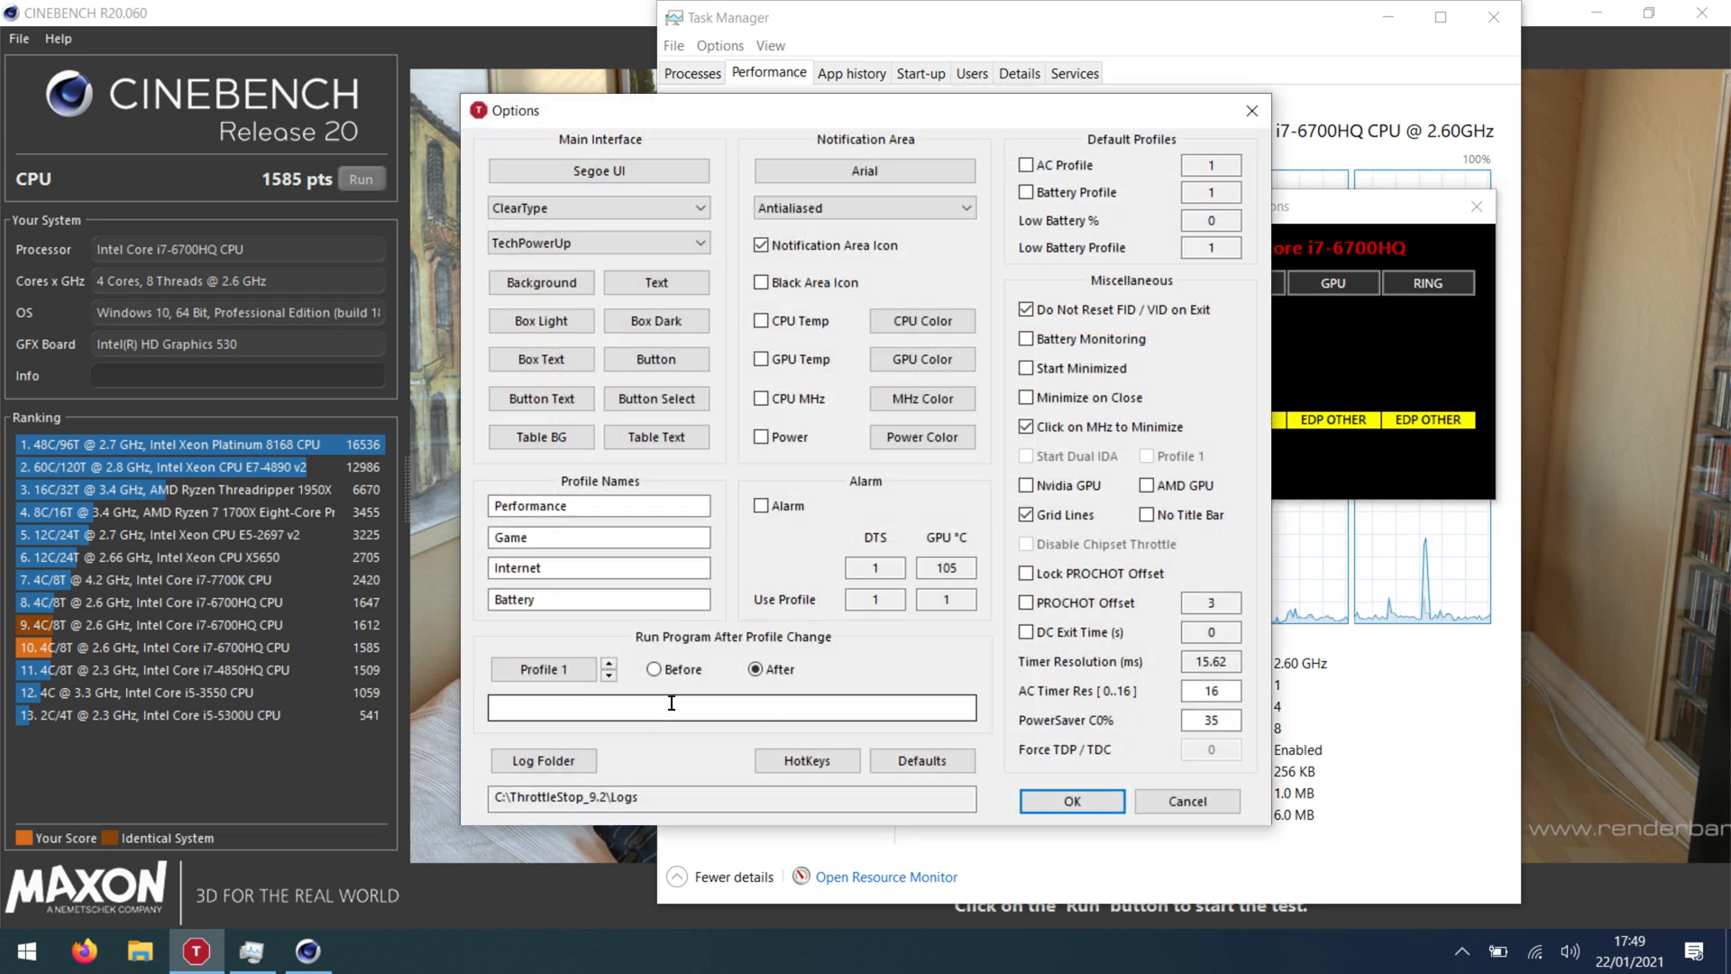
# Enable Start Minimized, Minimize on Close and Nvidia GPU temperature, then save the options.
pyautogui.click(1024, 367)
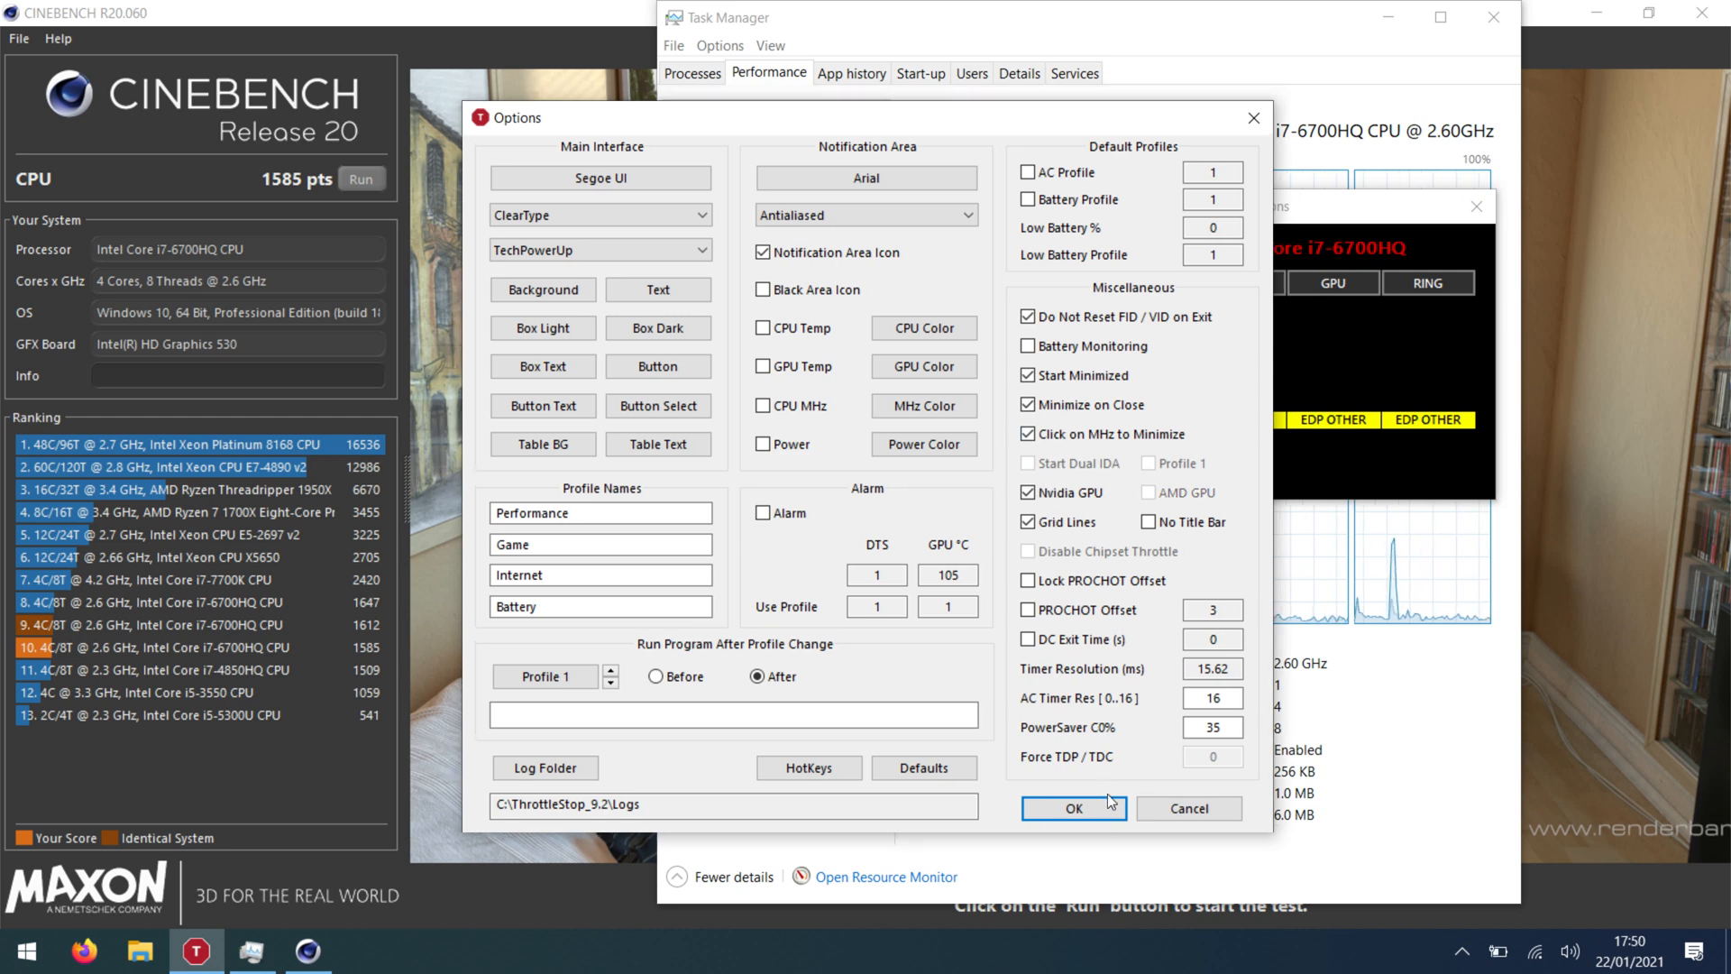
pyautogui.click(1071, 808)
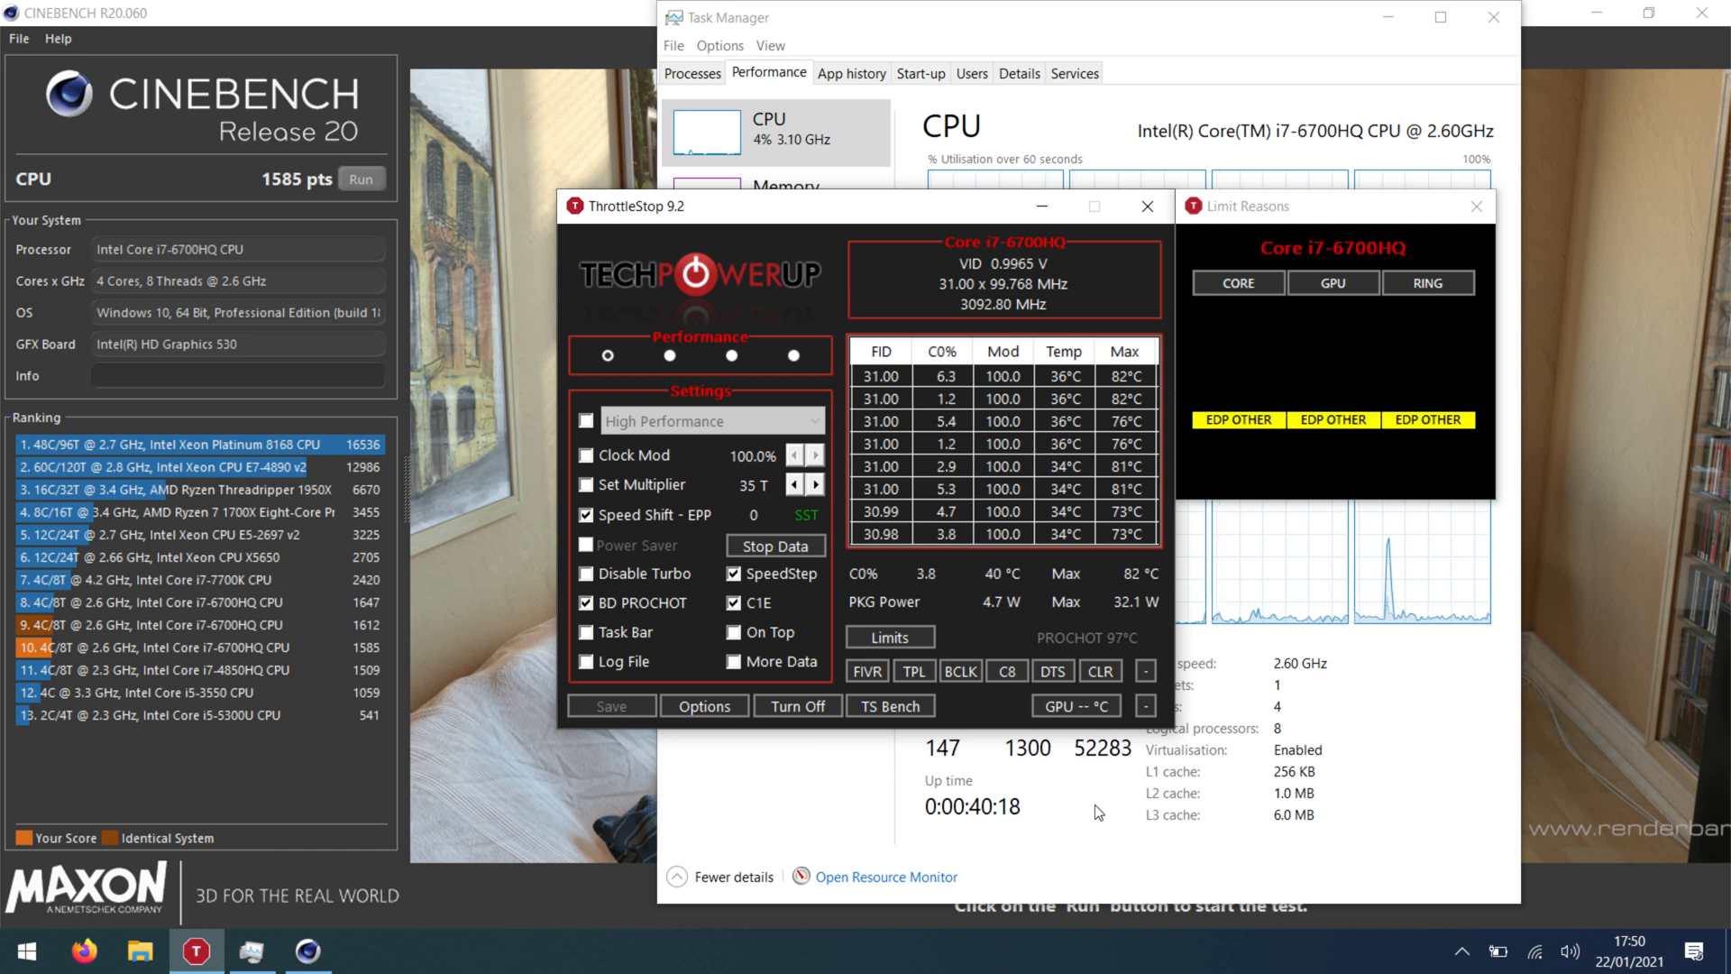
pyautogui.click(668, 356)
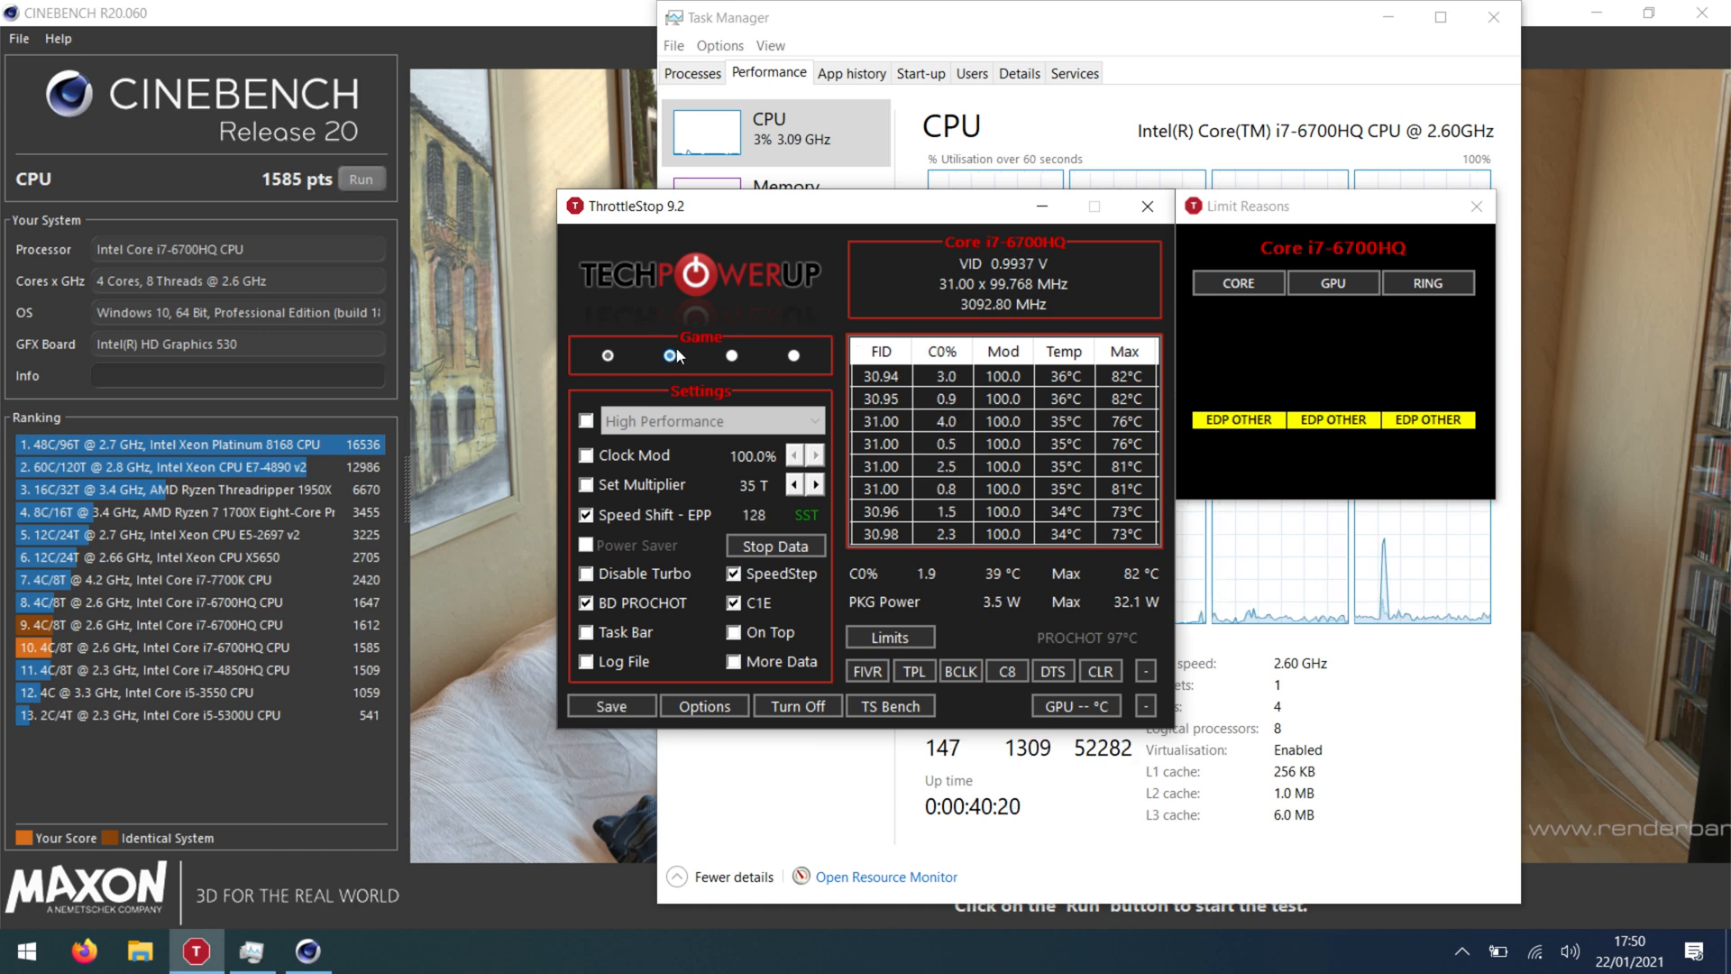
pyautogui.click(668, 354)
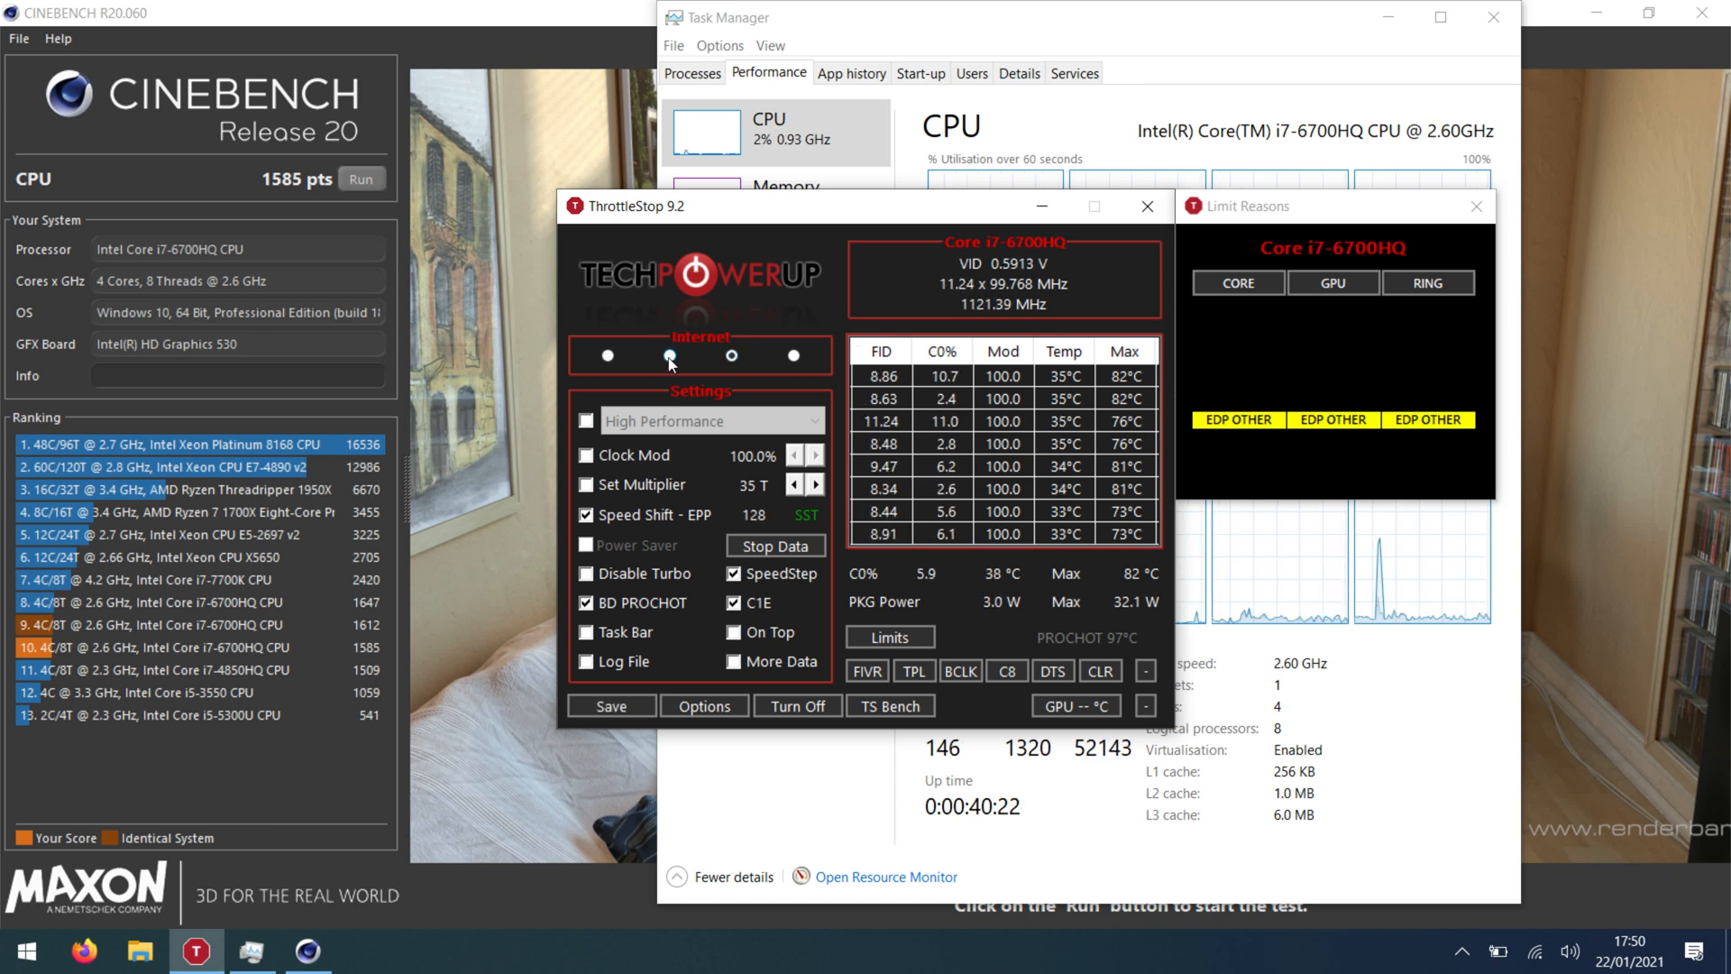
pyautogui.click(668, 355)
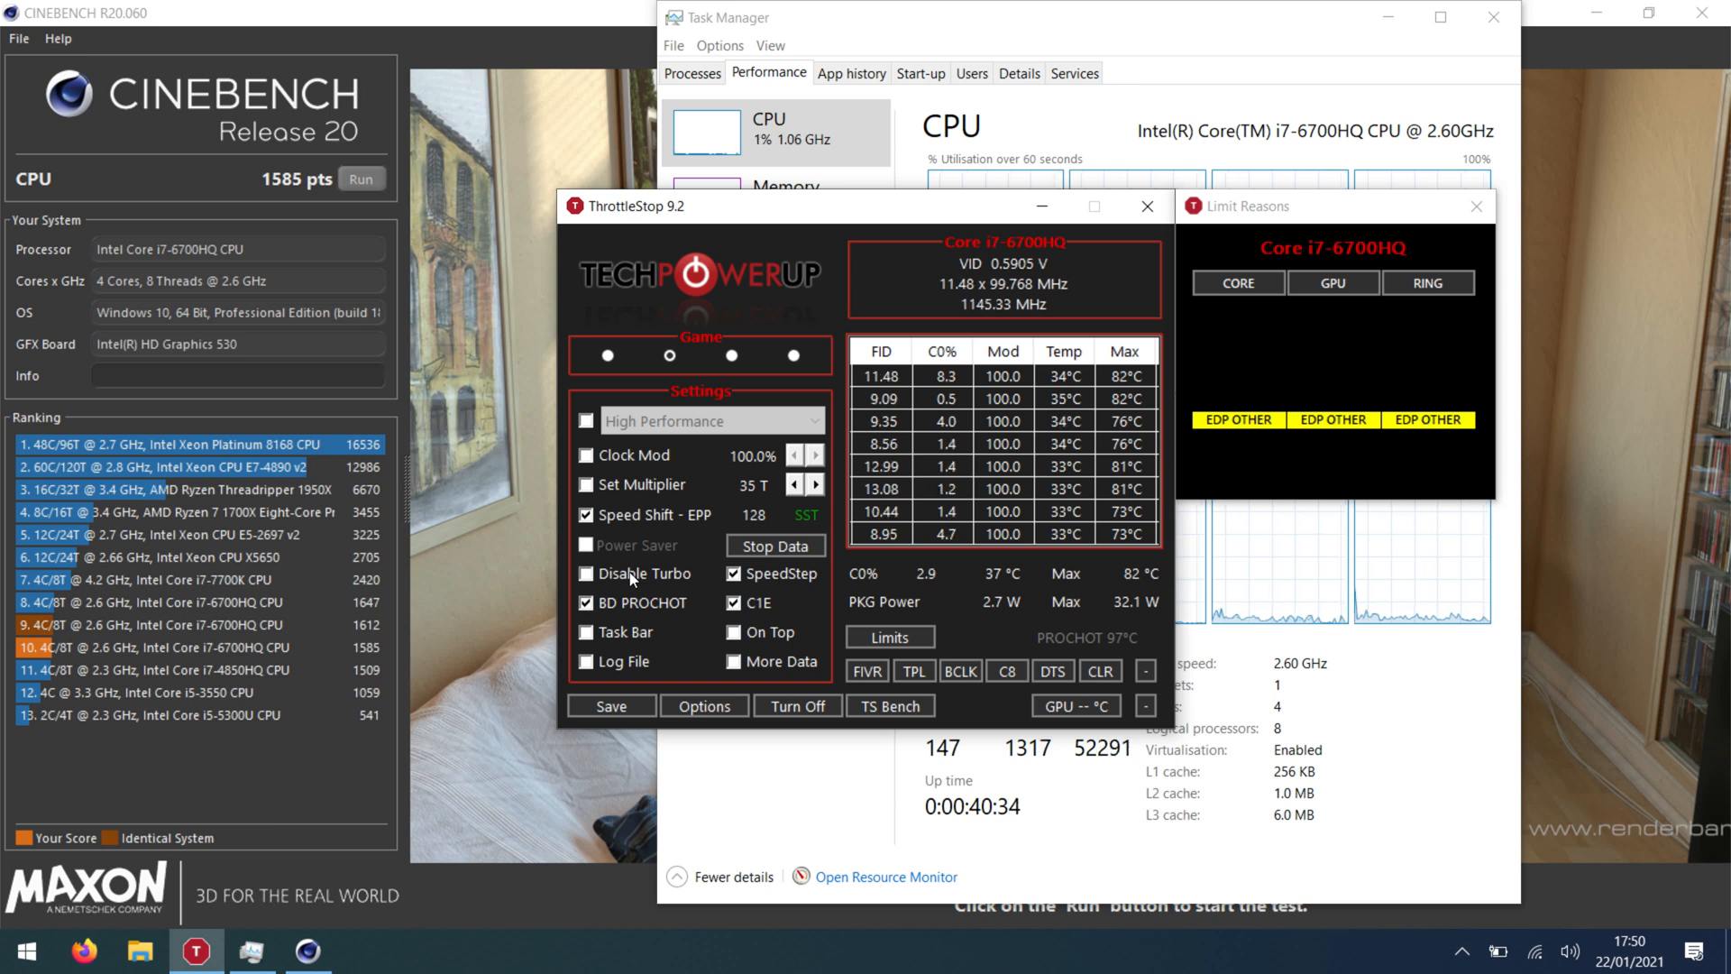
pyautogui.click(731, 355)
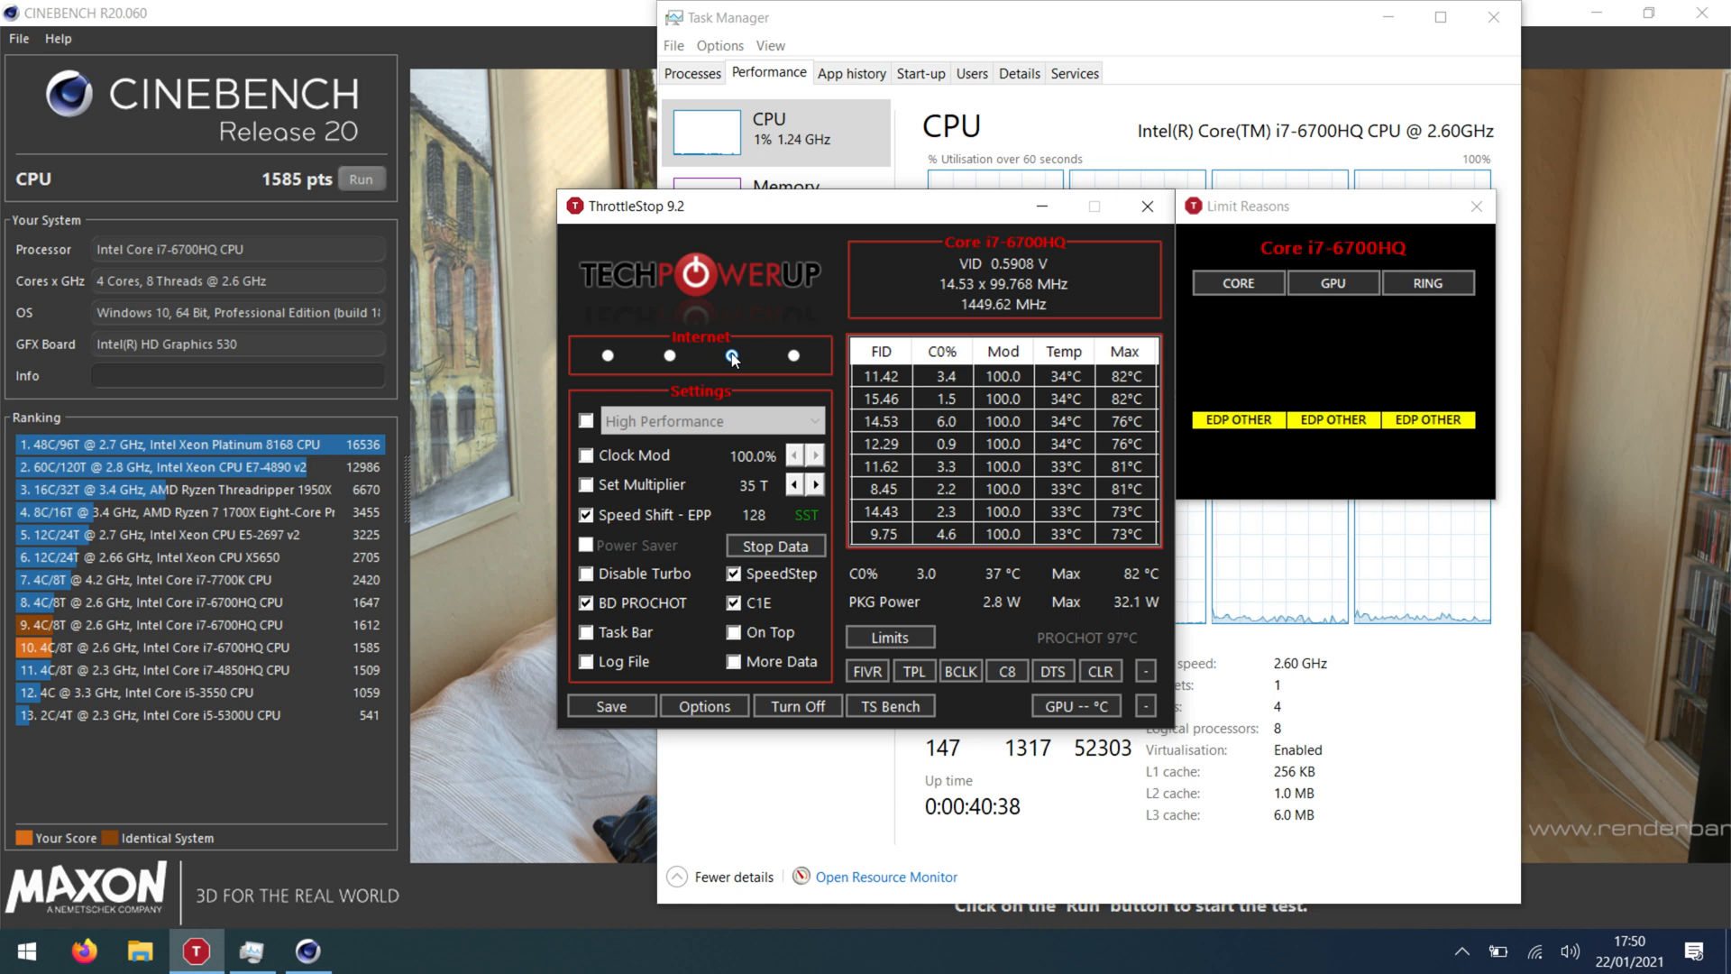
pyautogui.click(606, 355)
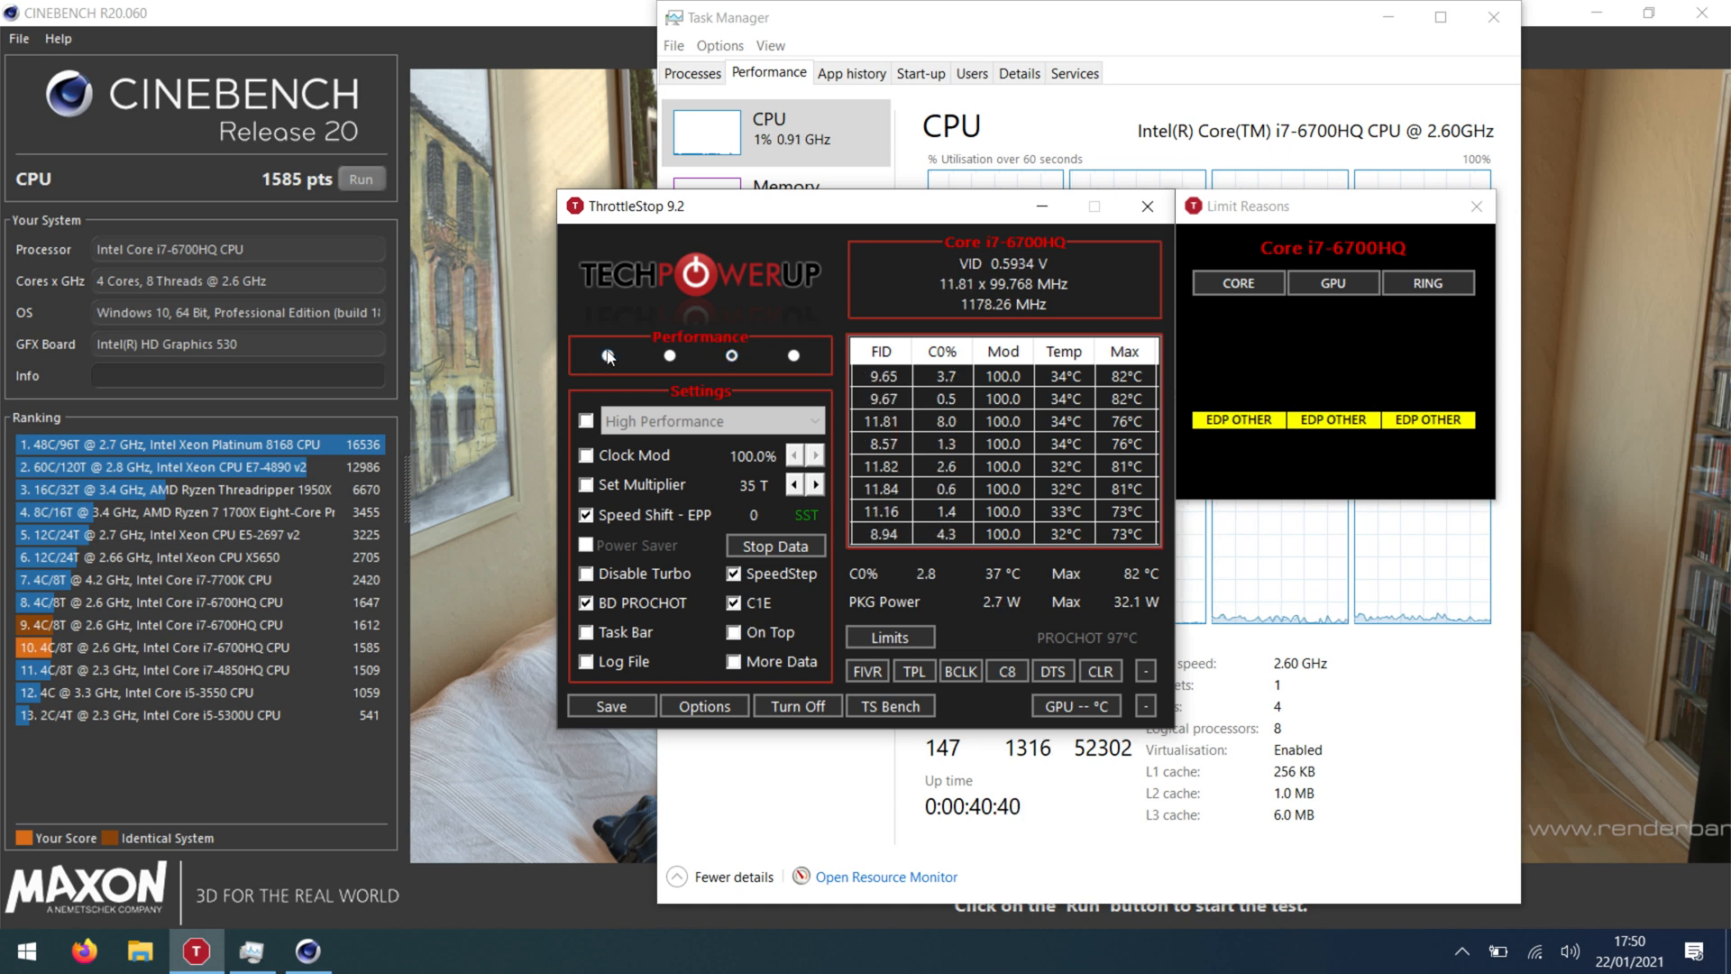
pyautogui.click(607, 355)
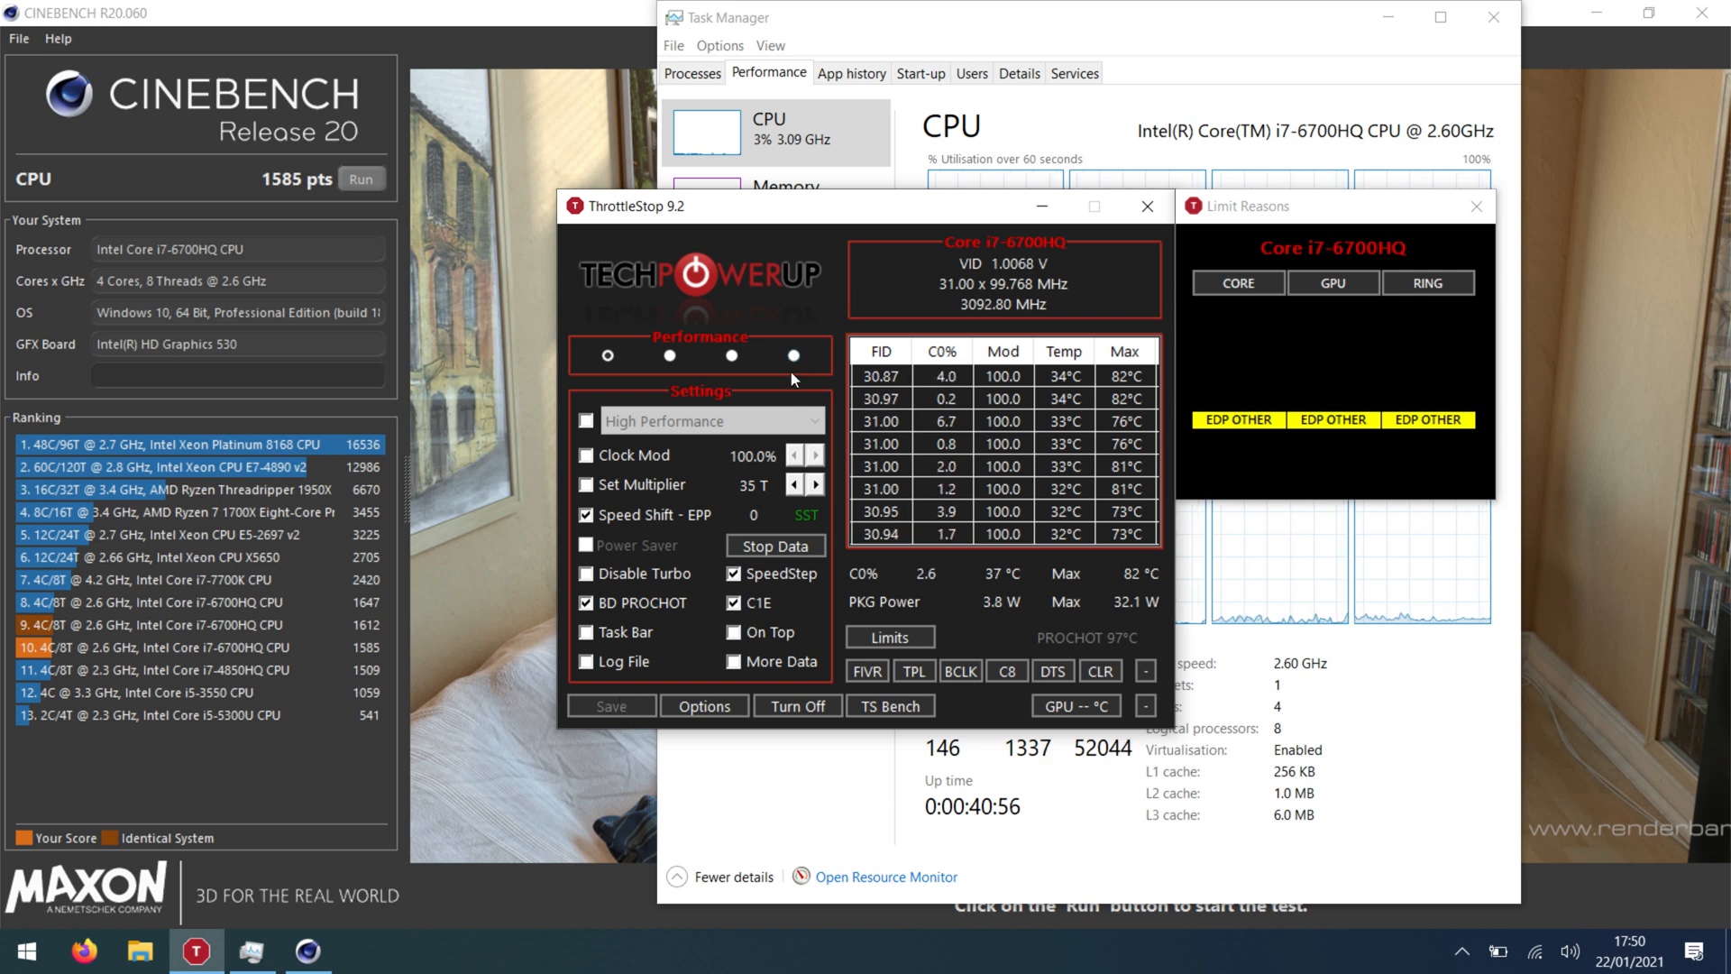
pyautogui.click(792, 355)
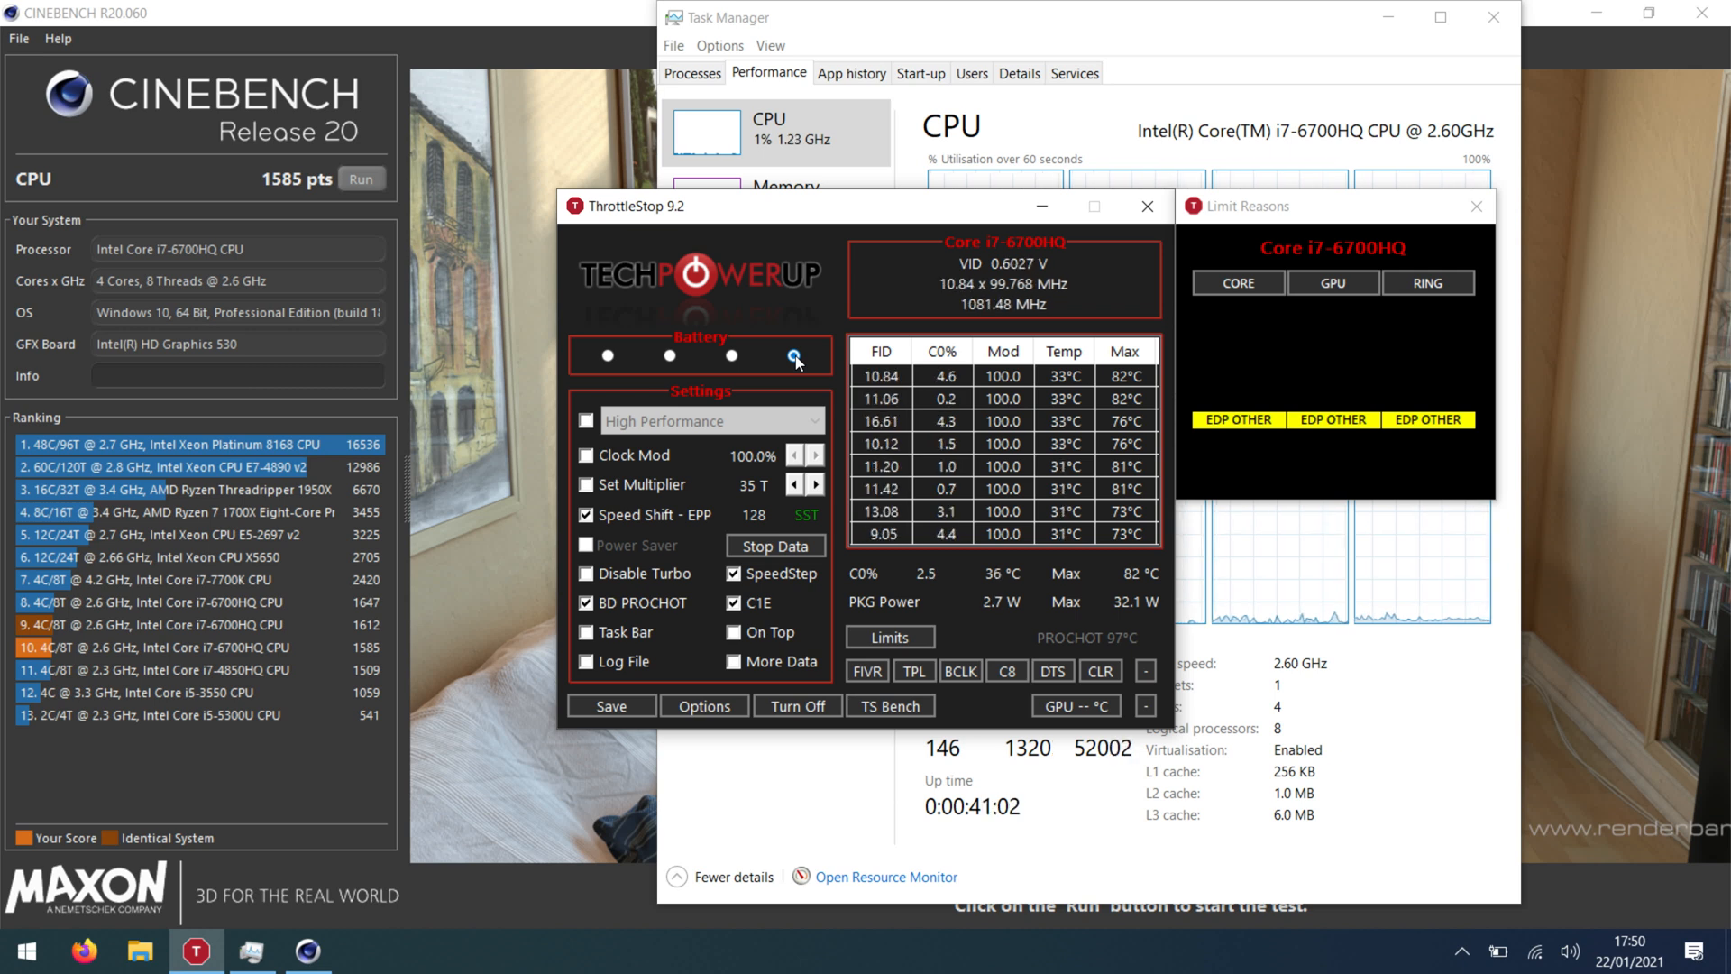
pyautogui.click(606, 354)
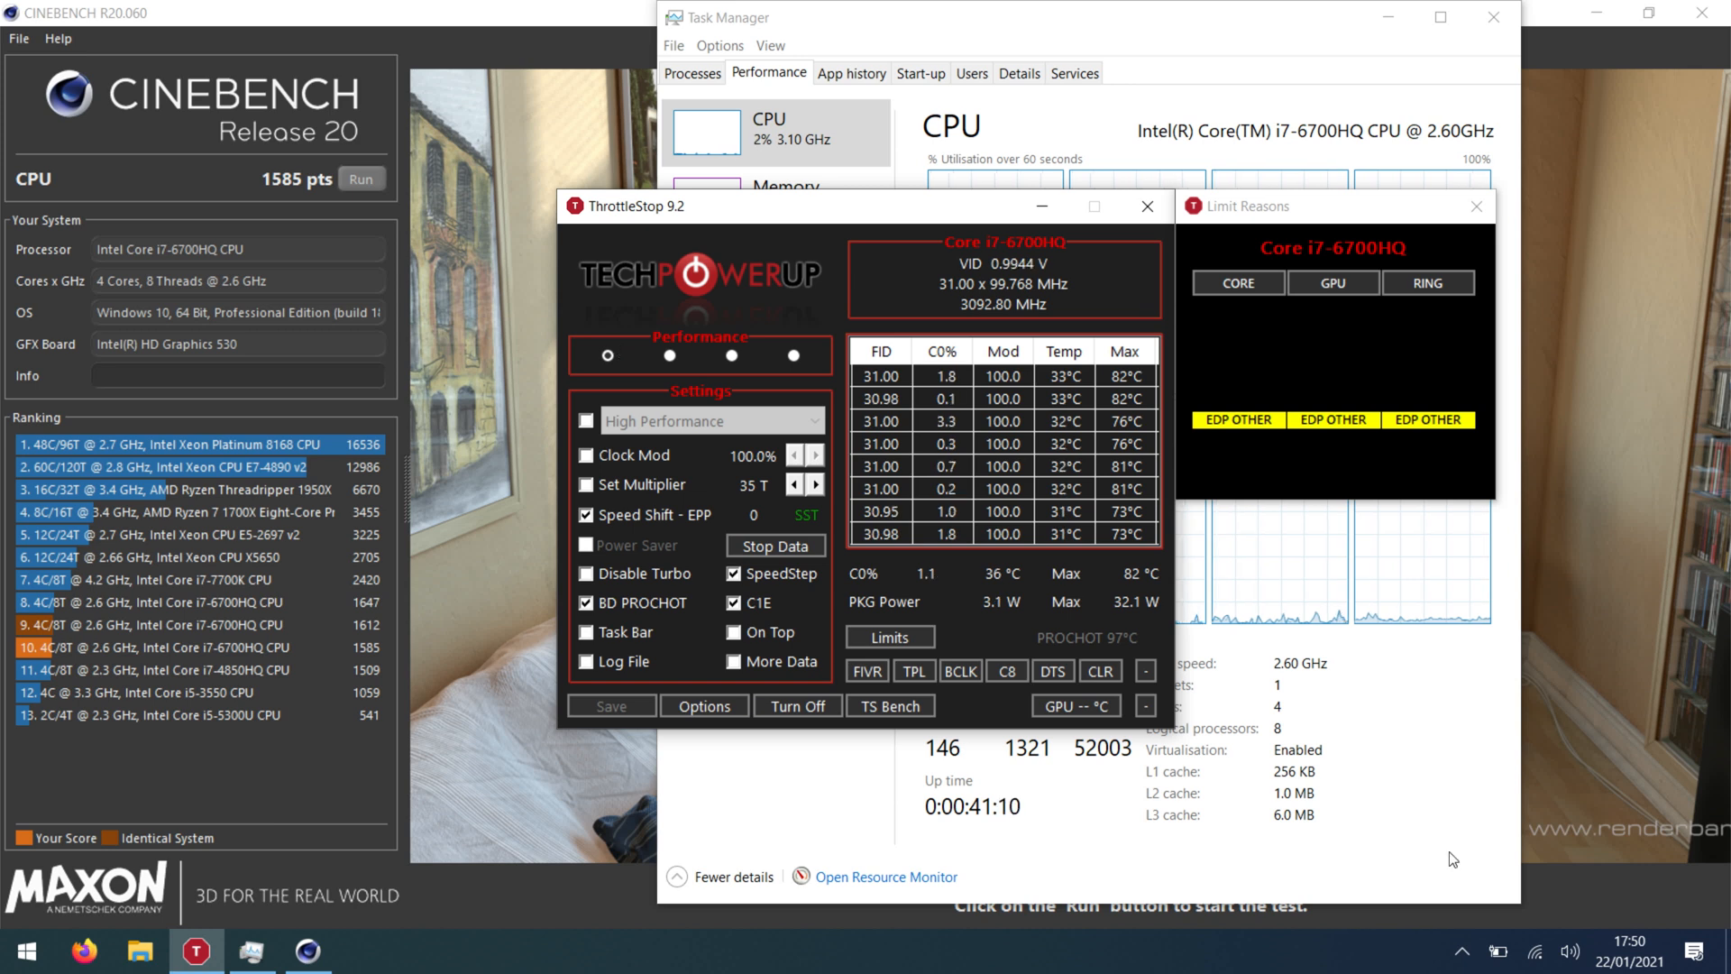
pyautogui.click(1496, 952)
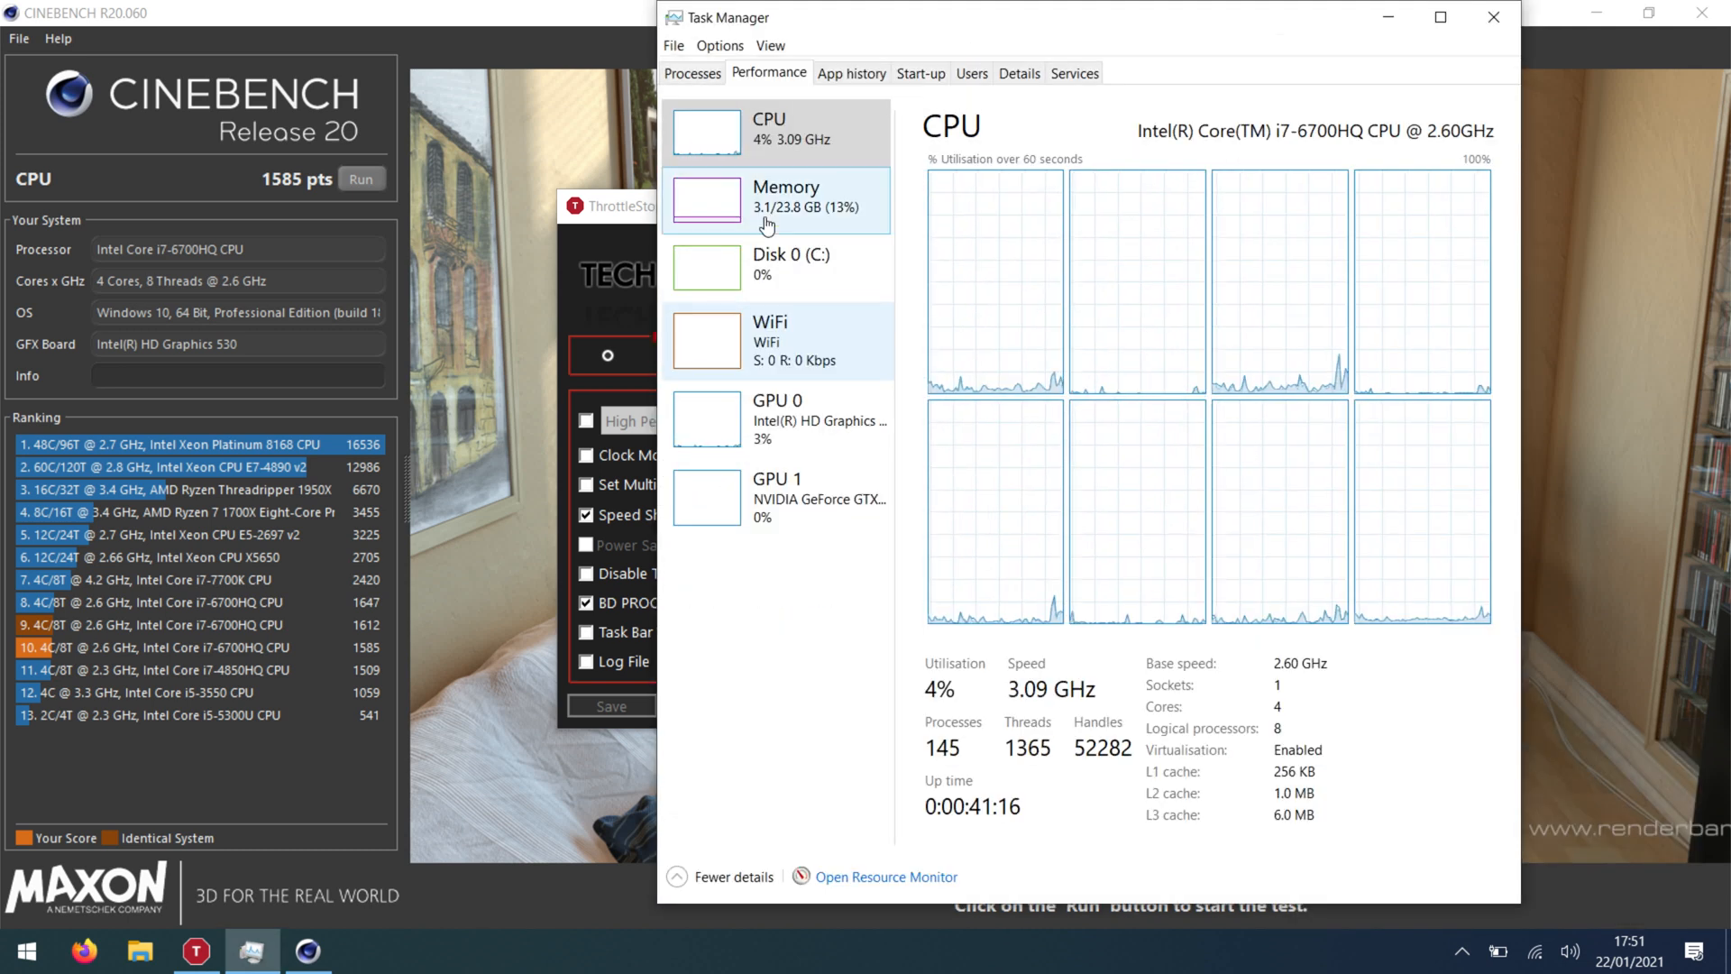
pyautogui.moveTo(1076, 321)
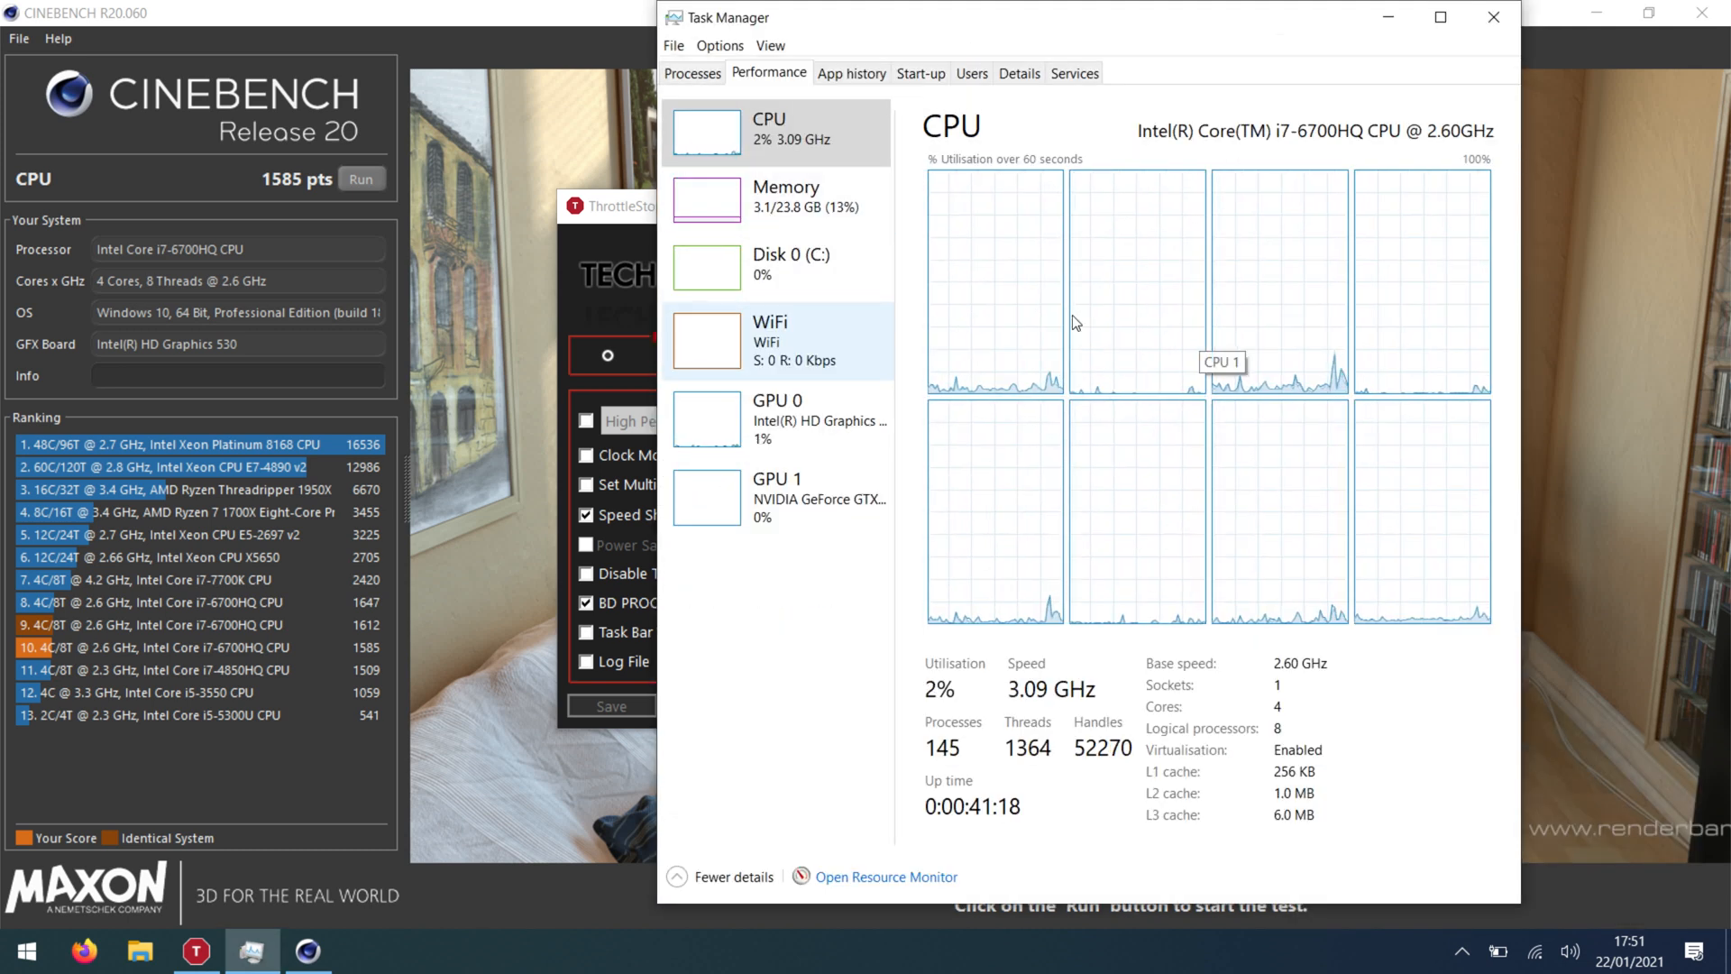